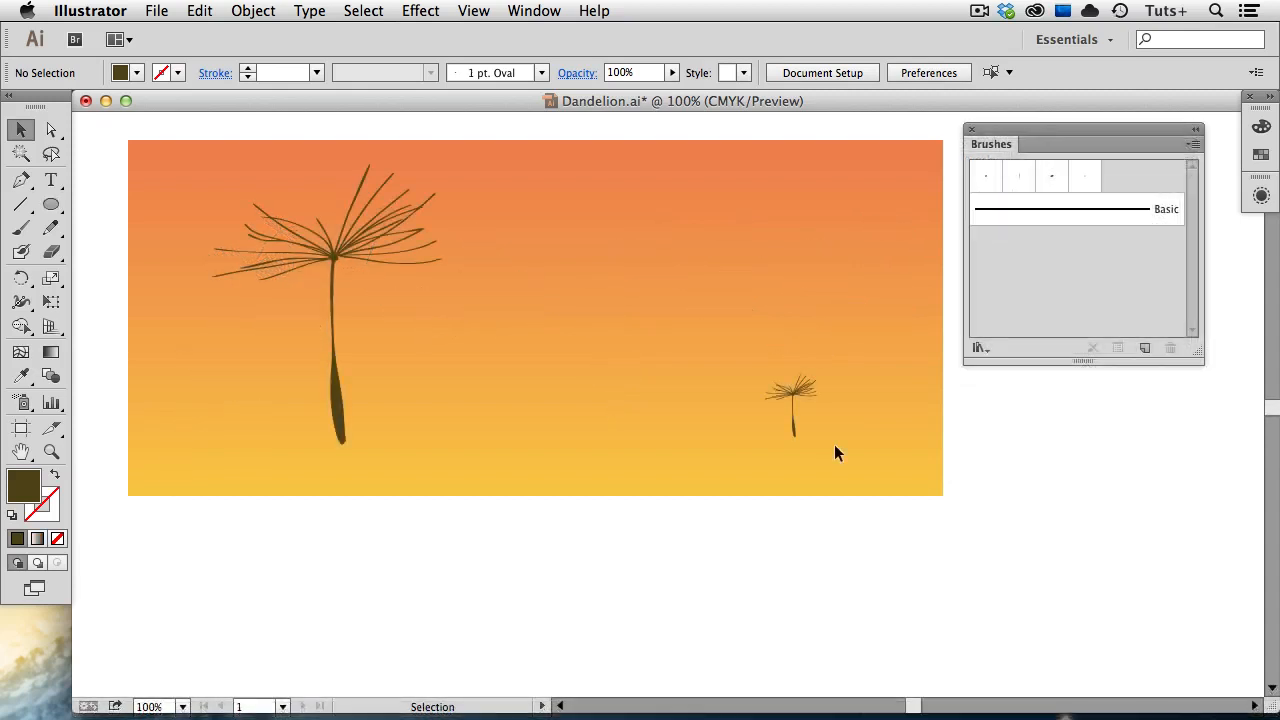
mouse_move(848, 400)
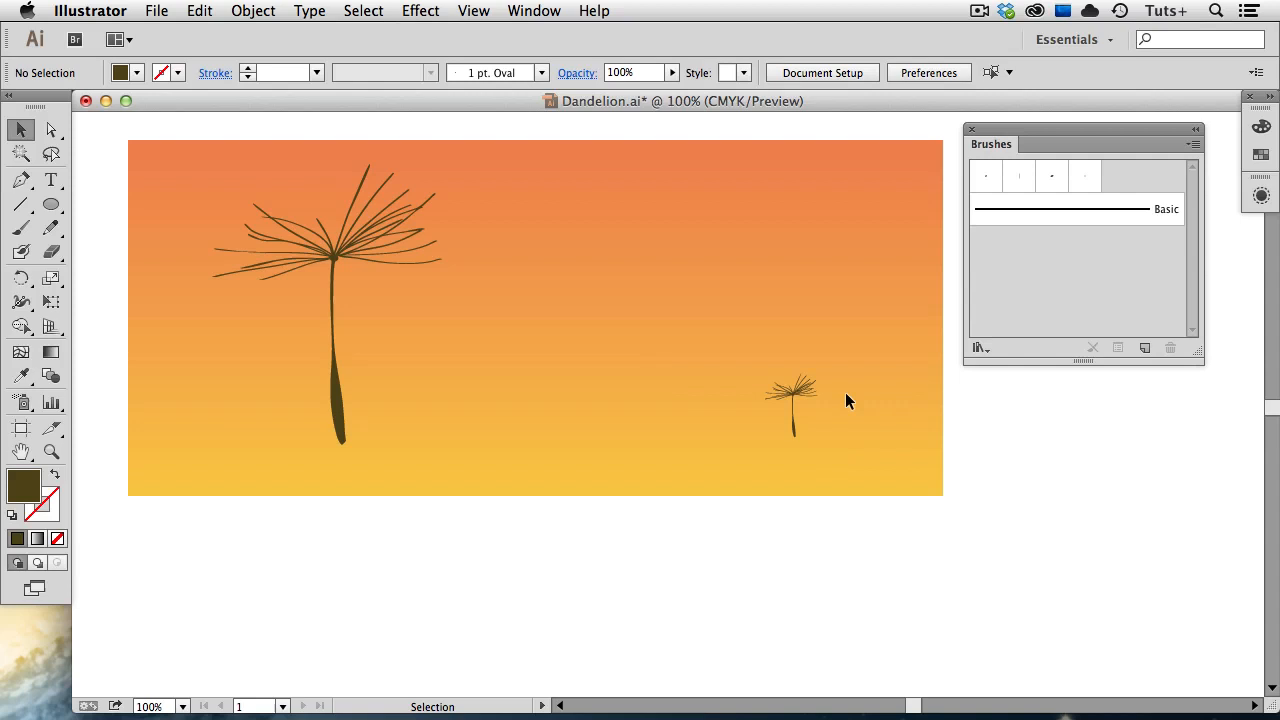
mouse_move(808, 456)
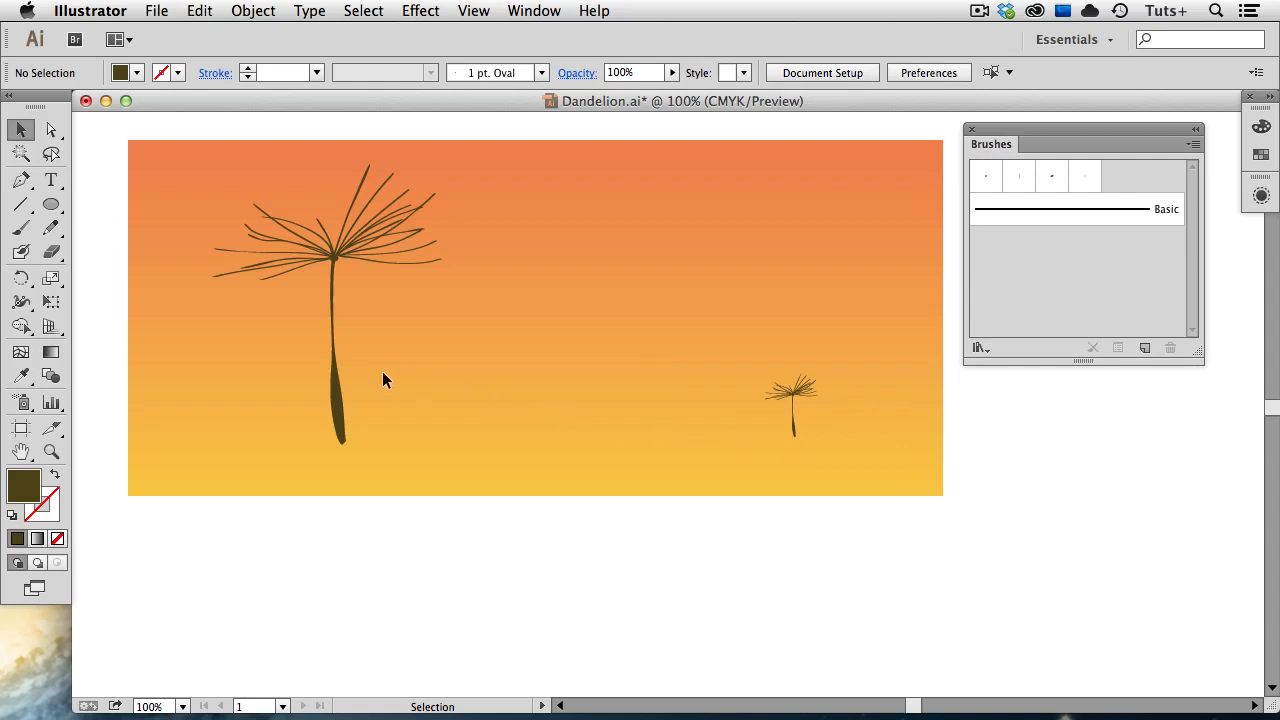
mouse_move(380, 378)
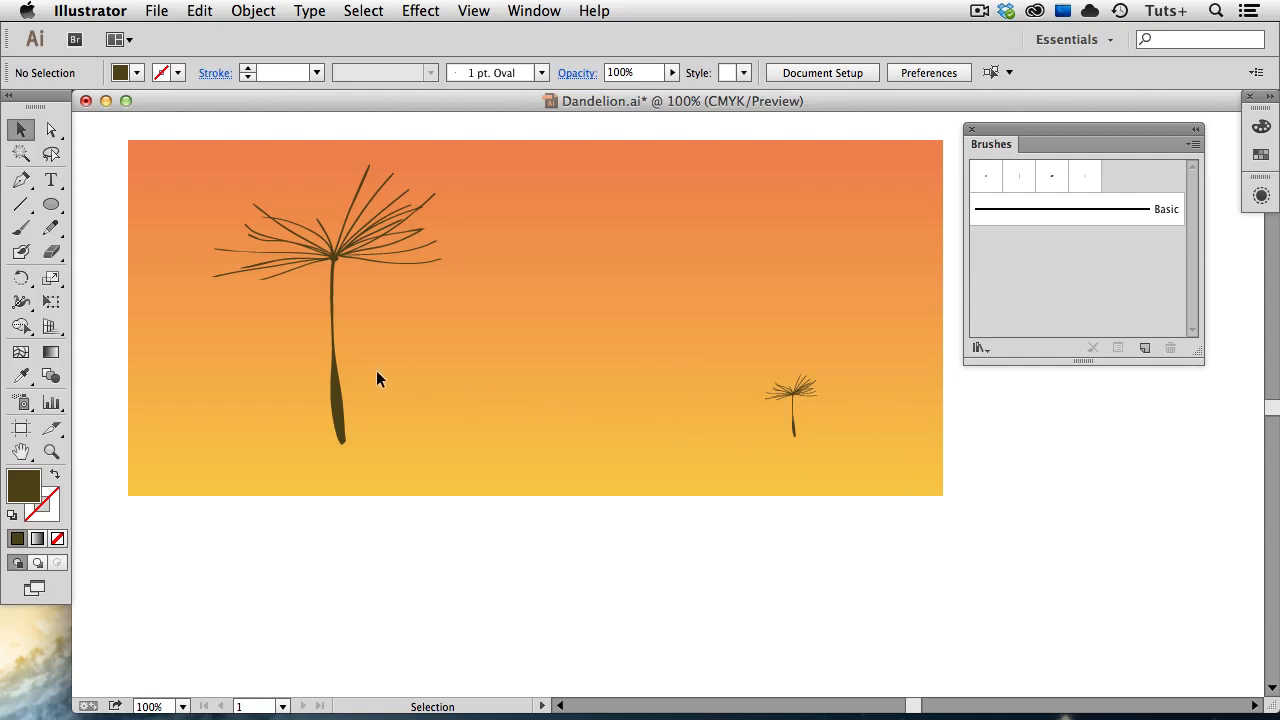
mouse_move(68, 264)
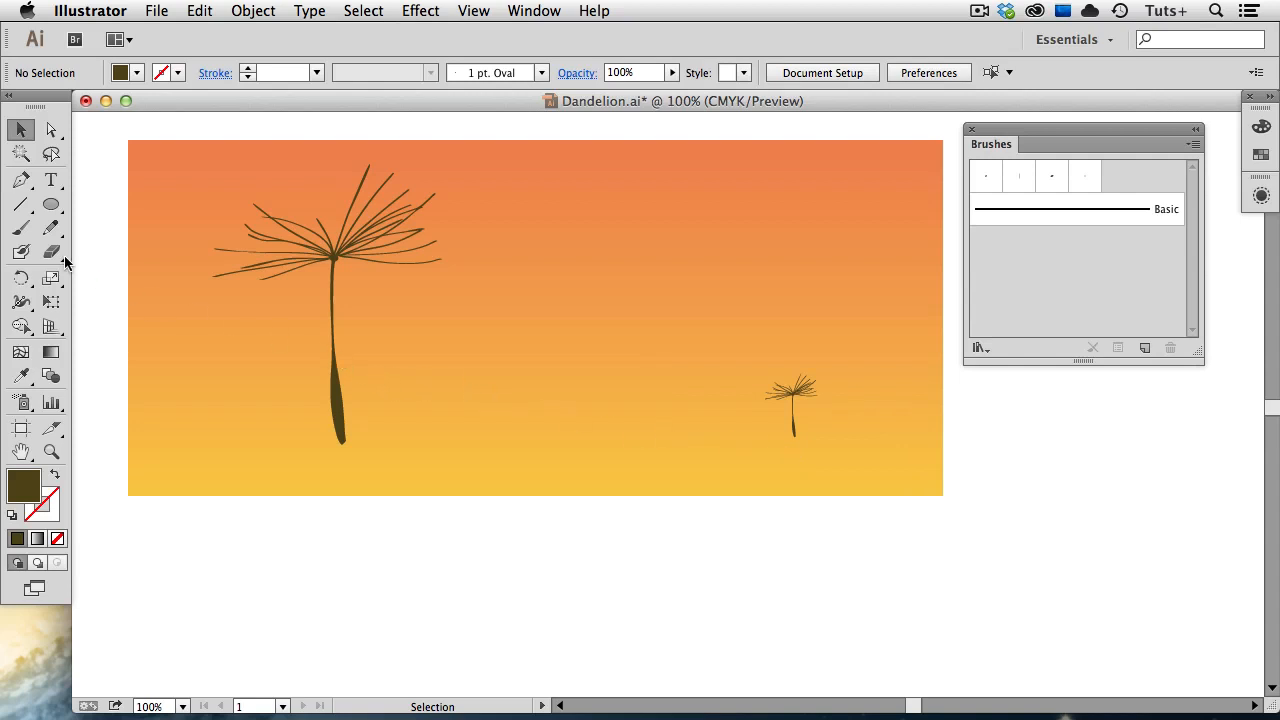
Take the Paintbrush tool and bring up the Brushes panel menu for the 1 pt Oval brush
left_click(20, 228)
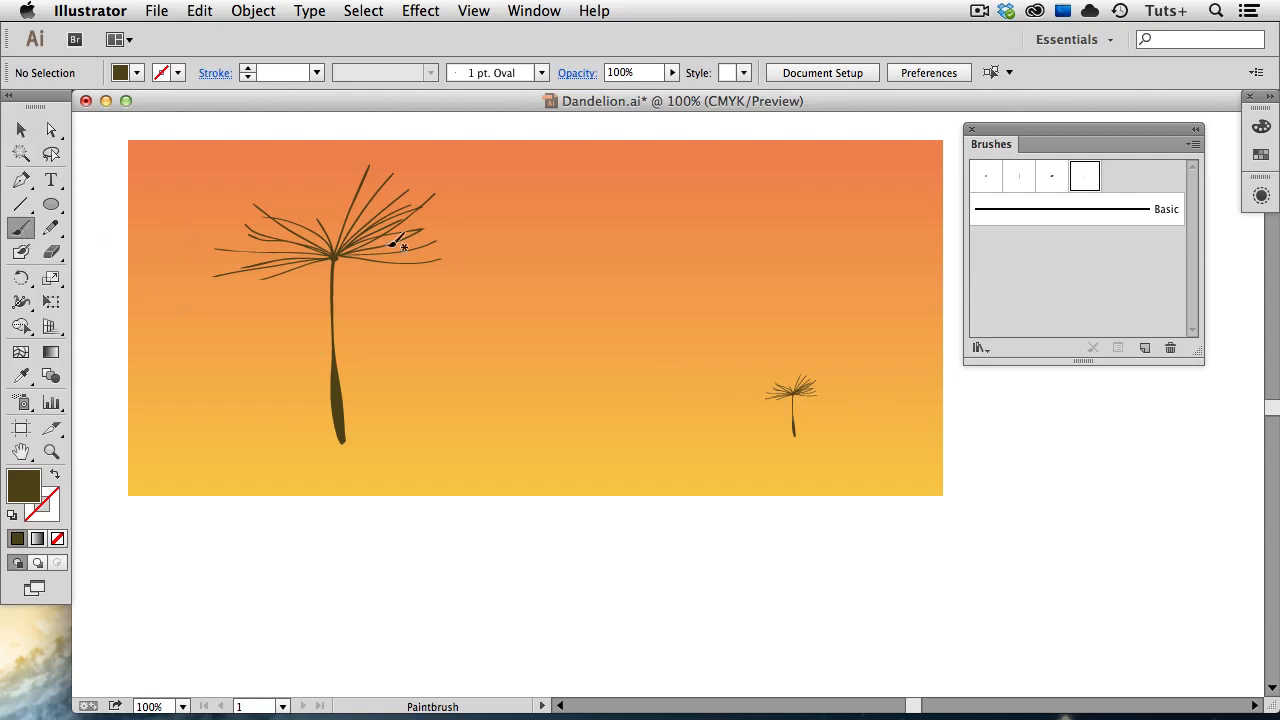
mouse_move(988, 188)
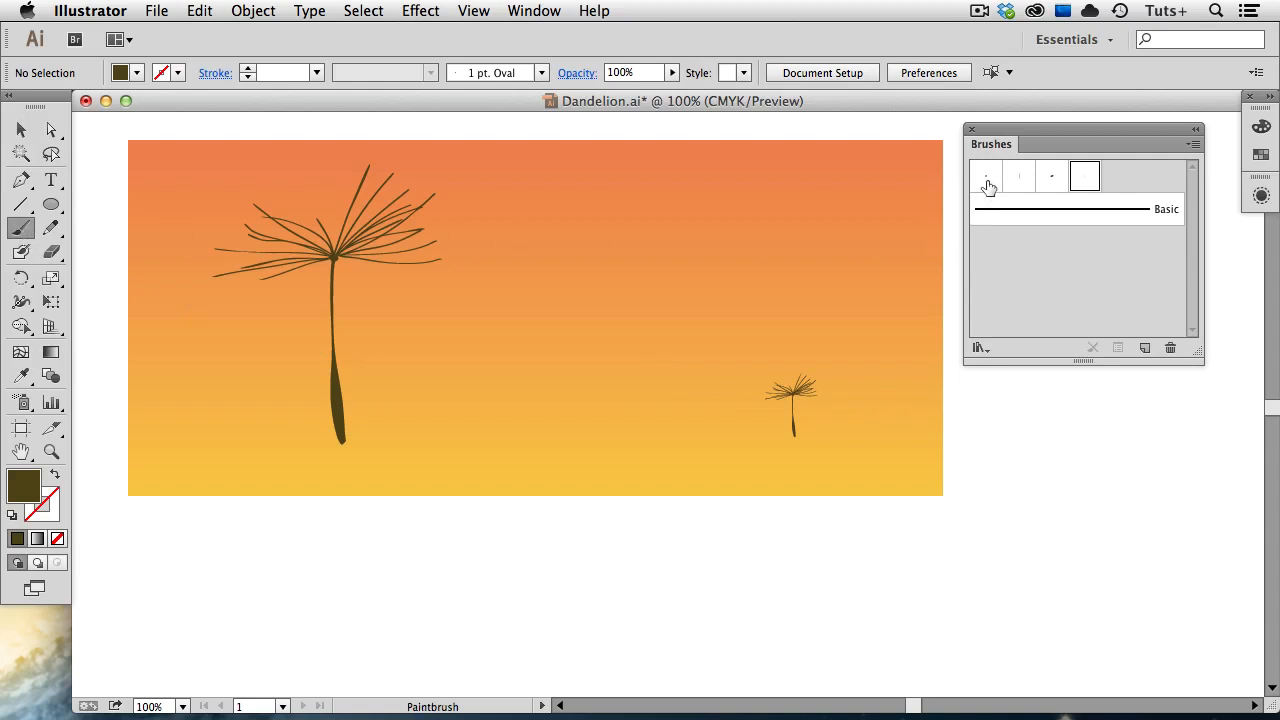
mouse_move(1058, 188)
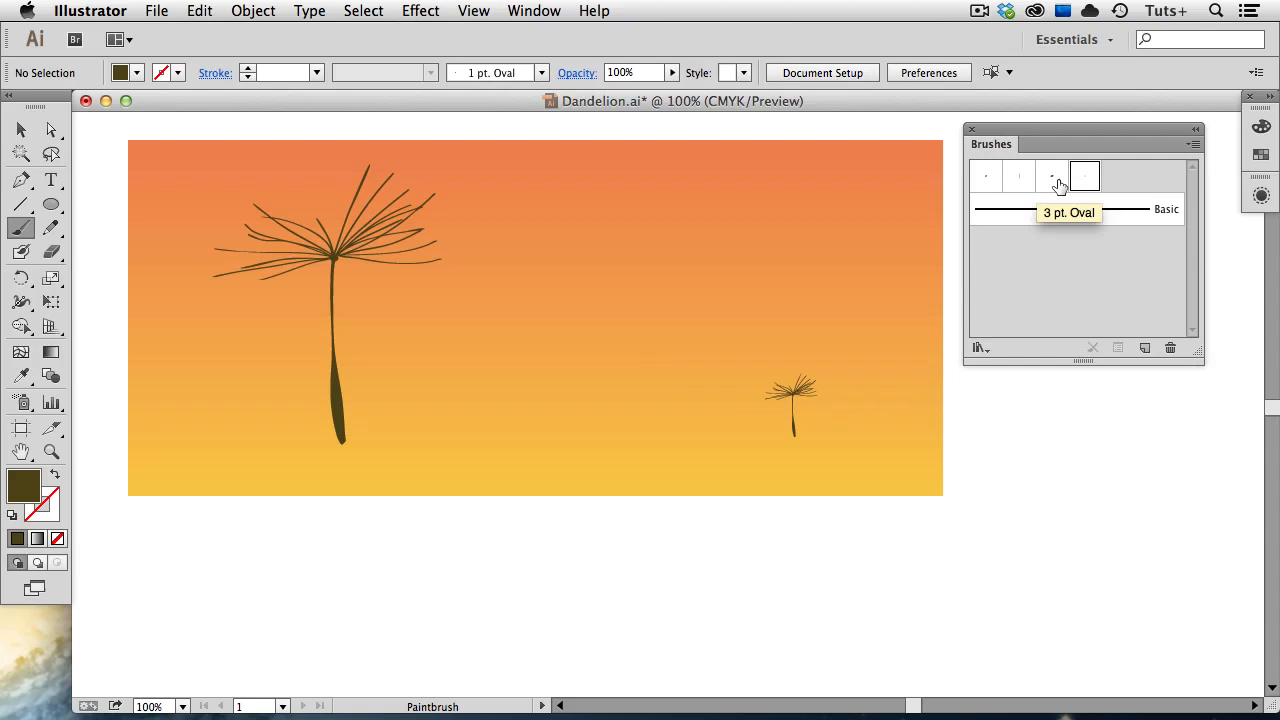
mouse_move(1084, 176)
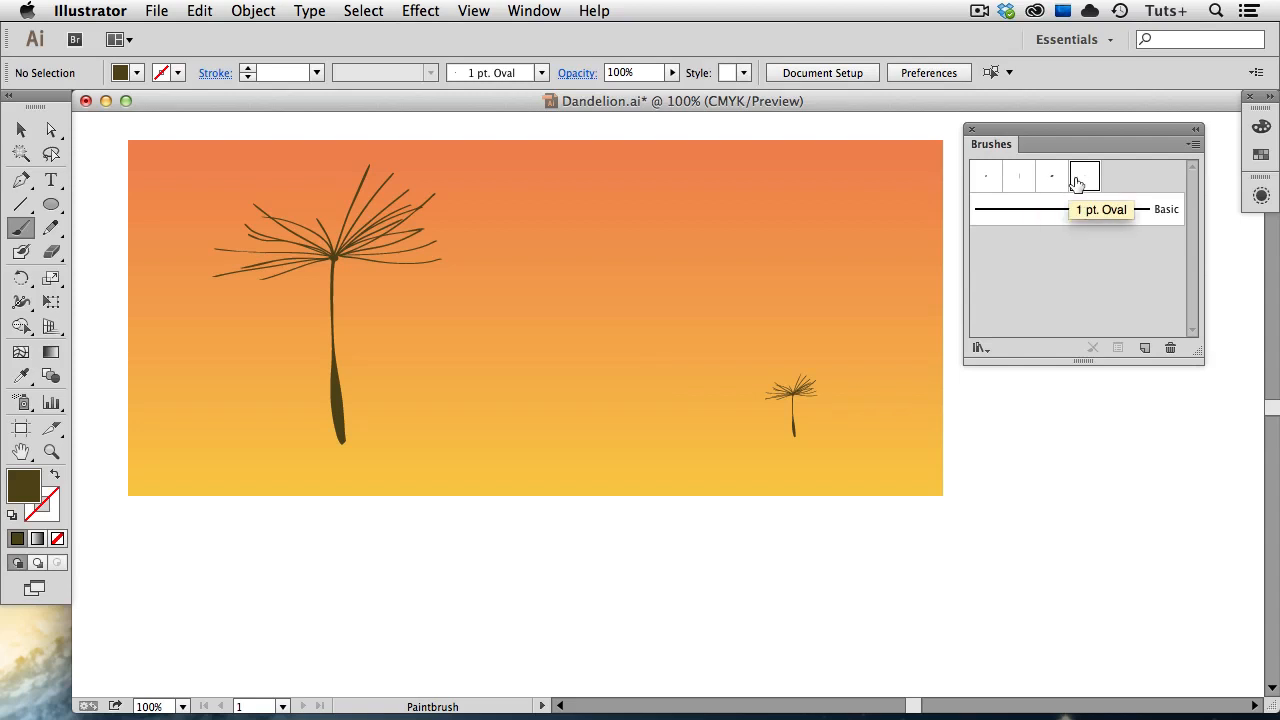
left_click(1192, 130)
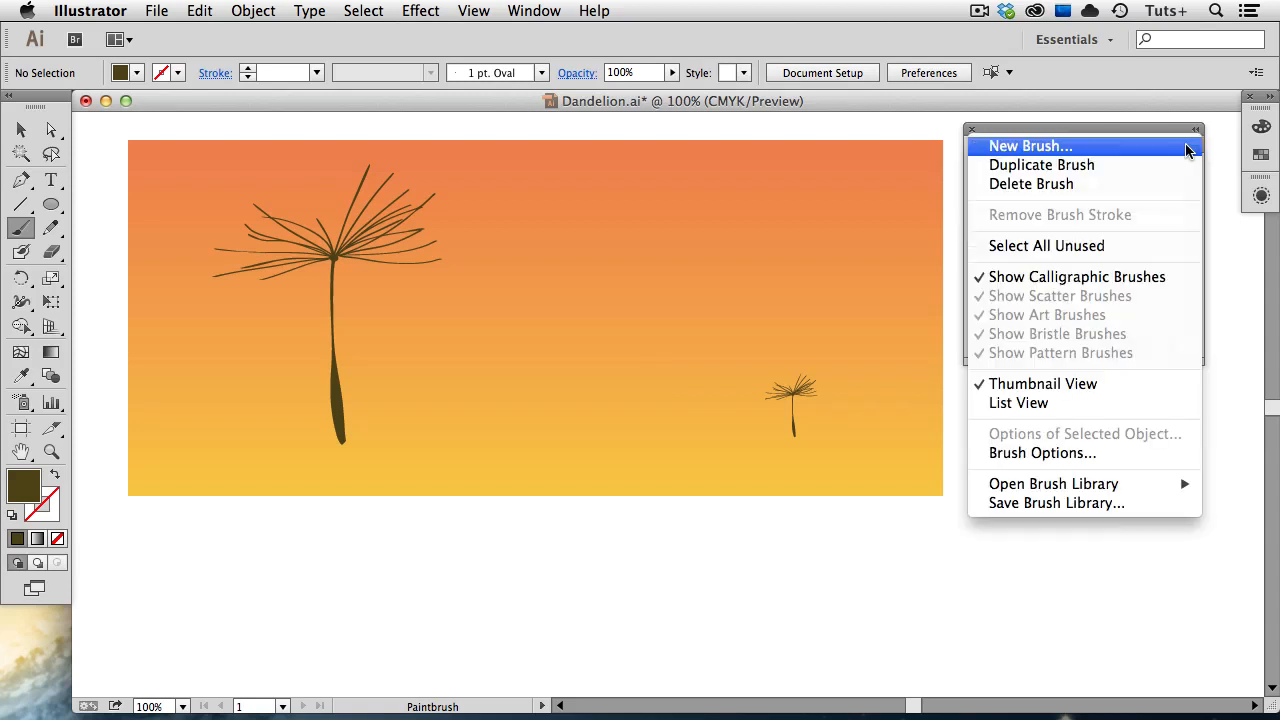
mouse_move(1050, 484)
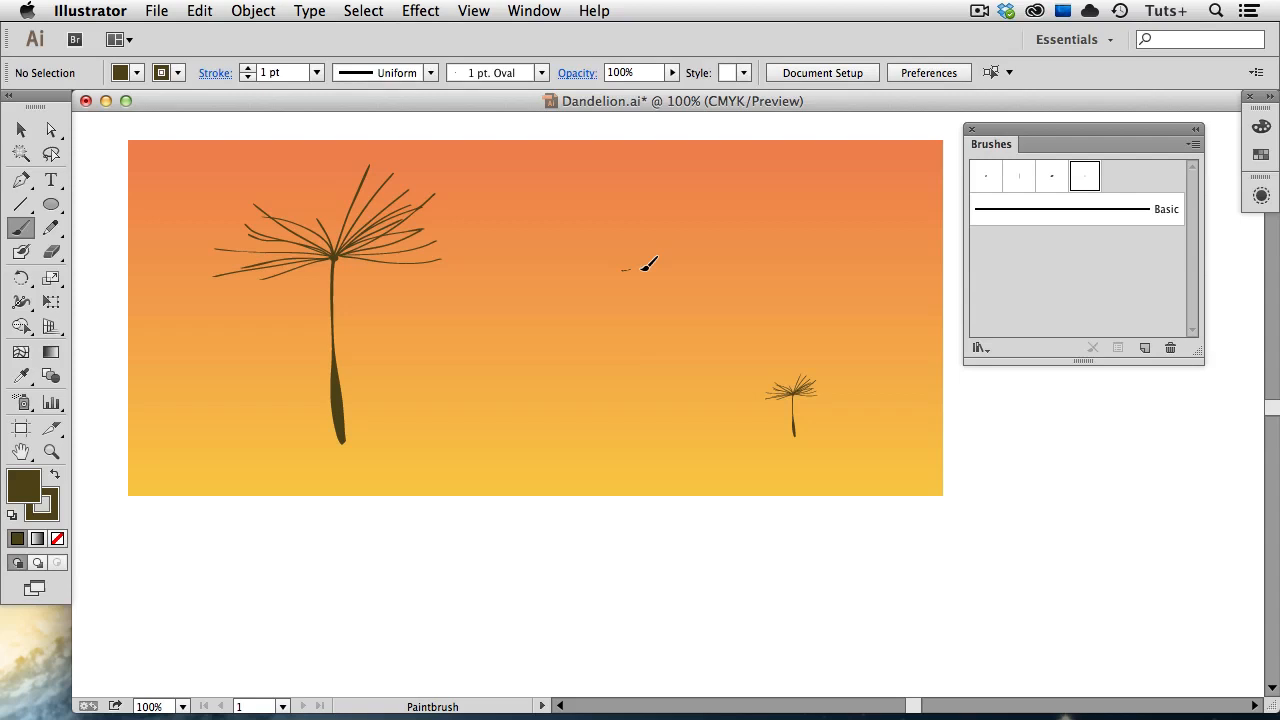
Paint four curved seed filaments radiating from one point in the upper-middle sky
left_click_drag(644, 270, 756, 240)
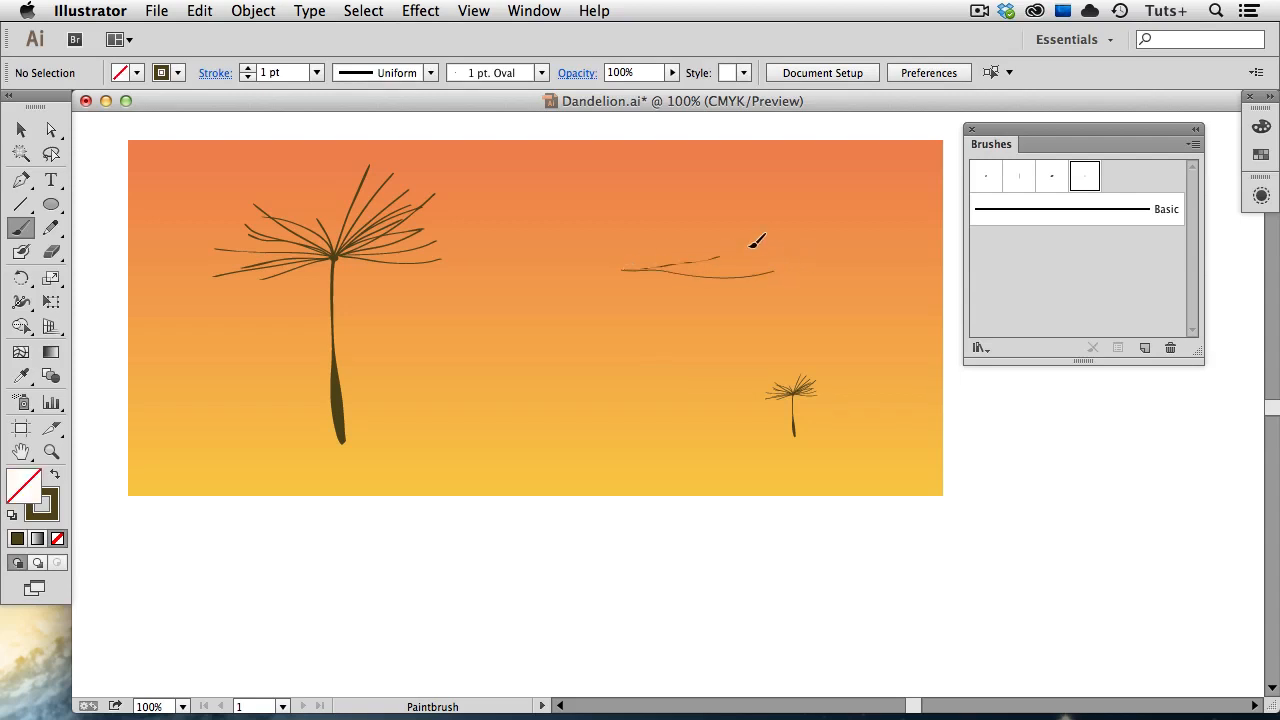
left_click_drag(764, 240, 636, 270)
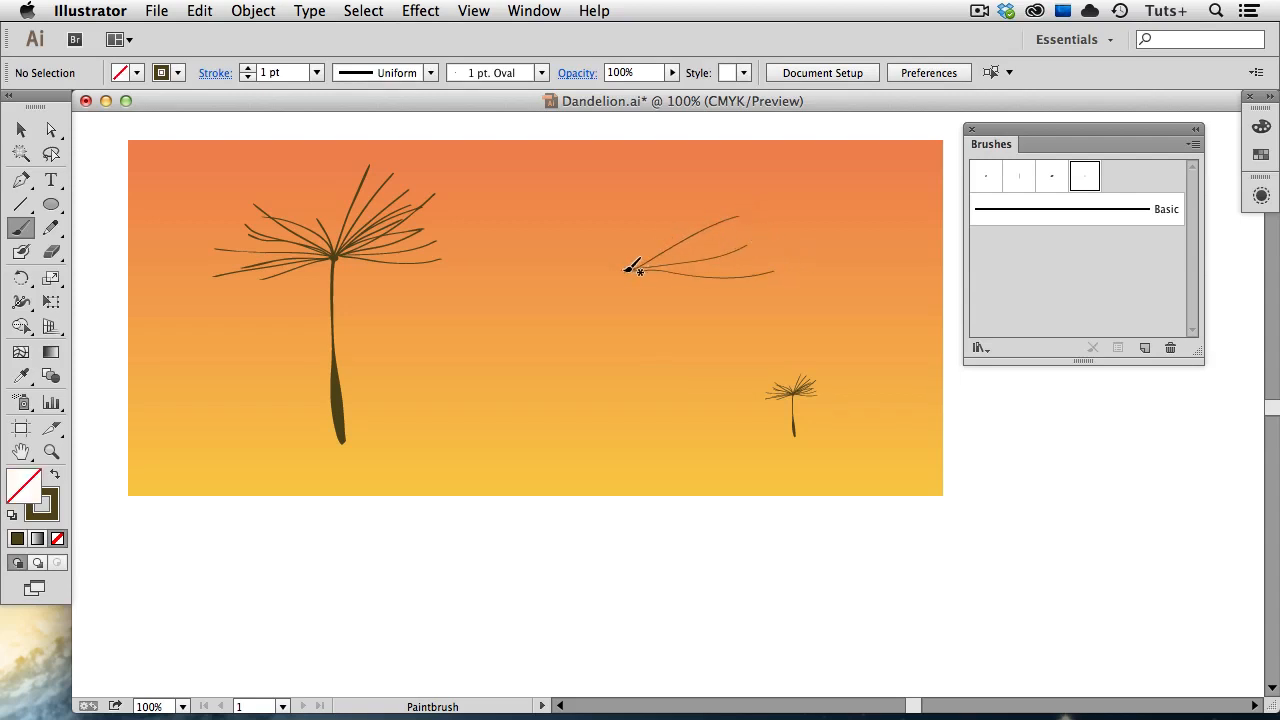
left_click_drag(638, 268, 696, 164)
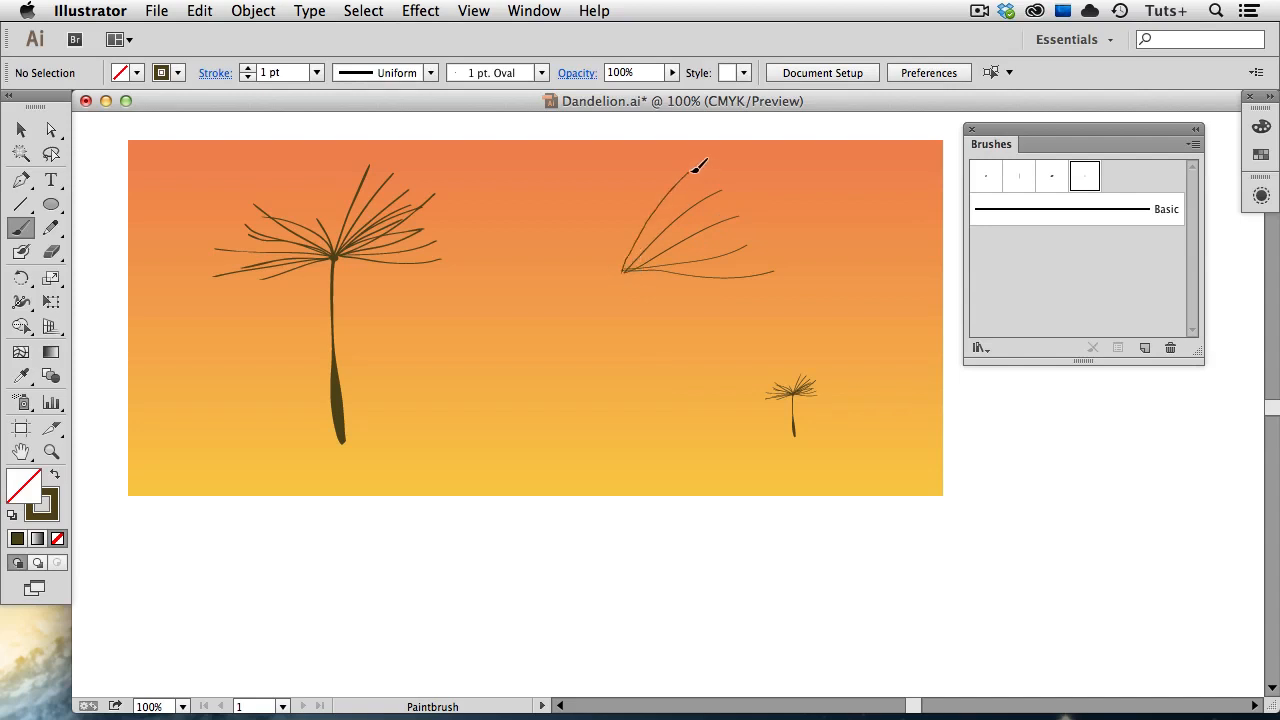
left_click_drag(704, 160, 624, 276)
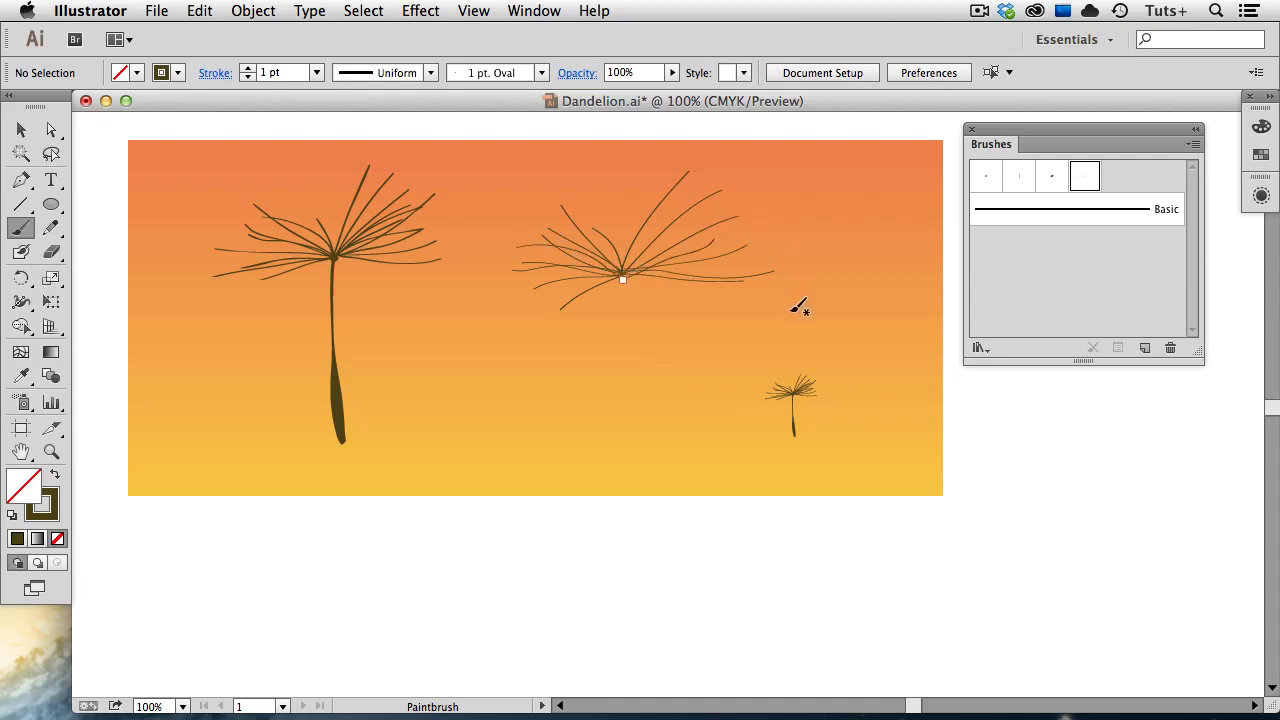
Select the new seed head's filaments, thicken their stroke to 1.5 pt, then deselect
left_click(620, 276)
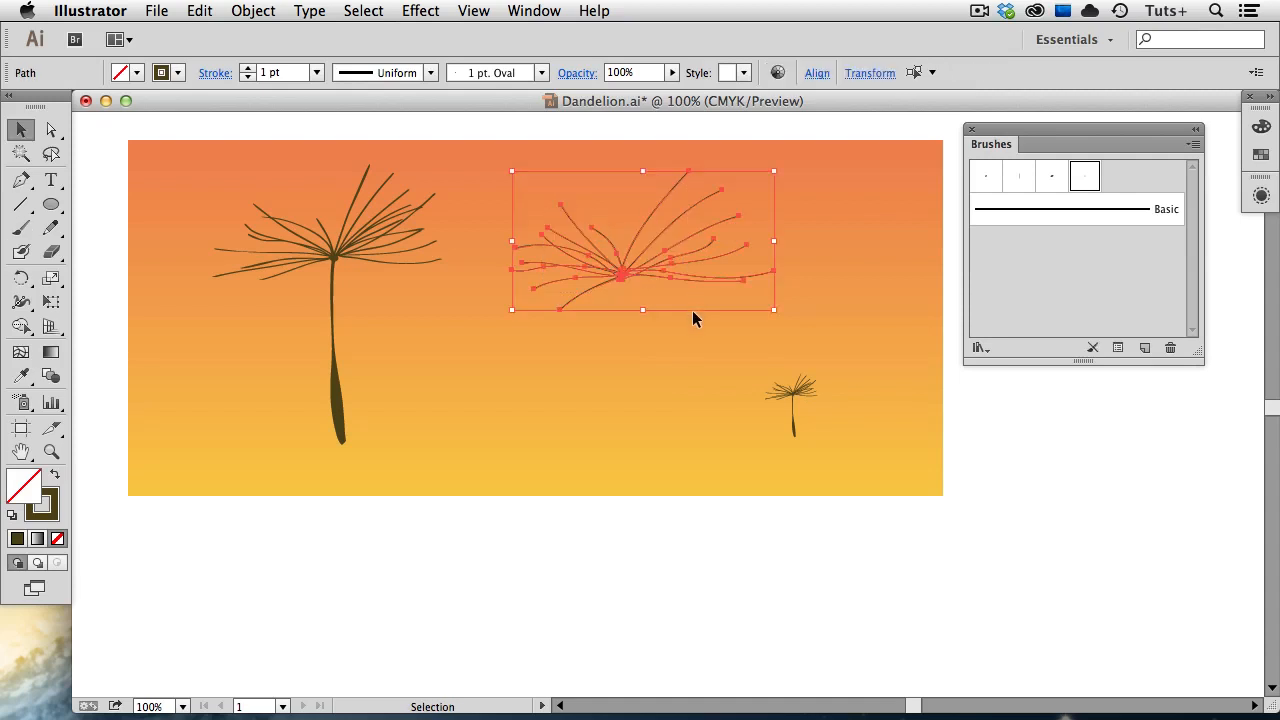
mouse_move(258, 88)
type("1.5")
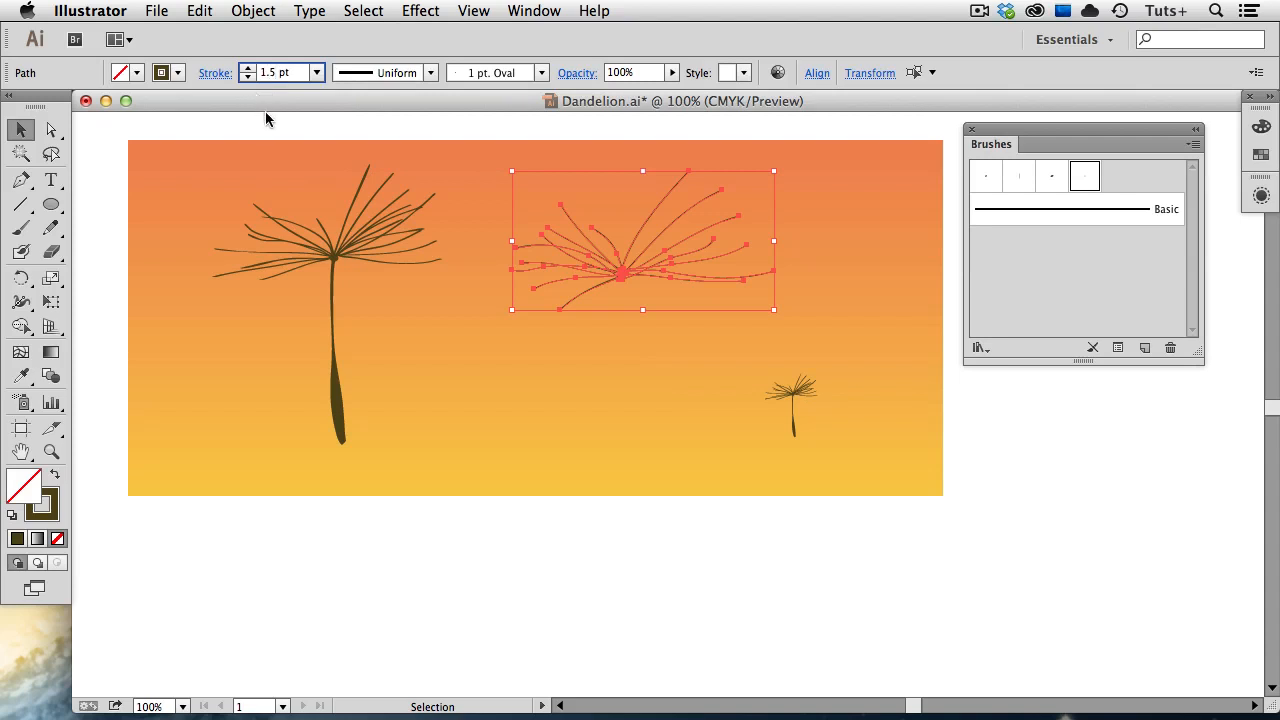
left_click(732, 420)
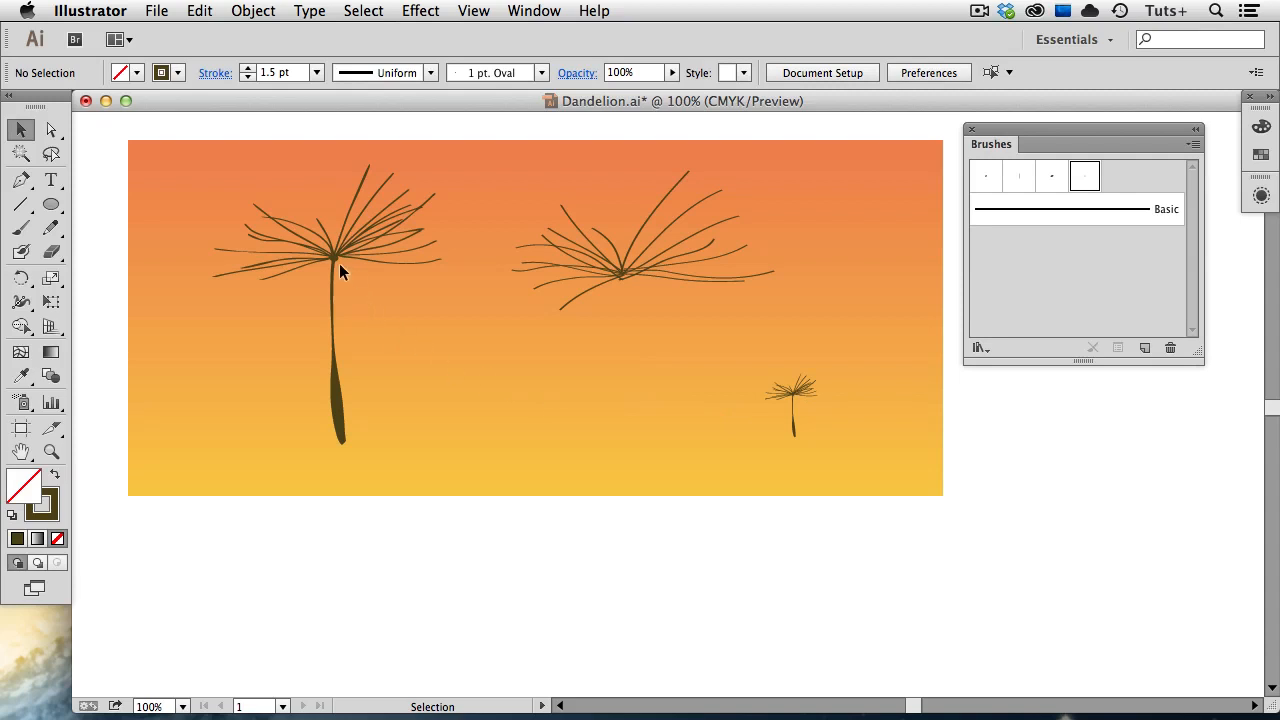
mouse_move(368, 288)
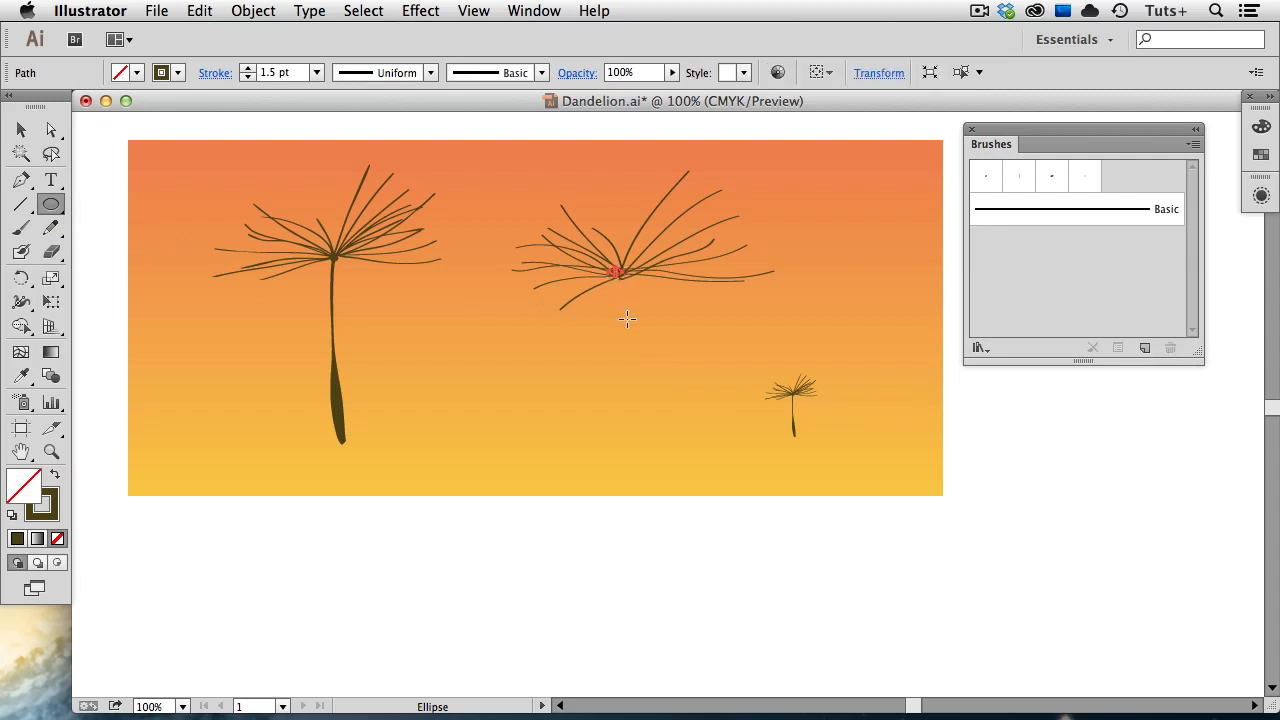
mouse_move(610, 330)
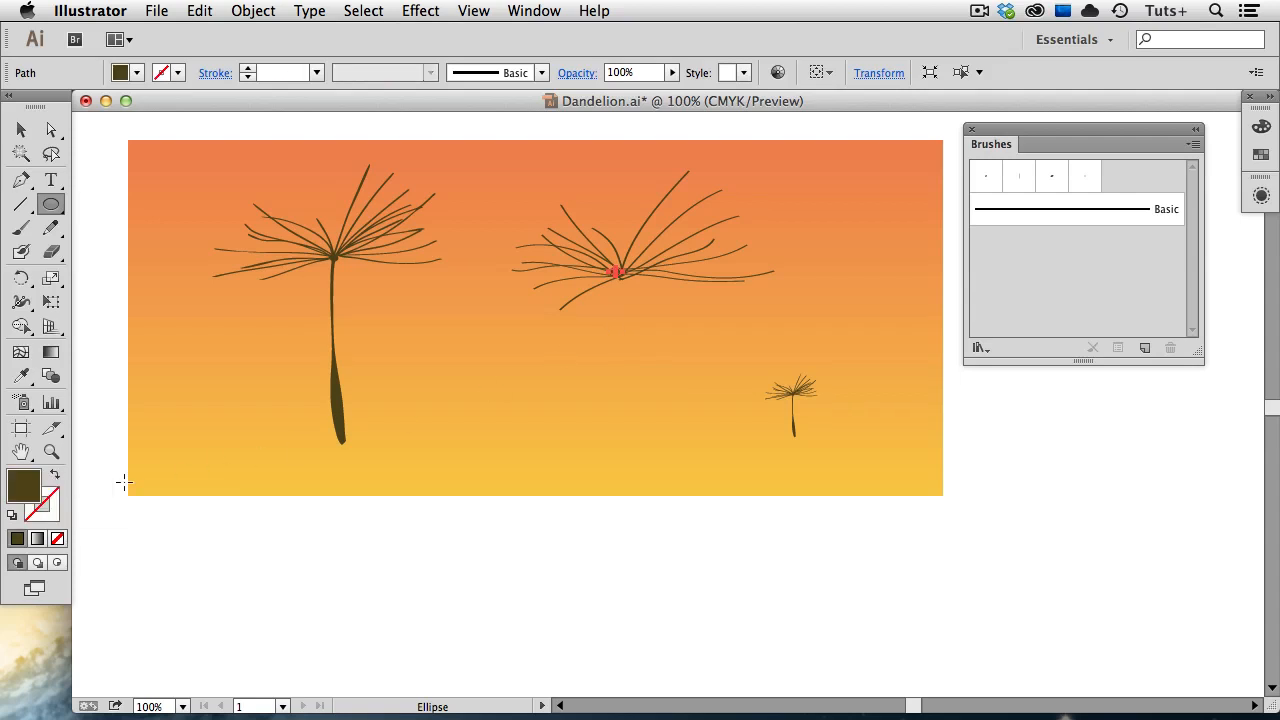
Draw a small dark brown filled dot at the hub of the new seed head
left_click(22, 130)
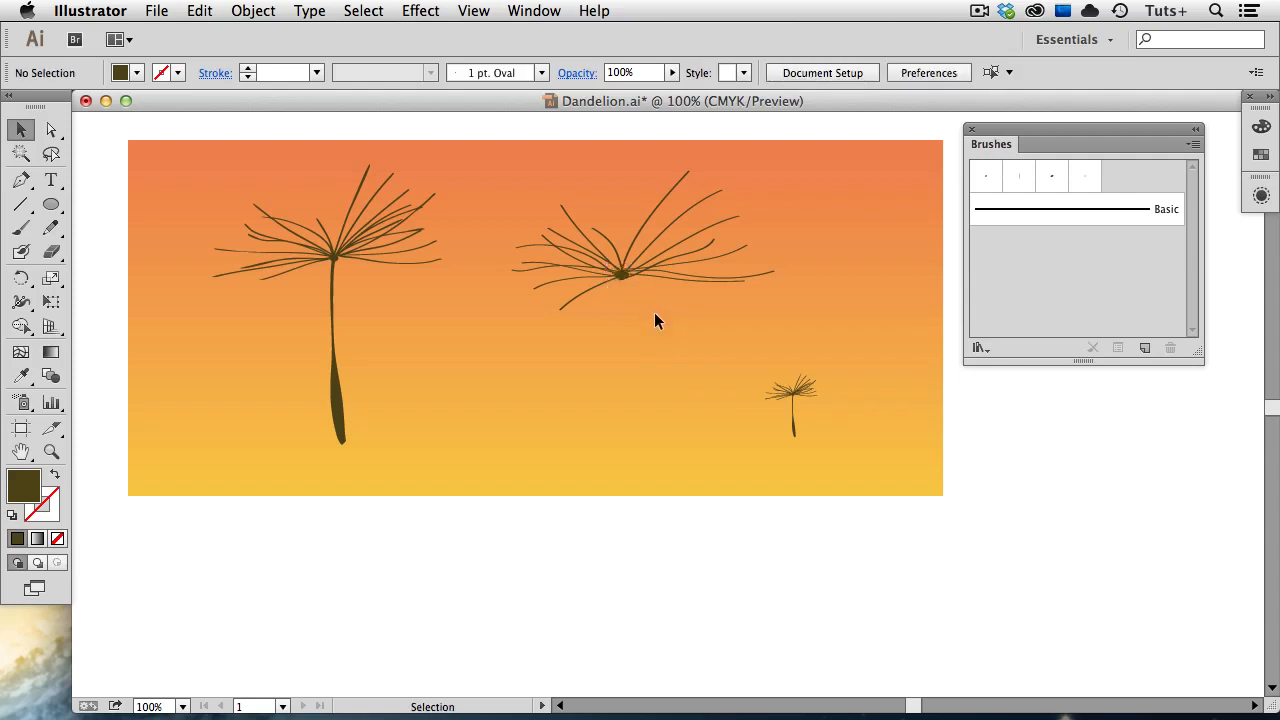
mouse_move(340, 348)
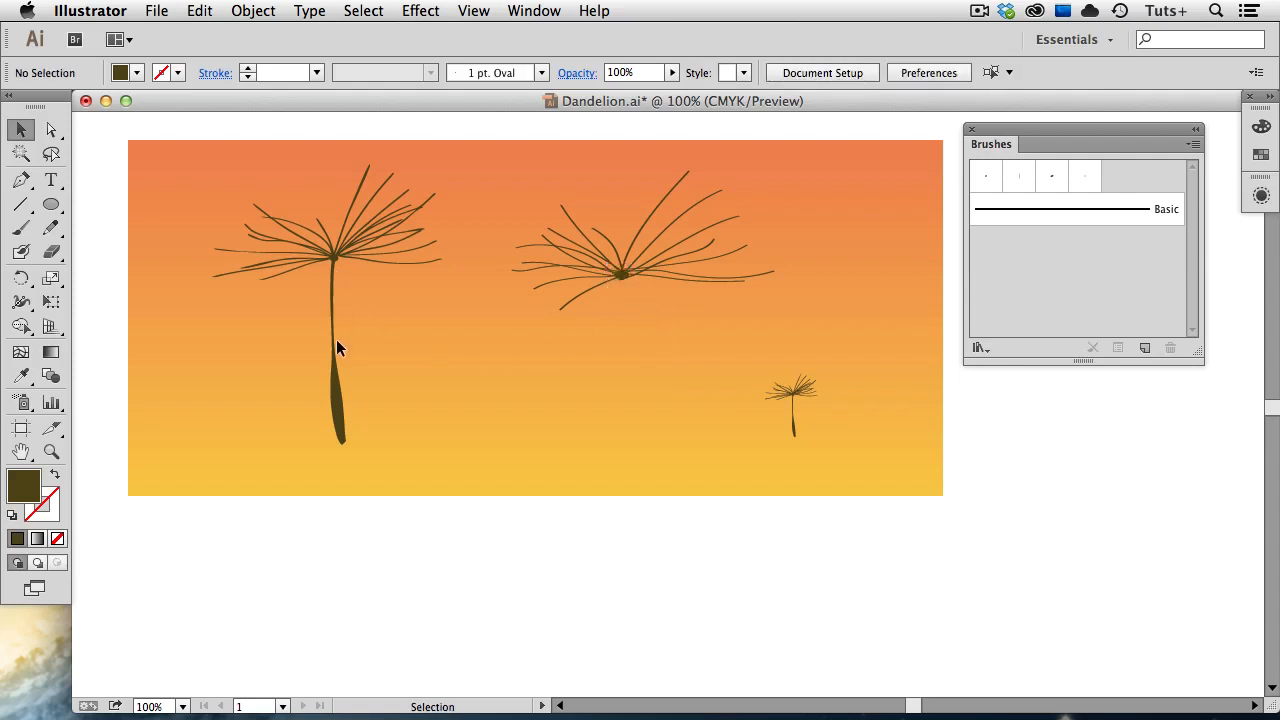
mouse_move(348, 424)
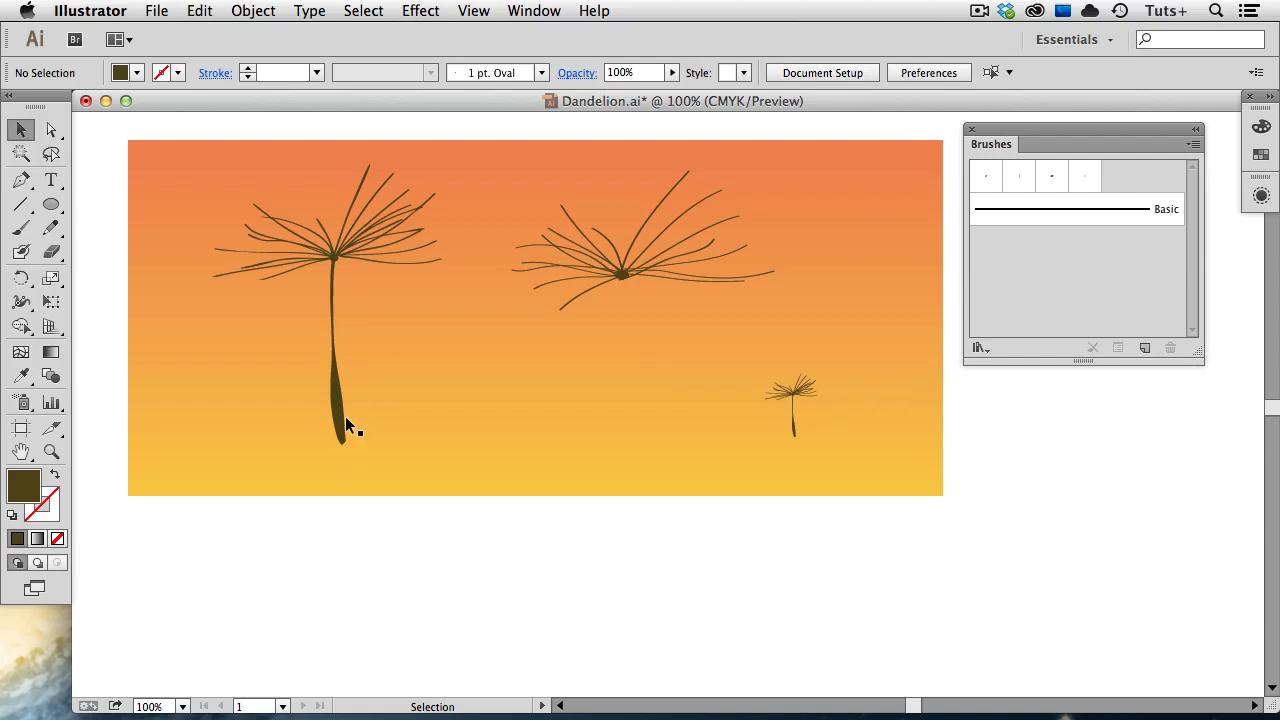
mouse_move(1048, 190)
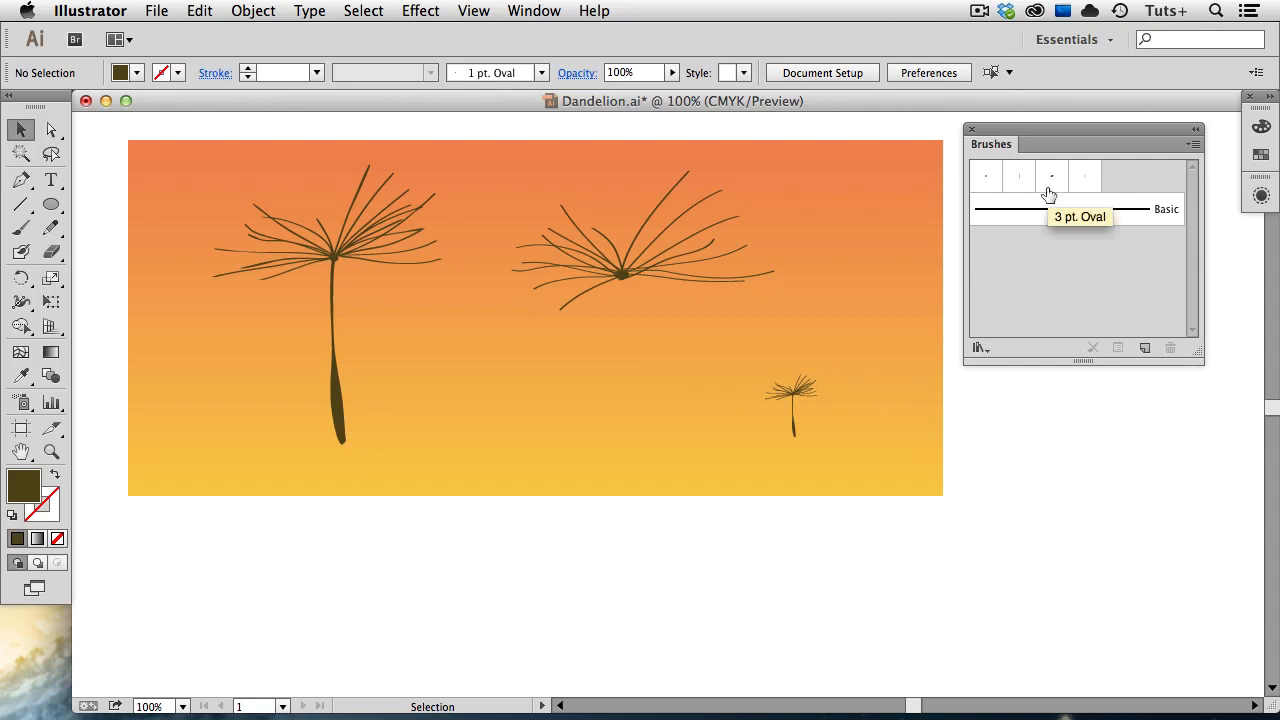
Make the 3 pt Oval brush's size follow pen pressure with a 3 pt variation
left_click(1052, 176)
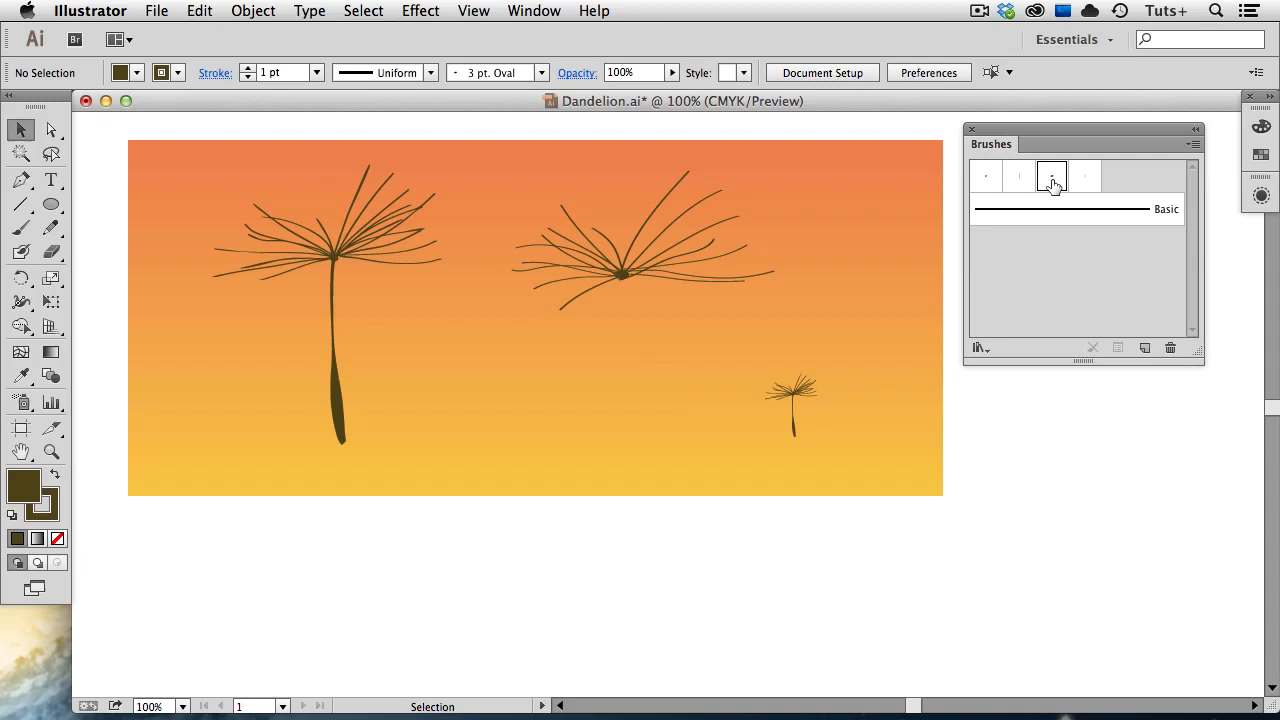
double_click(1052, 176)
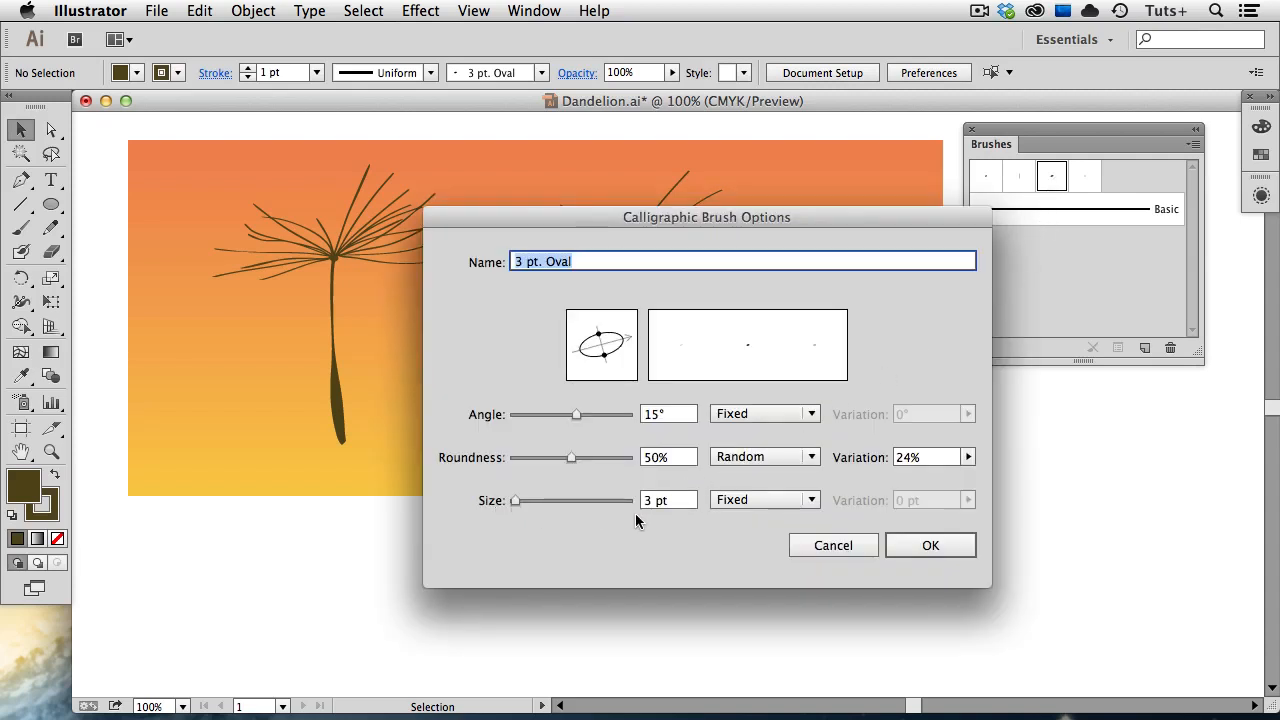
mouse_move(688, 520)
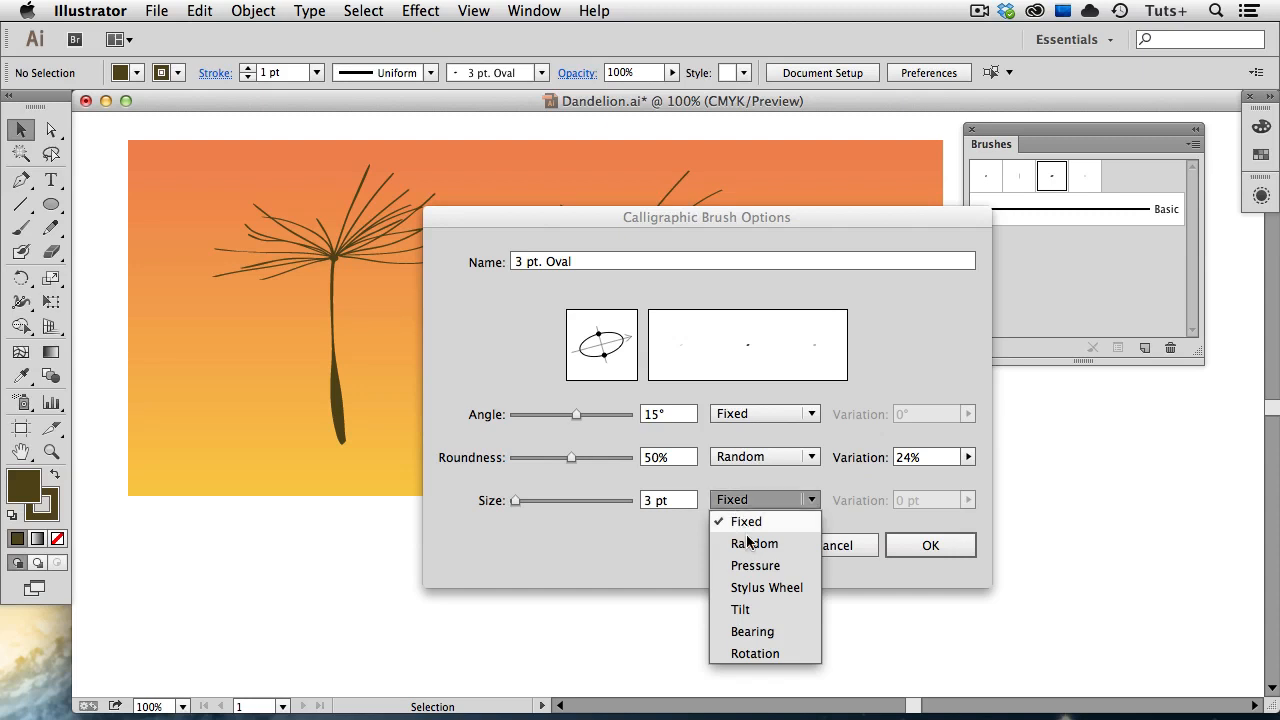
left_click(756, 564)
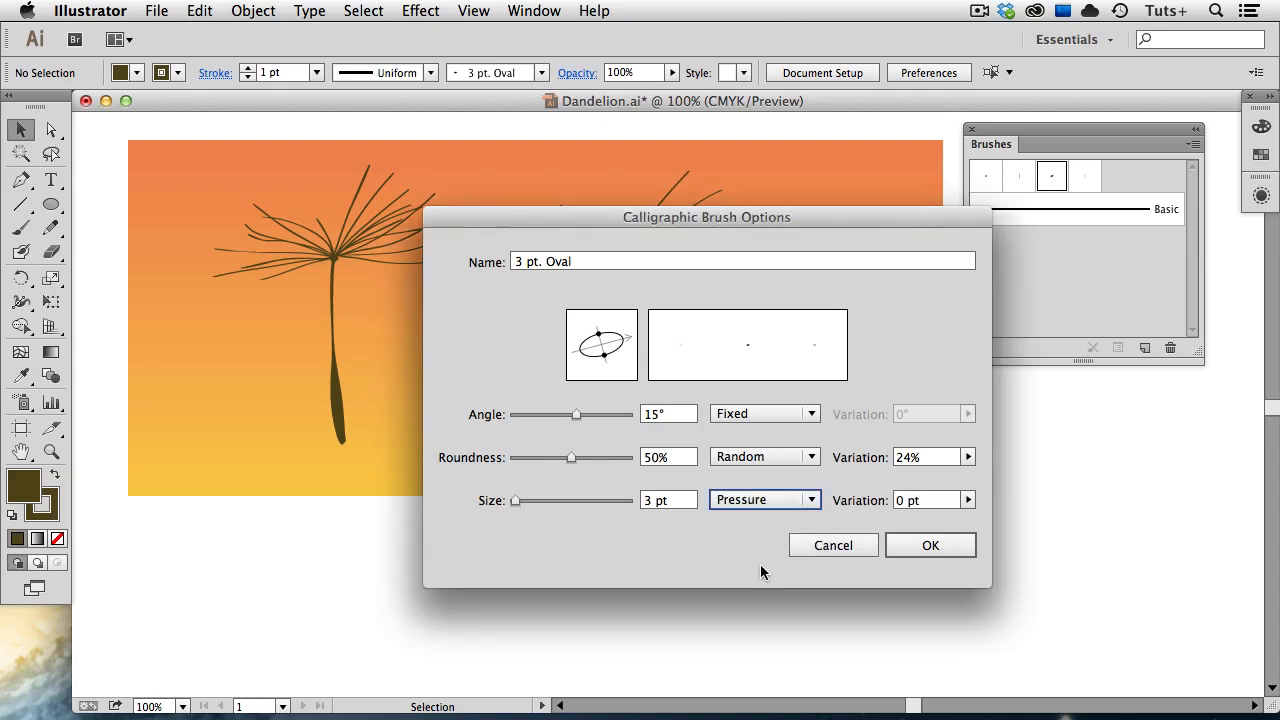
left_click(924, 500)
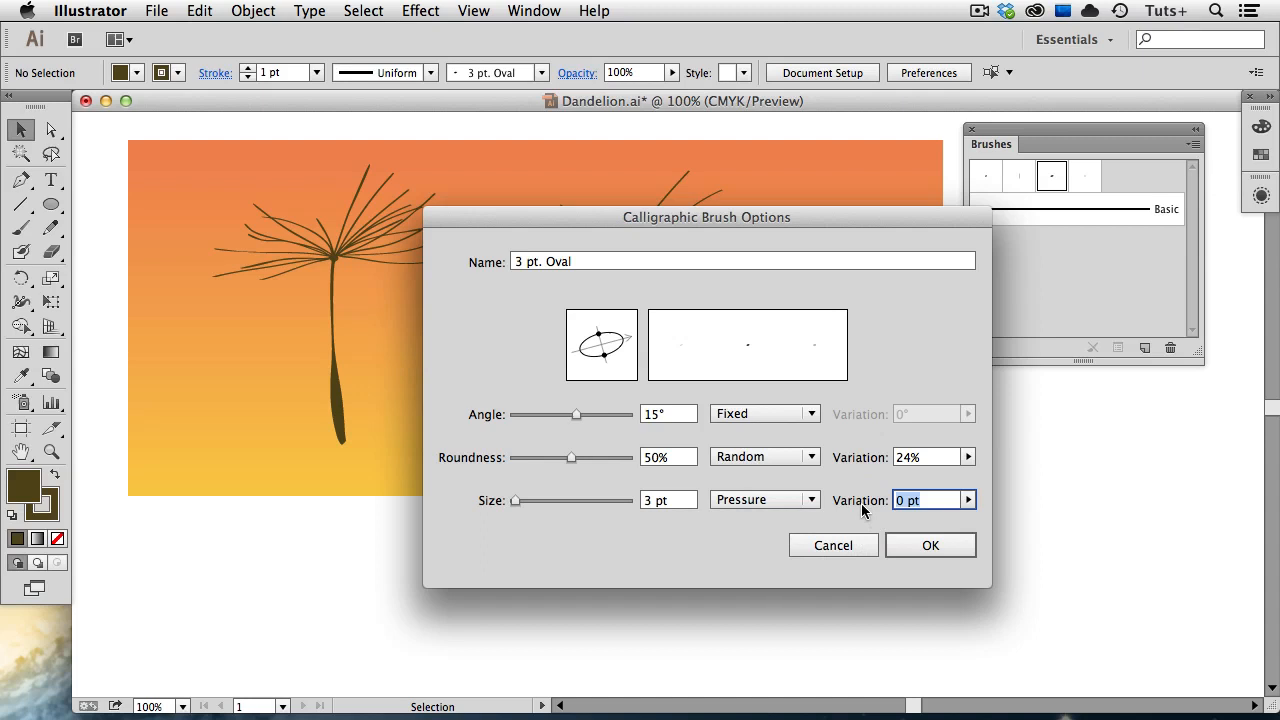
type("3")
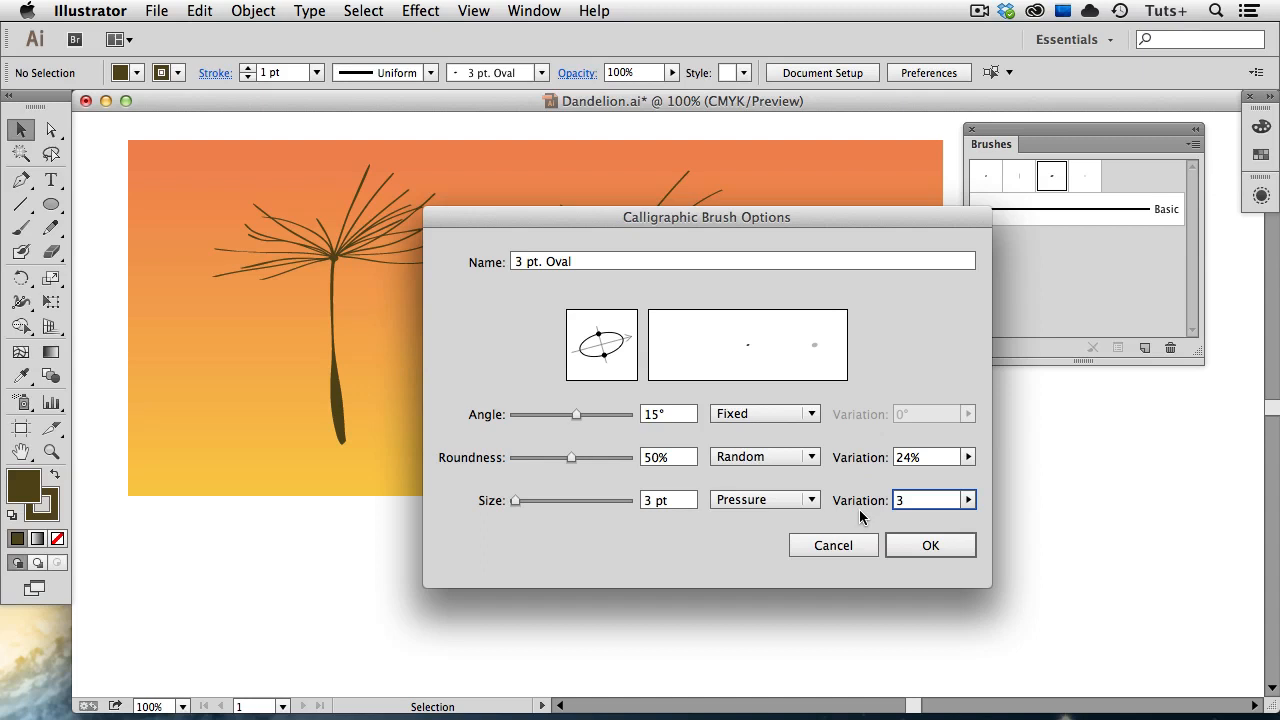
mouse_move(854, 512)
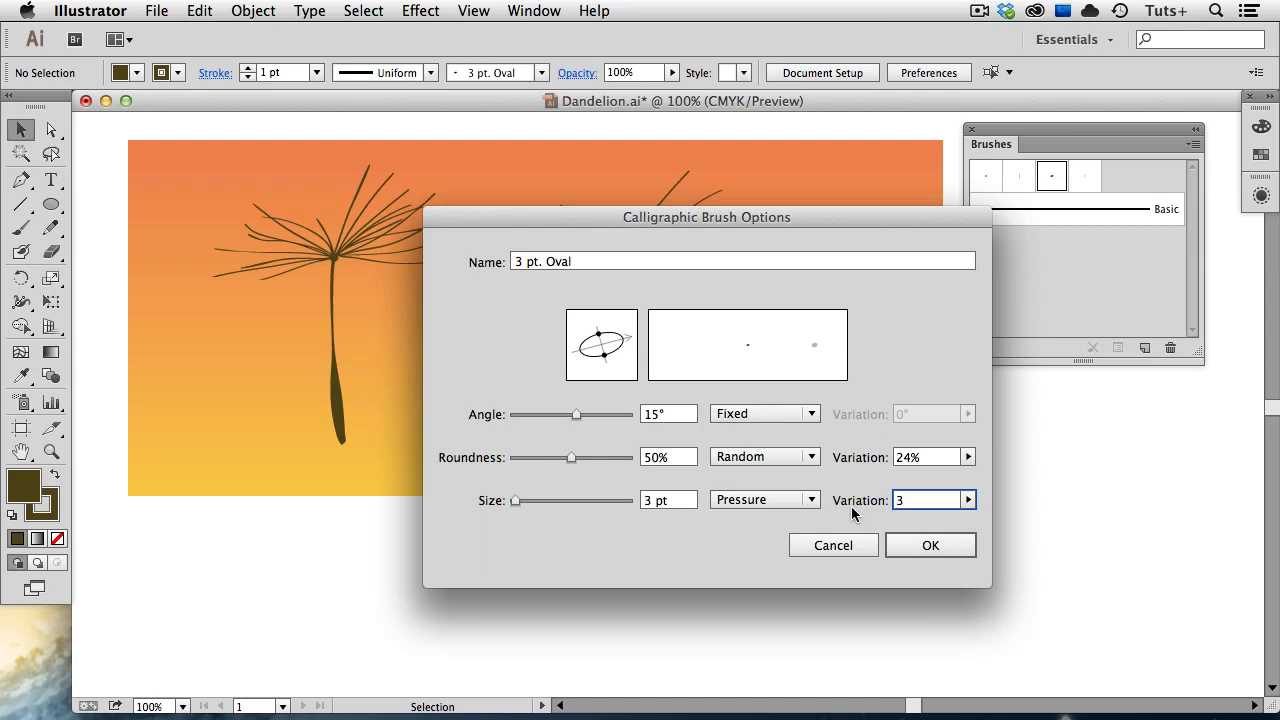
mouse_move(800, 368)
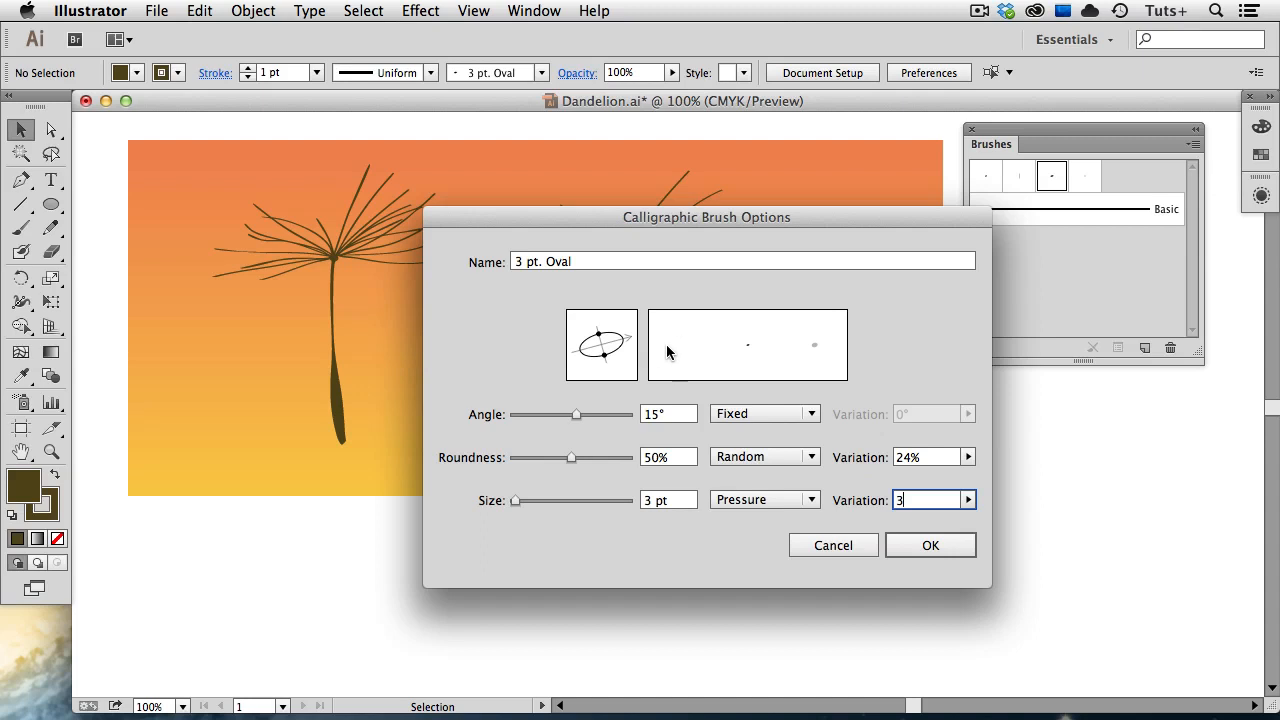
mouse_move(818, 364)
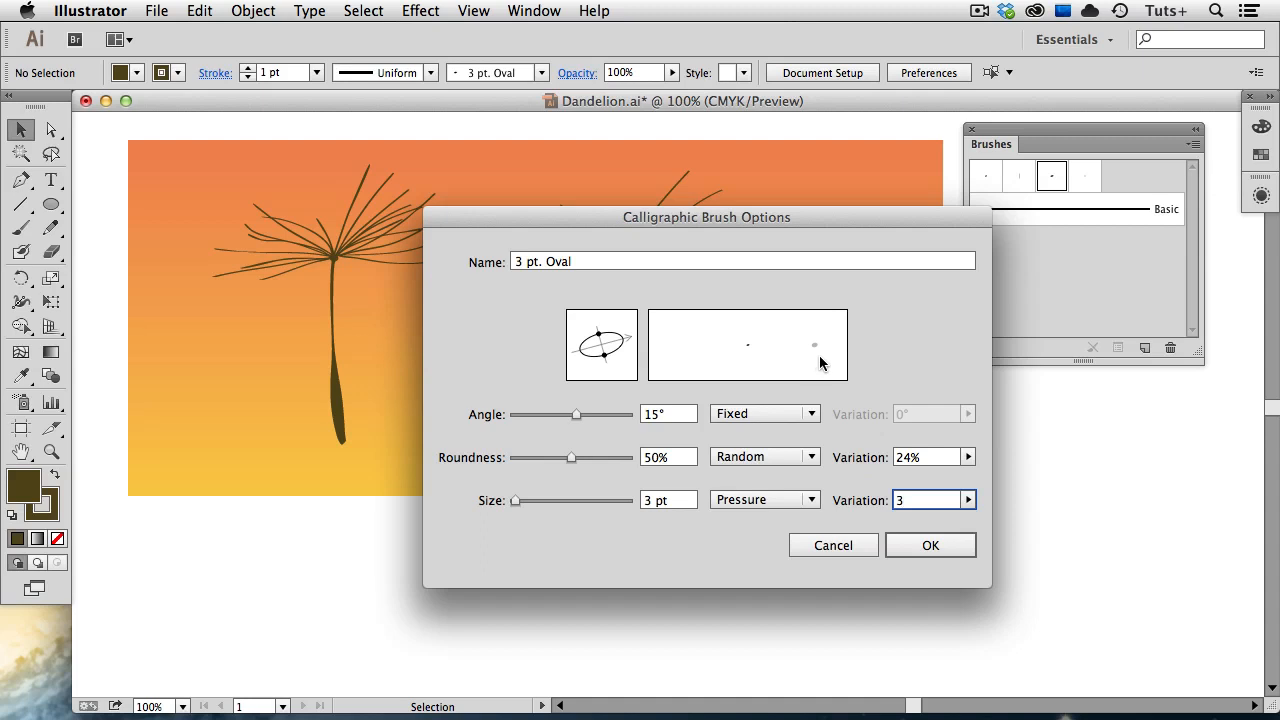
left_click(924, 500)
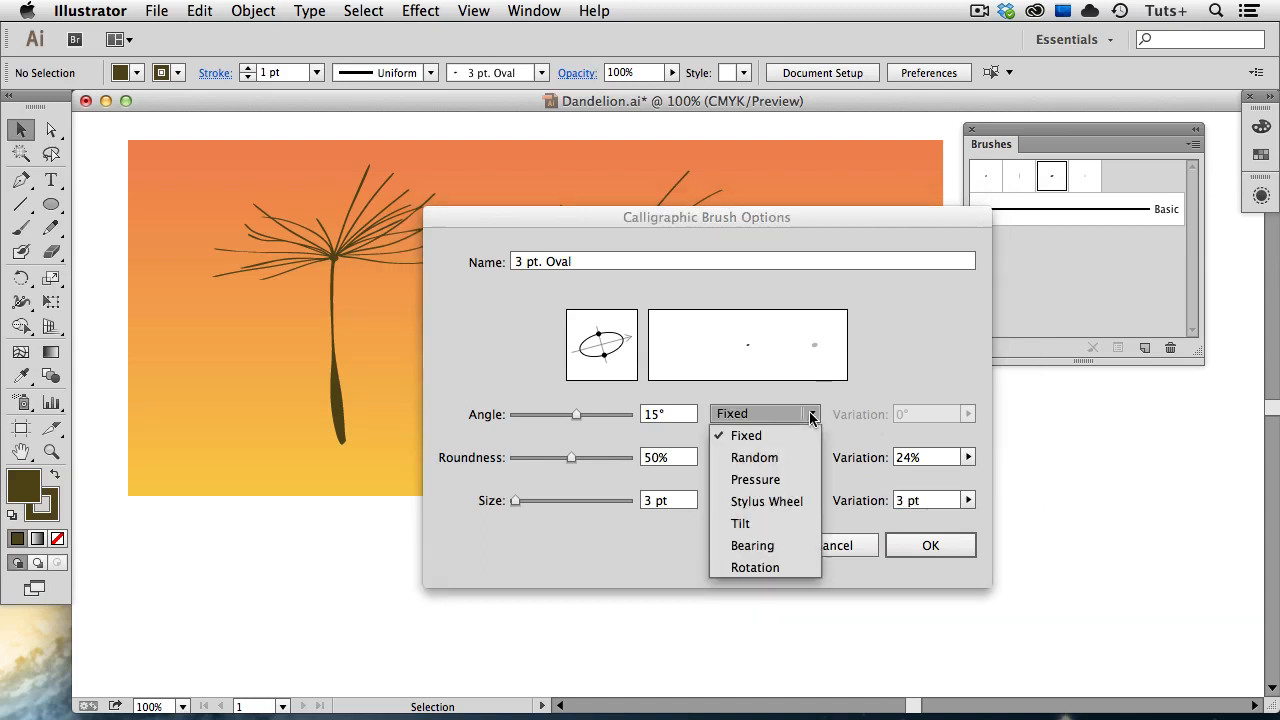
Make the brush angle follow pressure with 15° variation and apply the settings
left_click(756, 480)
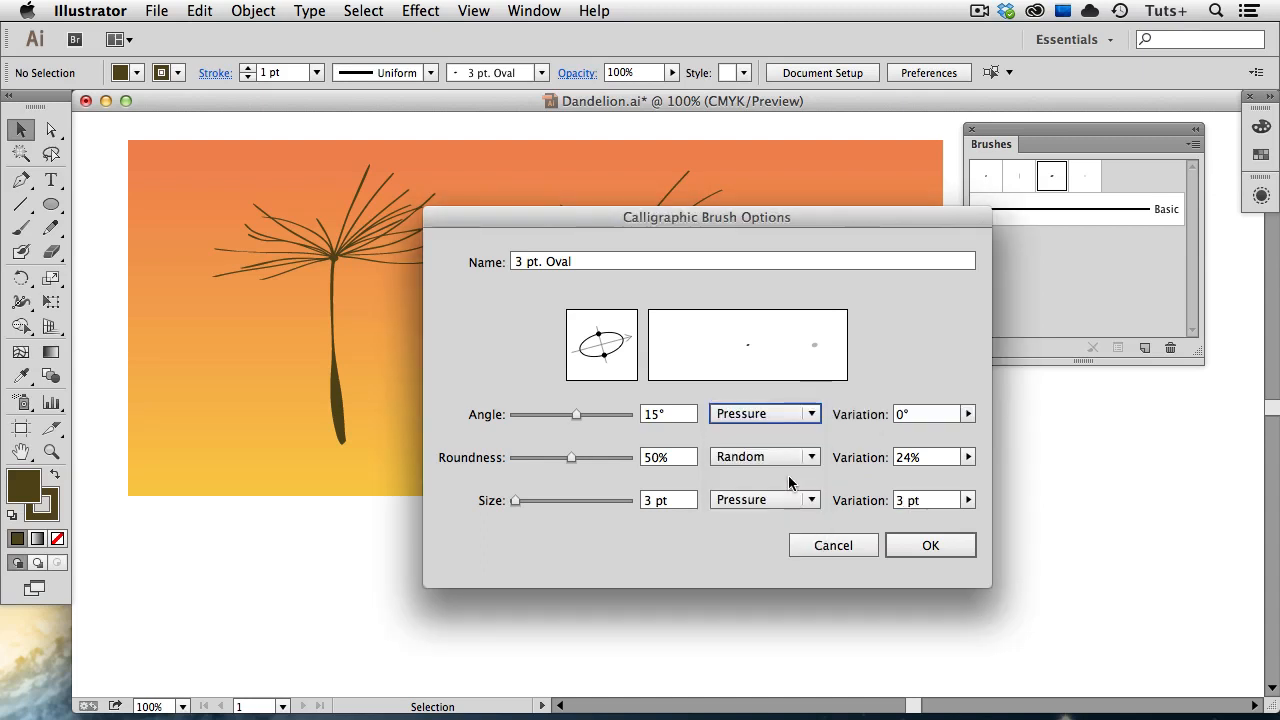
left_click(930, 414)
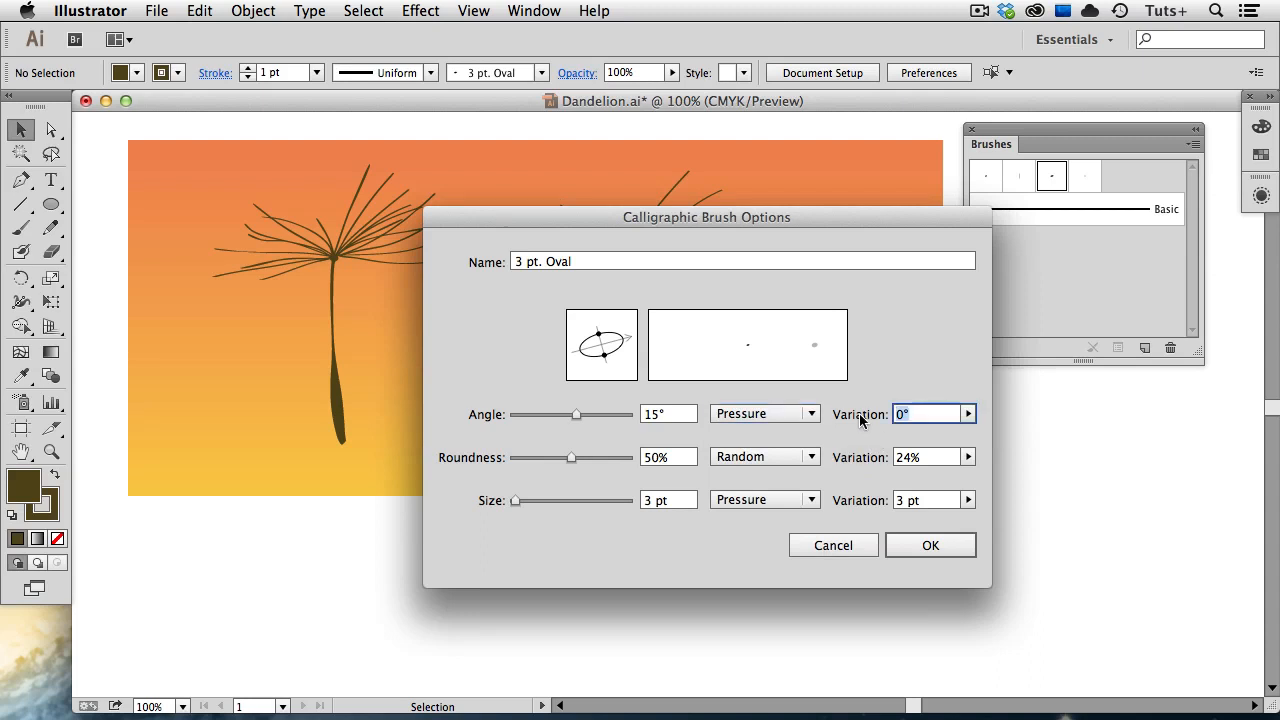
type("15")
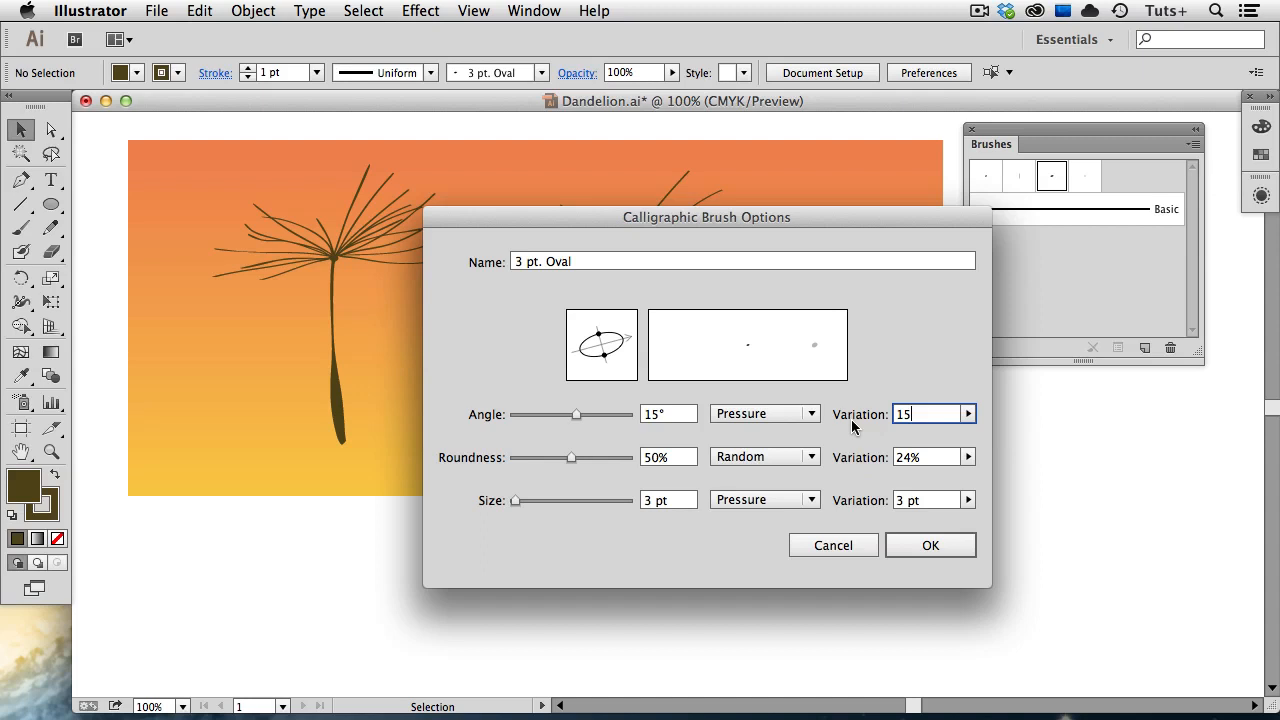
left_click(928, 544)
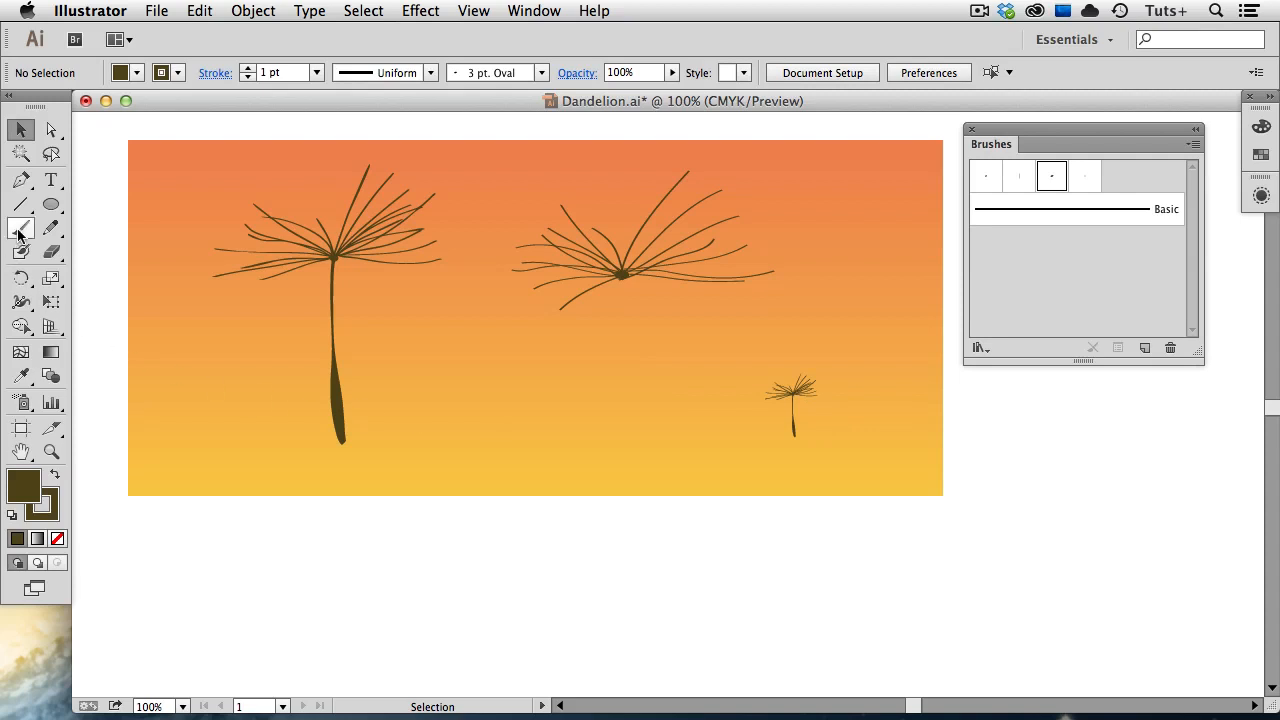
Paint a long tapering stem down from the middle seed head toward the artboard bottom
left_click(20, 228)
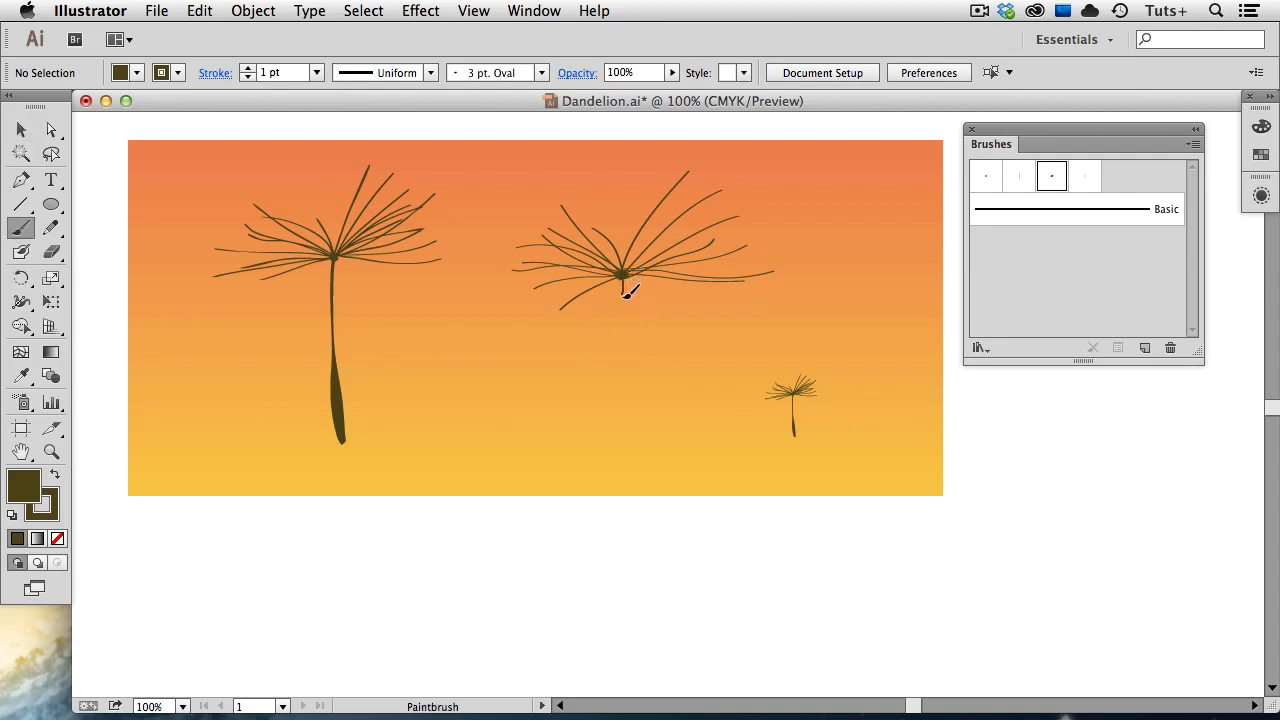
left_click_drag(624, 284, 630, 340)
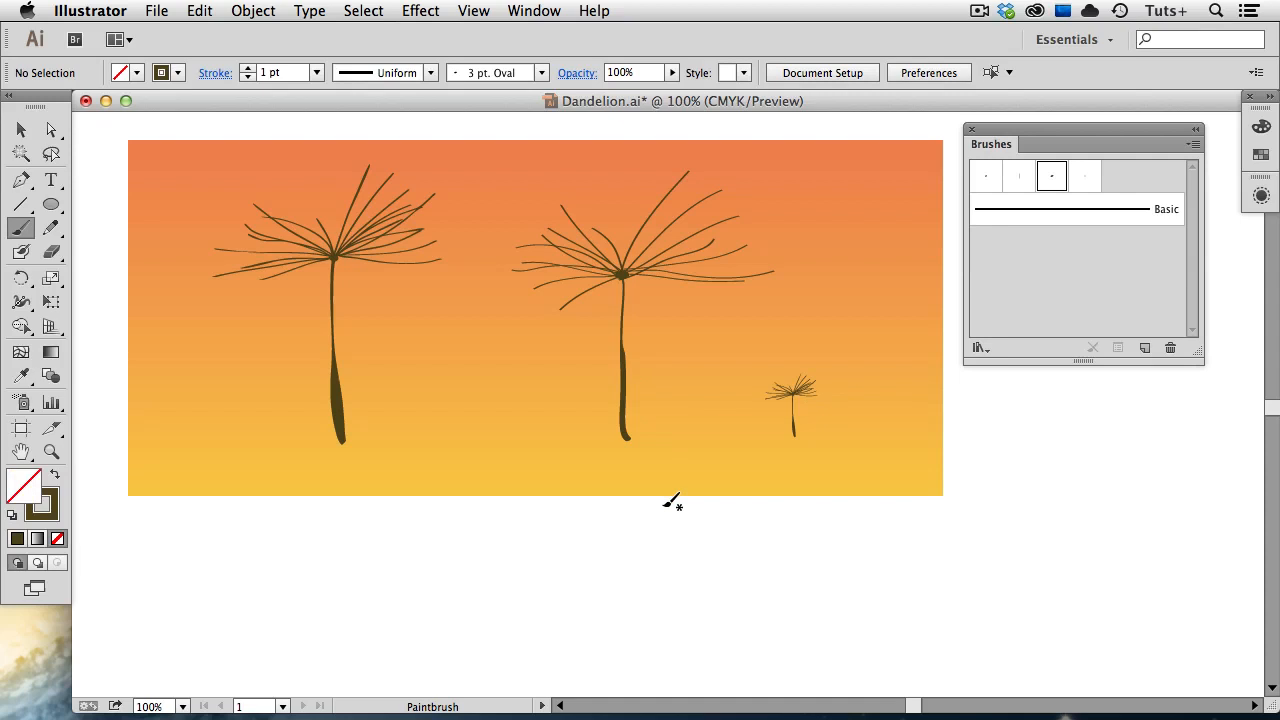
mouse_move(668, 500)
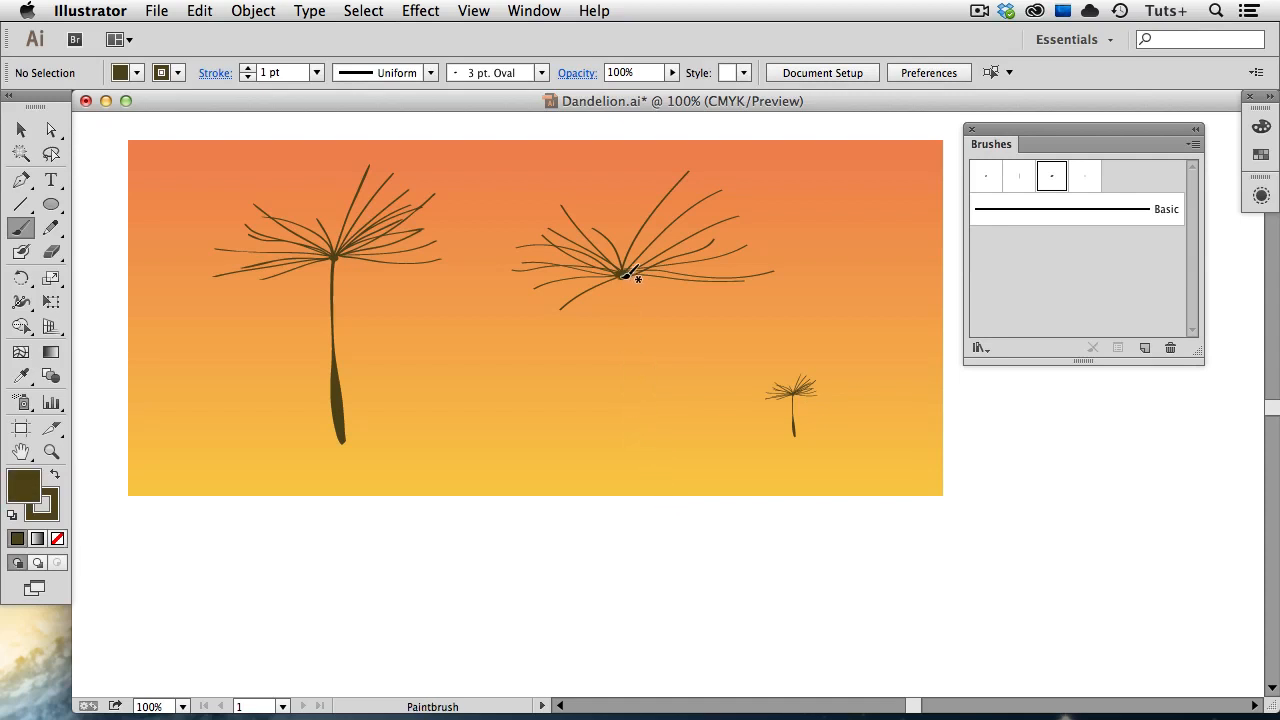
left_click_drag(628, 270, 620, 364)
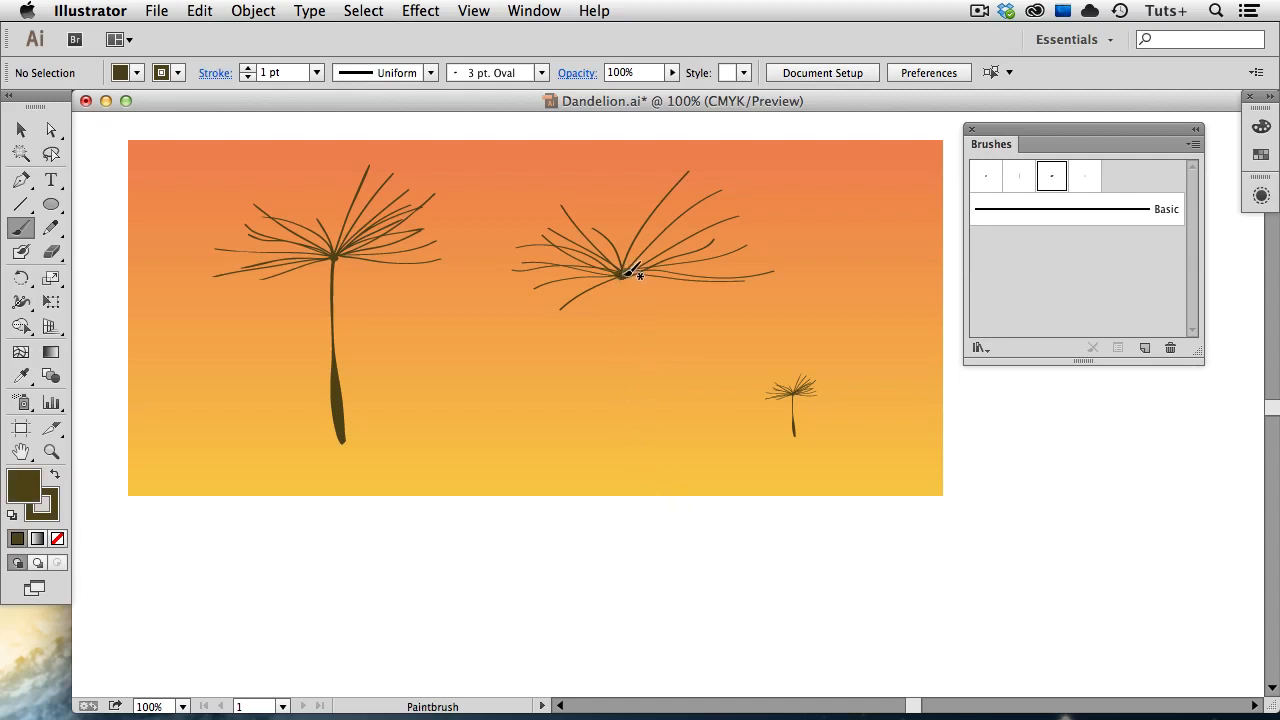
left_click_drag(628, 276, 624, 344)
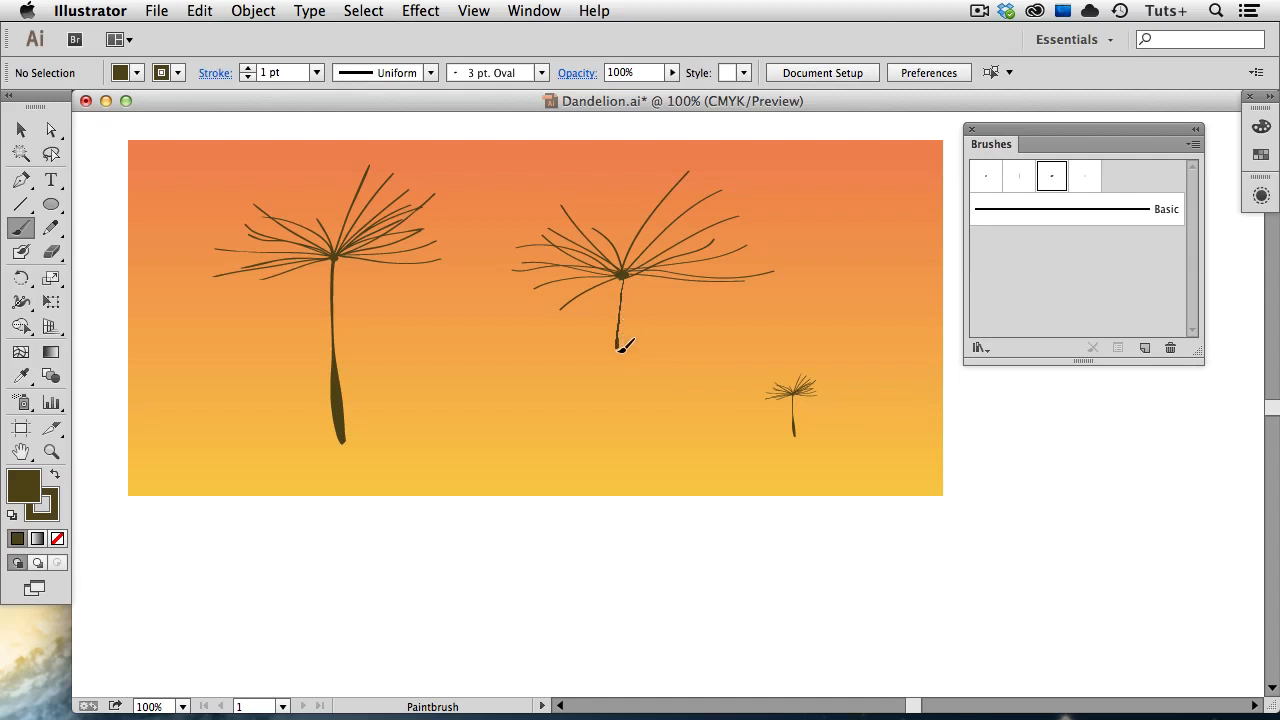
left_click_drag(624, 344, 630, 456)
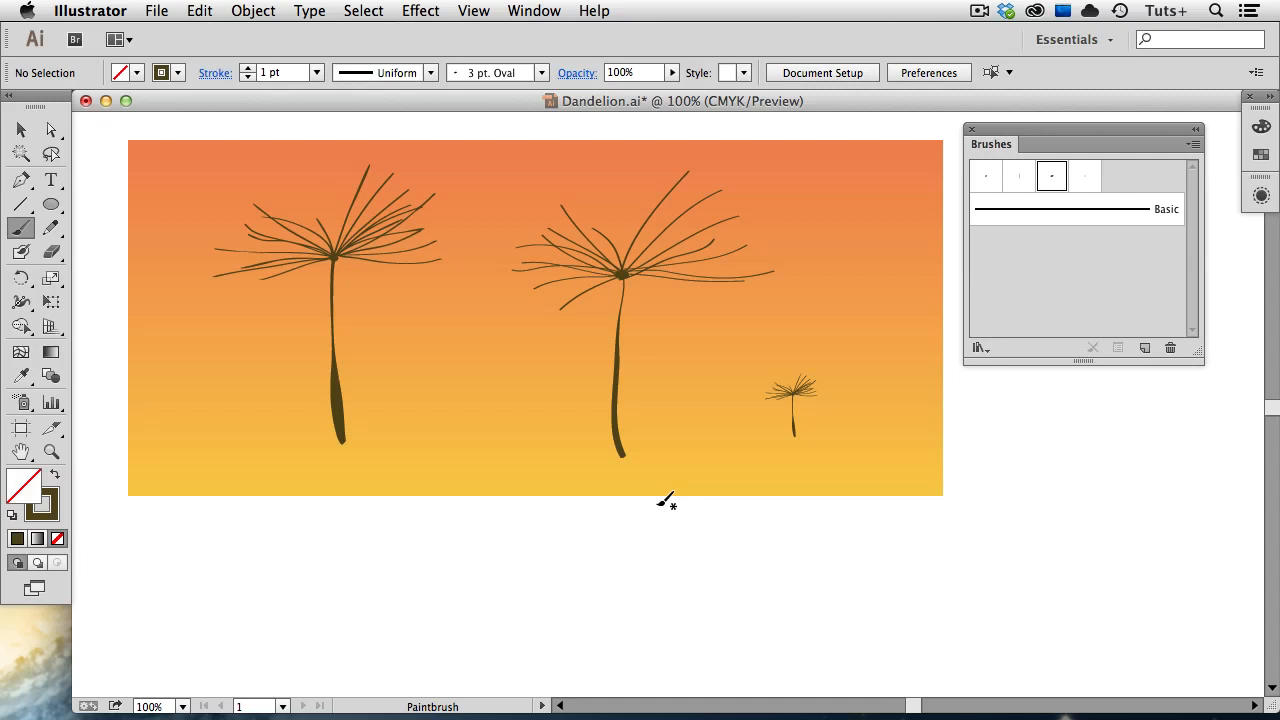
mouse_move(664, 504)
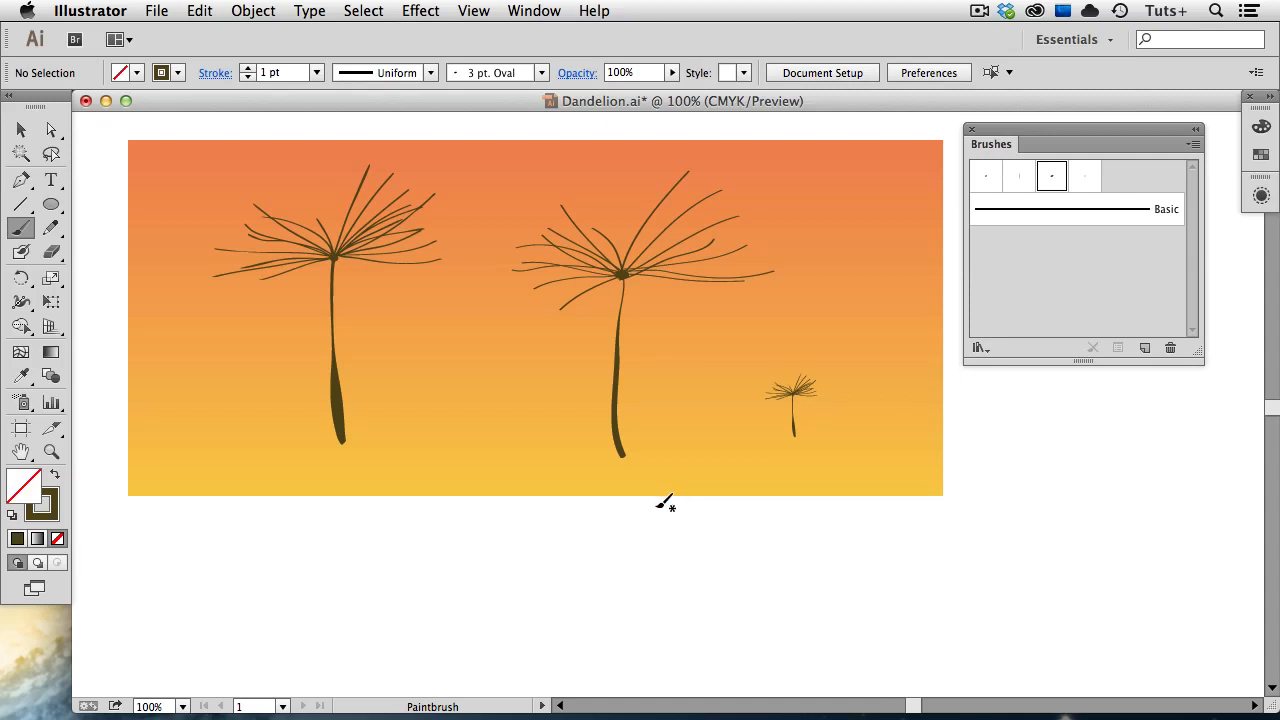
Select the new stem and expand its brush stroke into a filled shape via Expand Appearance
left_click(20, 130)
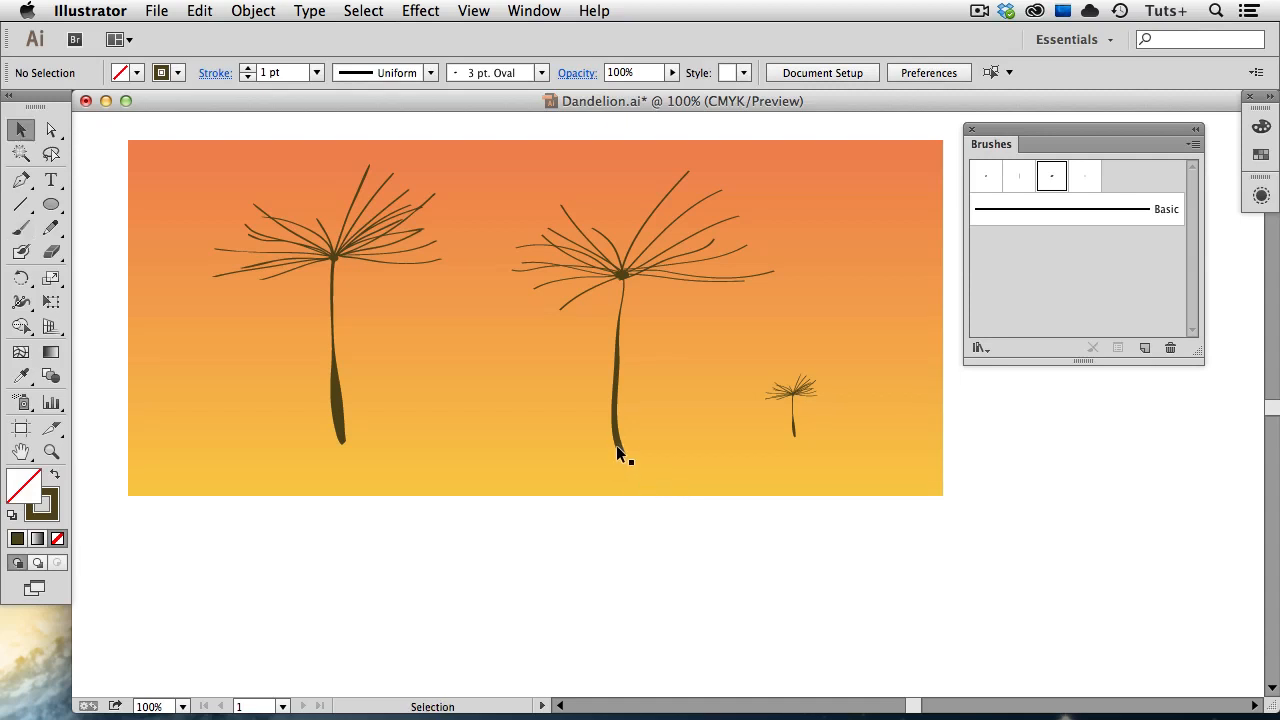
left_click(620, 400)
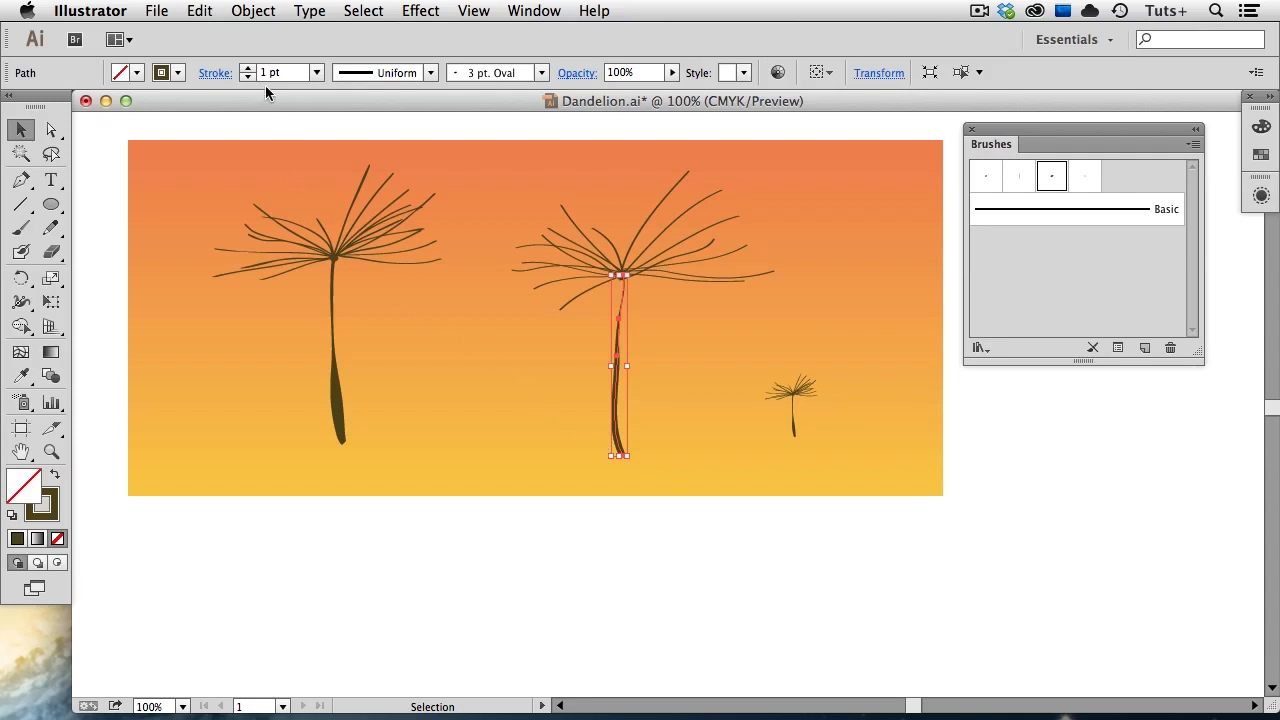
left_click(252, 12)
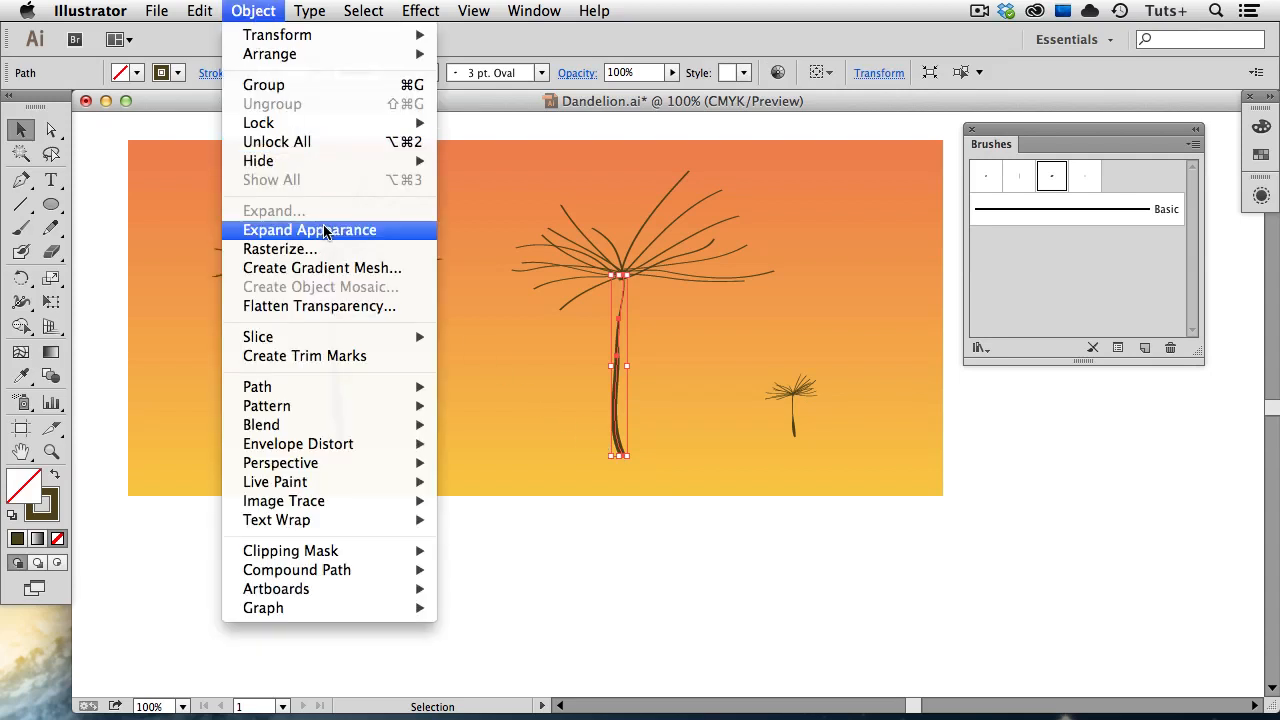
left_click(308, 230)
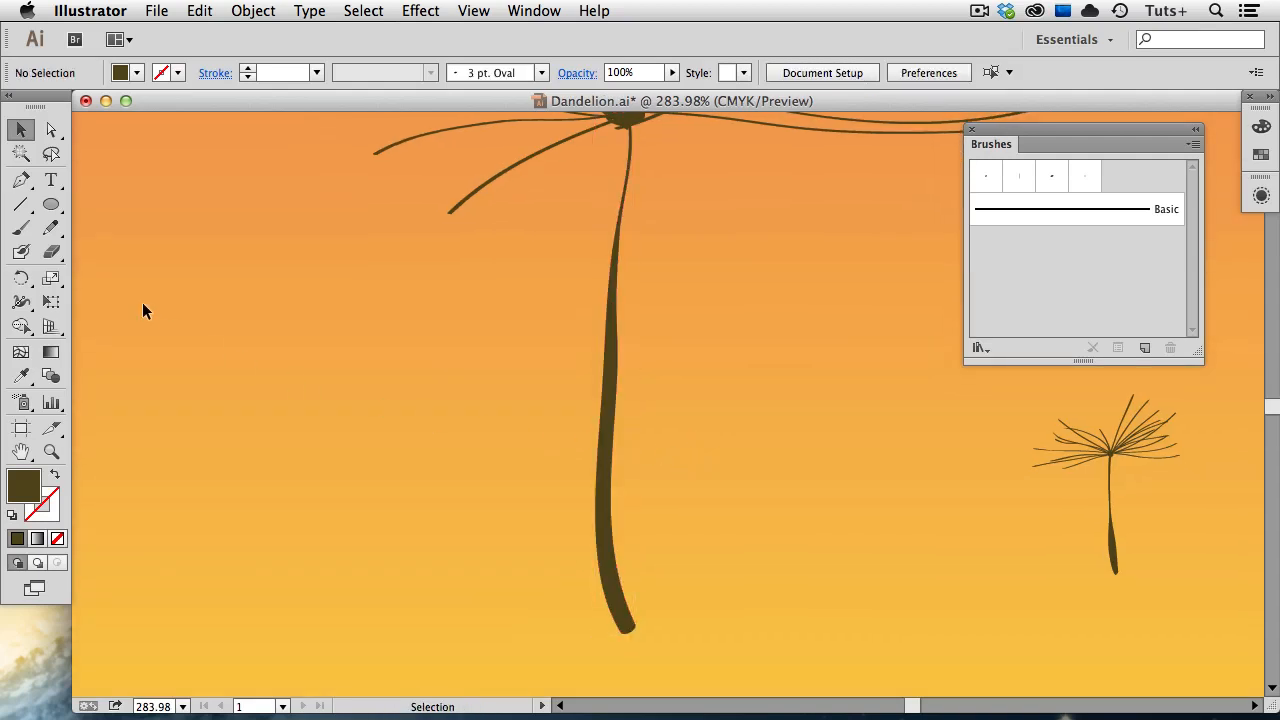
Reshape the base of the expanded stem with the Direct Selection tool
left_click(52, 128)
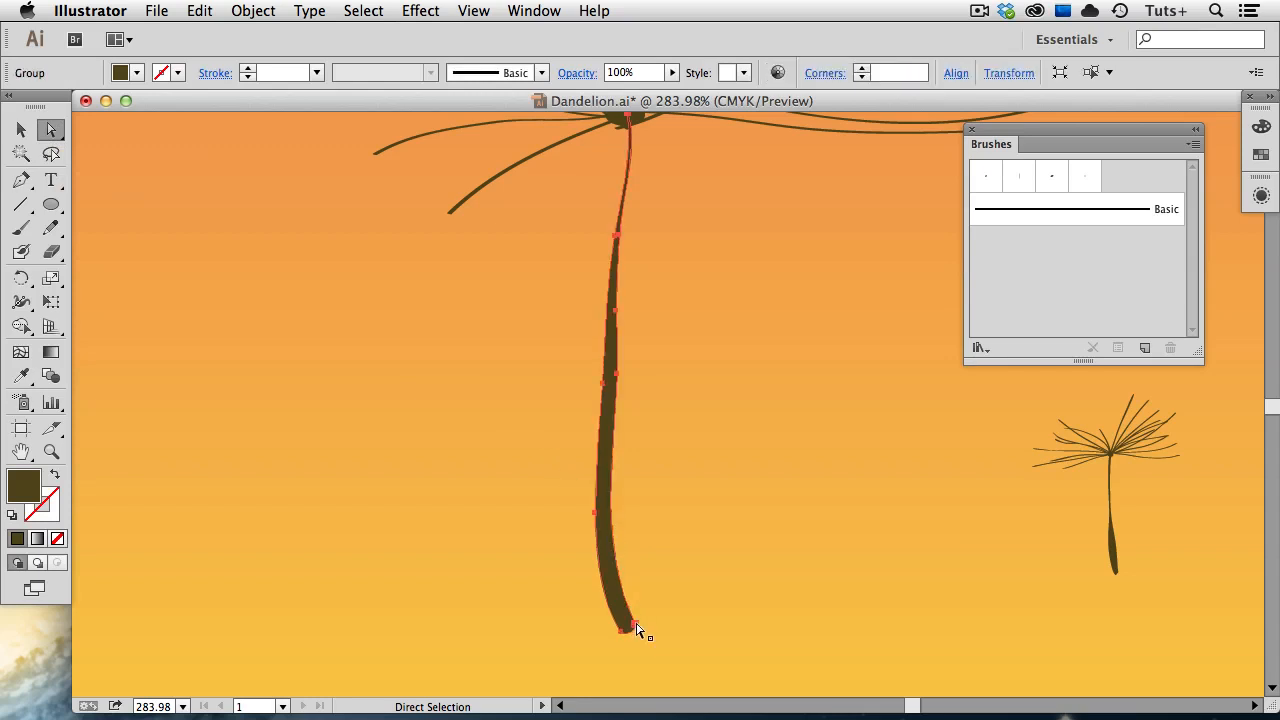
left_click_drag(638, 628, 632, 636)
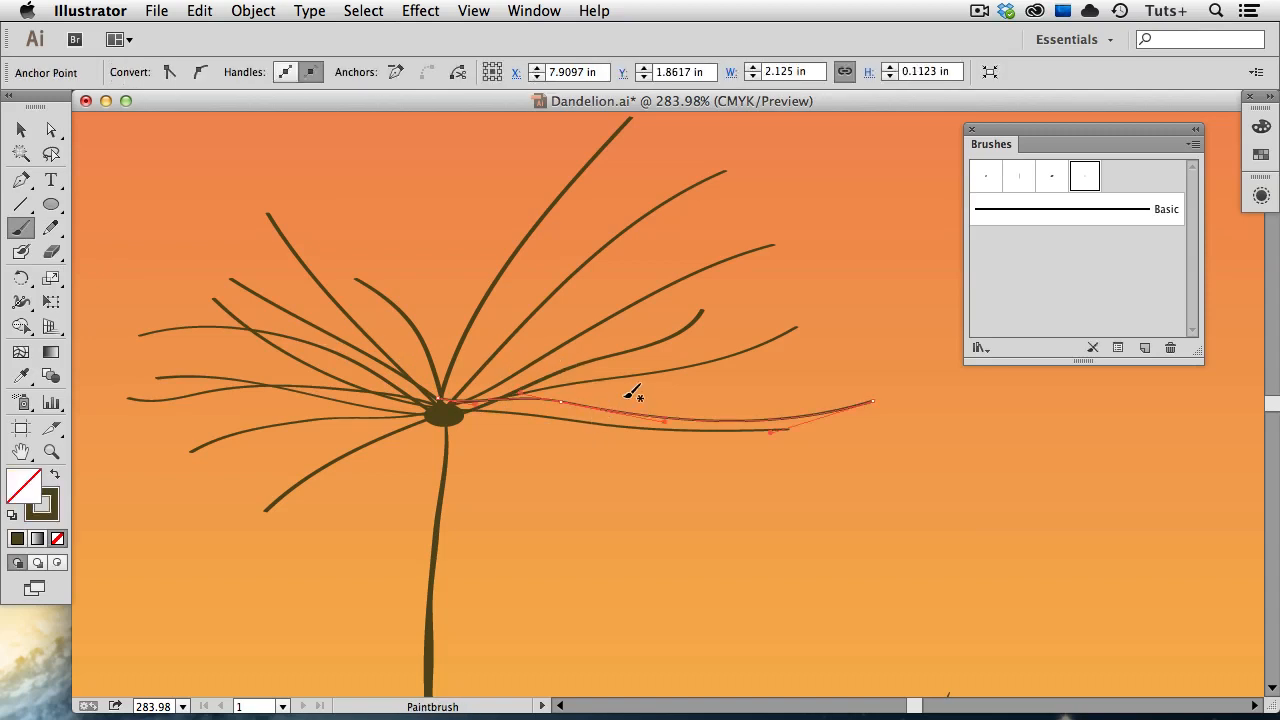
mouse_move(850, 300)
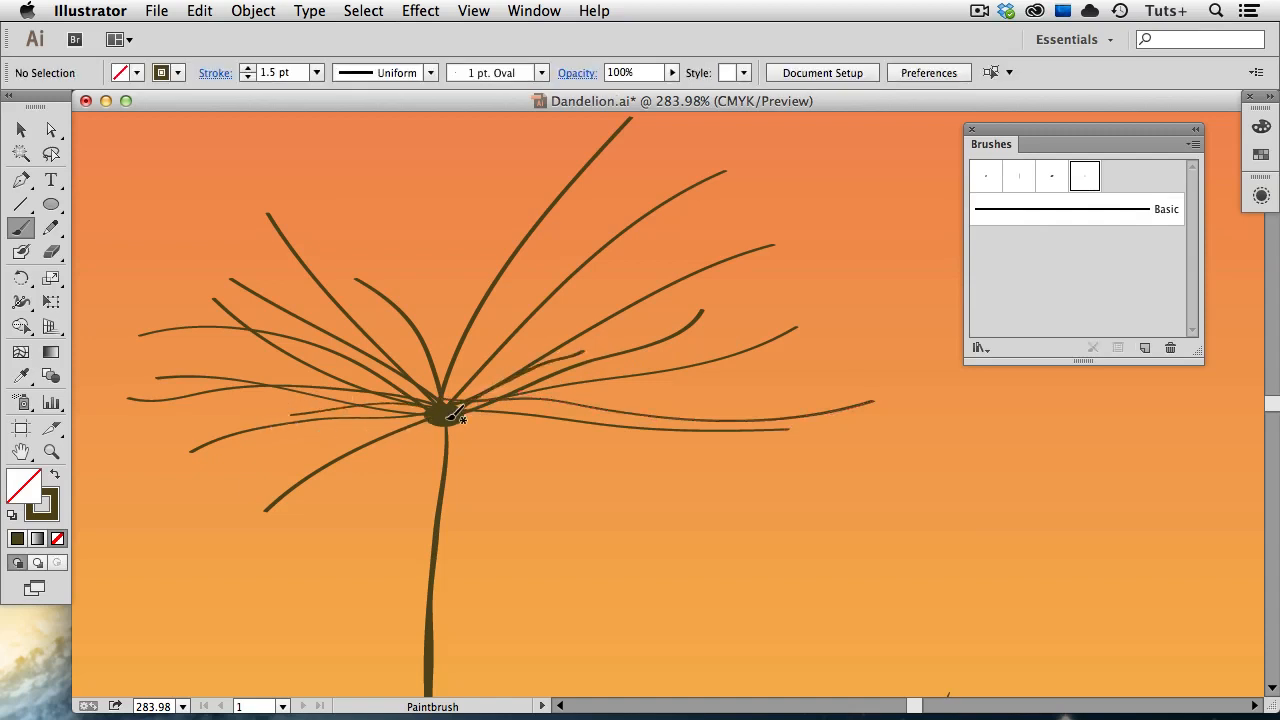
Paint another seed strand from the head and reshape the long strand on the right
left_click_drag(450, 410, 320, 390)
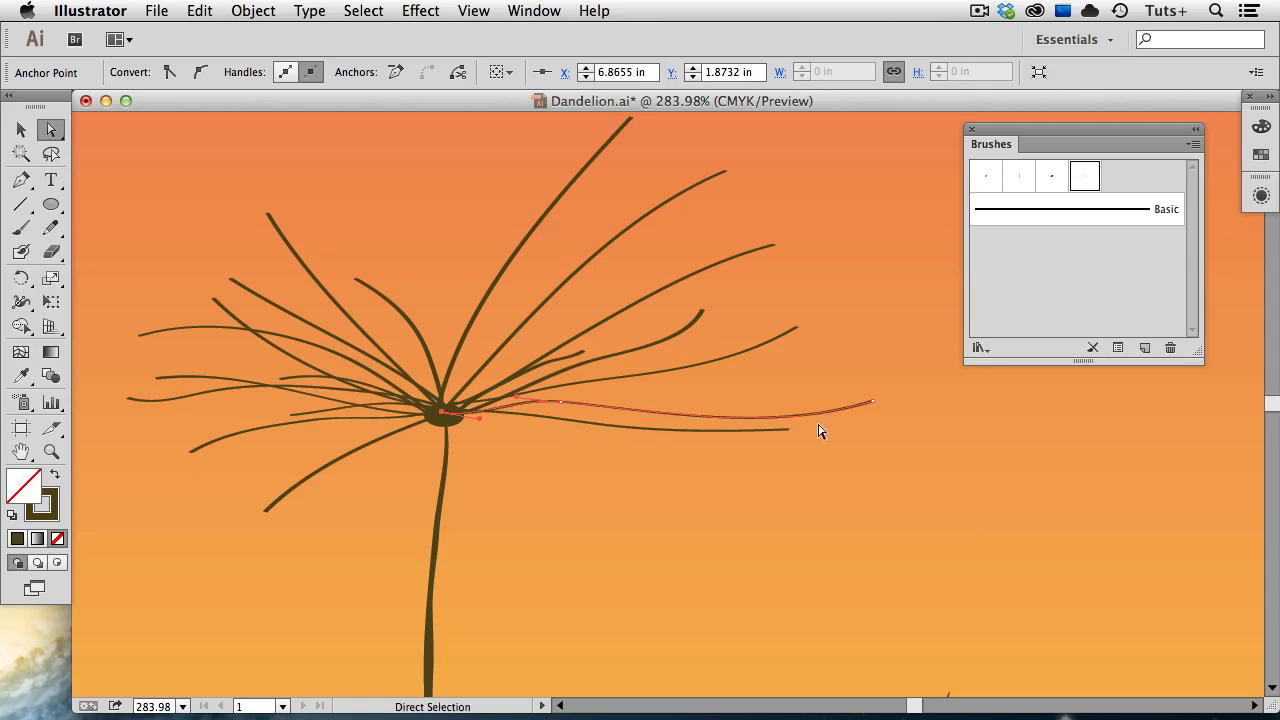
left_click_drag(870, 402, 838, 384)
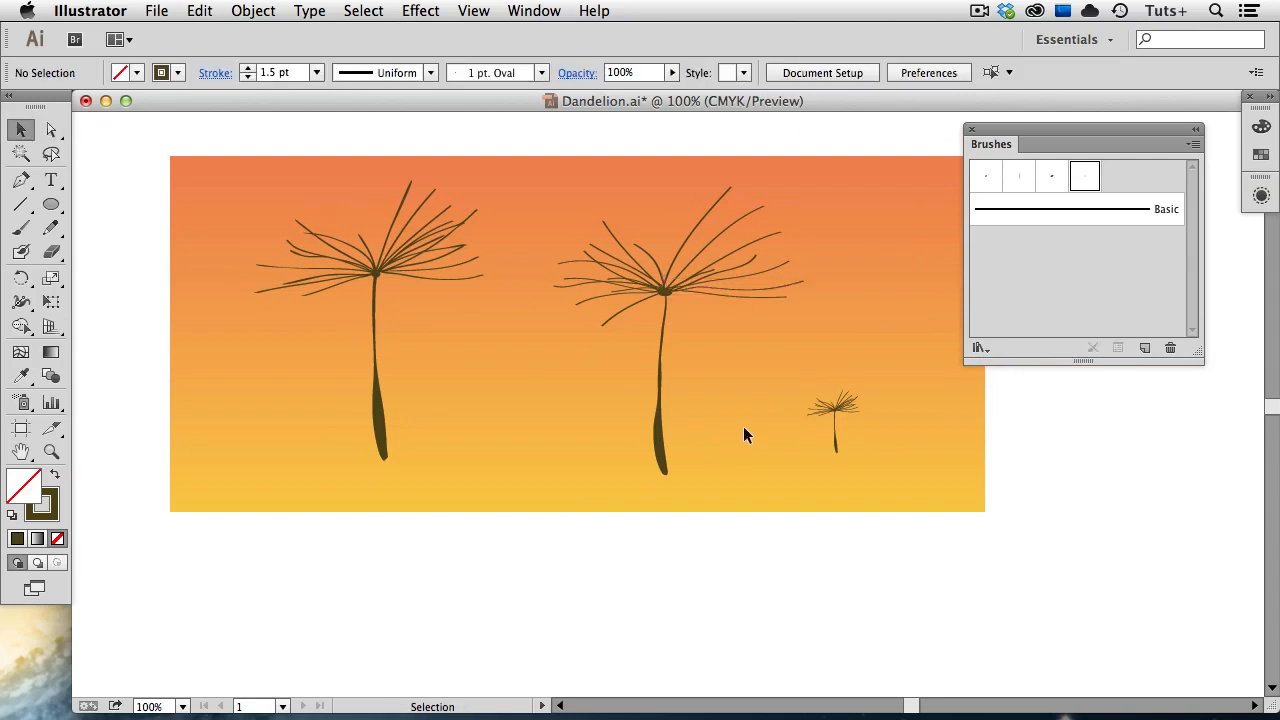
mouse_move(710, 382)
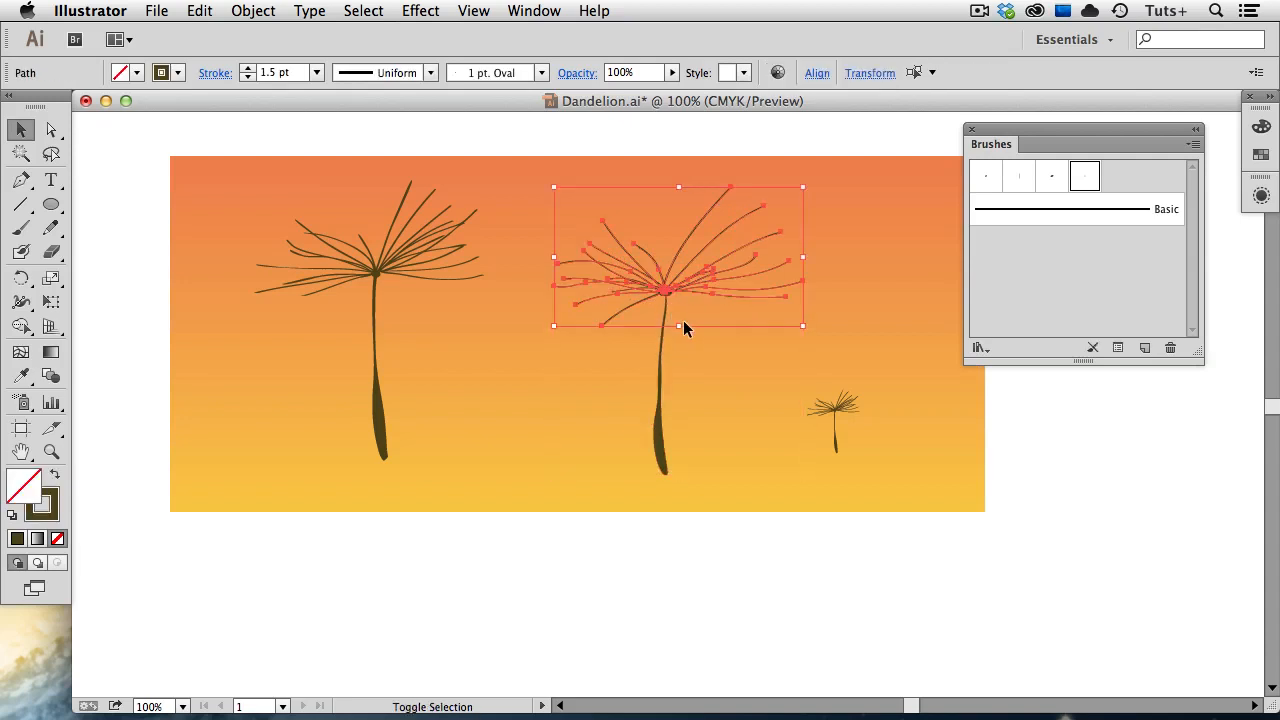
Add the stem to the selected seed strands and bring up the Pathfinder panel
left_click(252, 12)
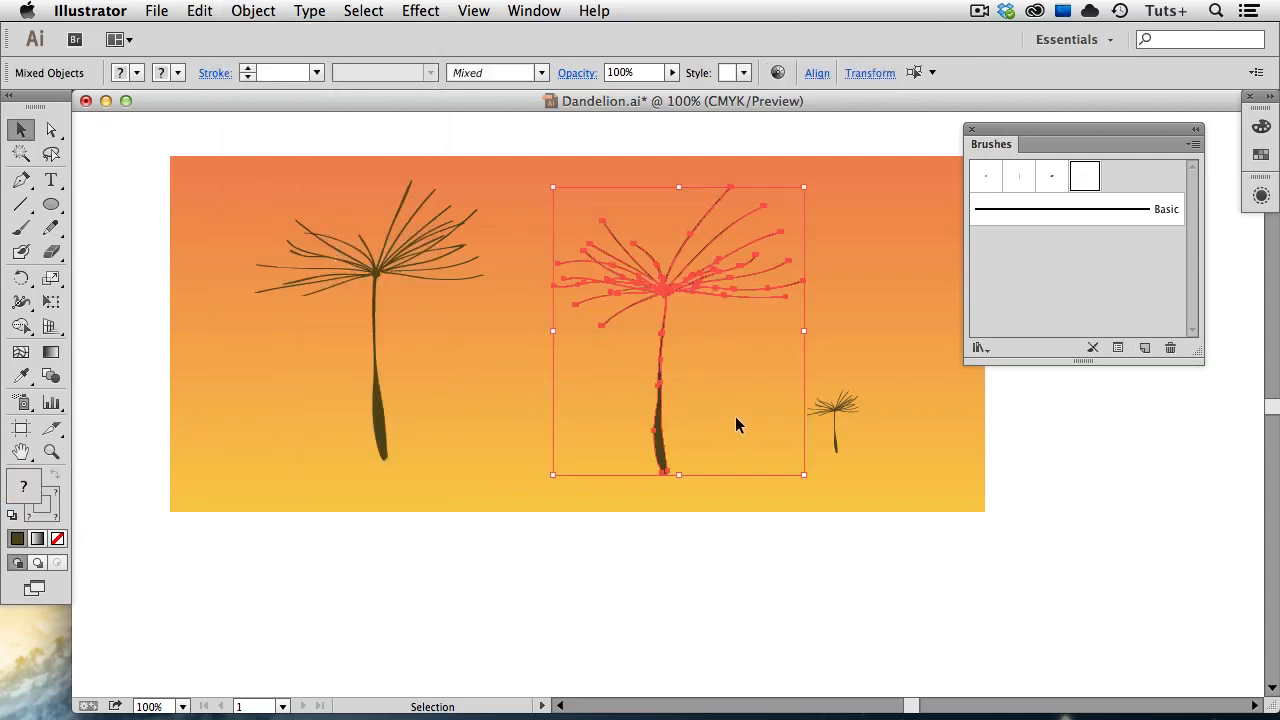
left_click(534, 12)
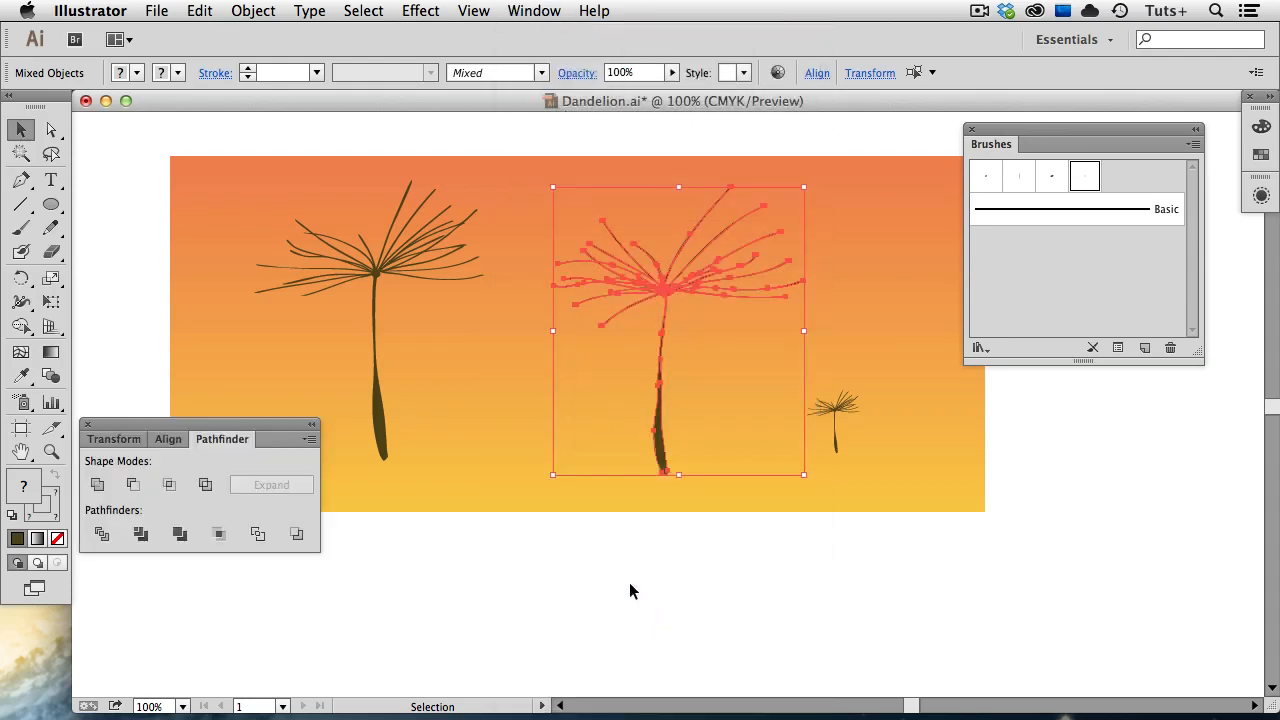
Unite the middle dandelion's stem and strands into one shape and return to colour preview
left_click(96, 484)
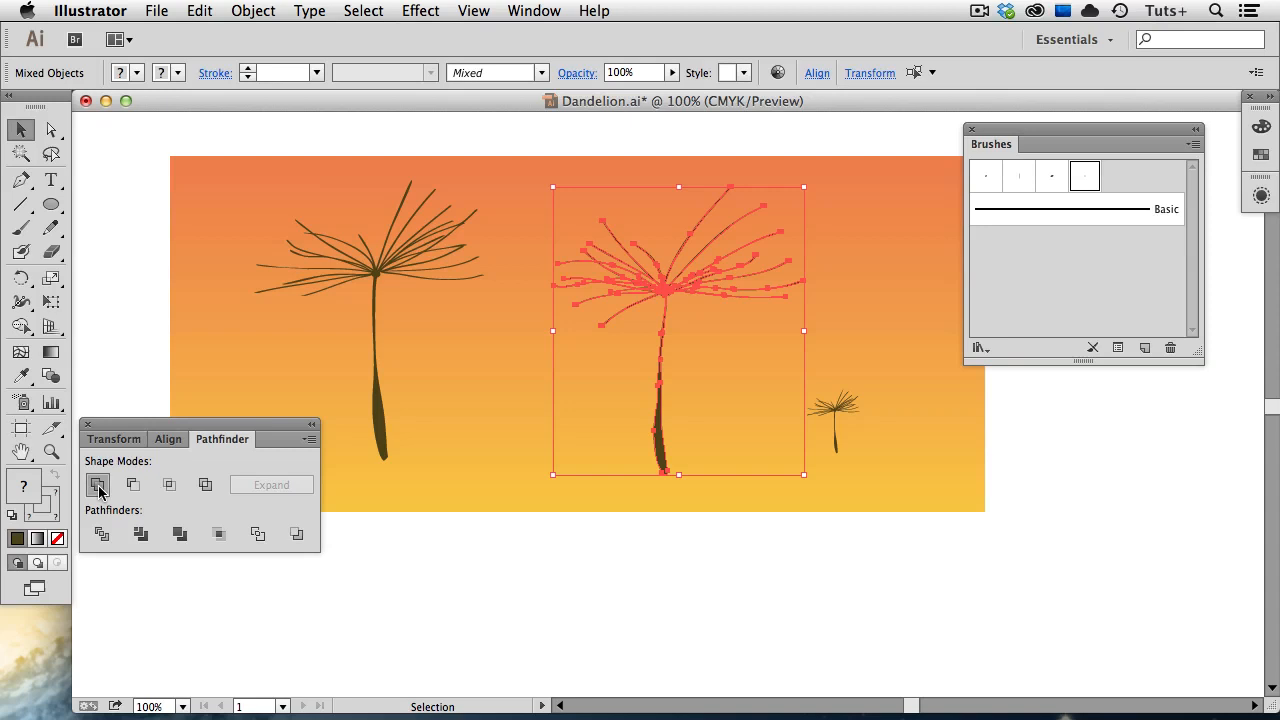
left_click(98, 486)
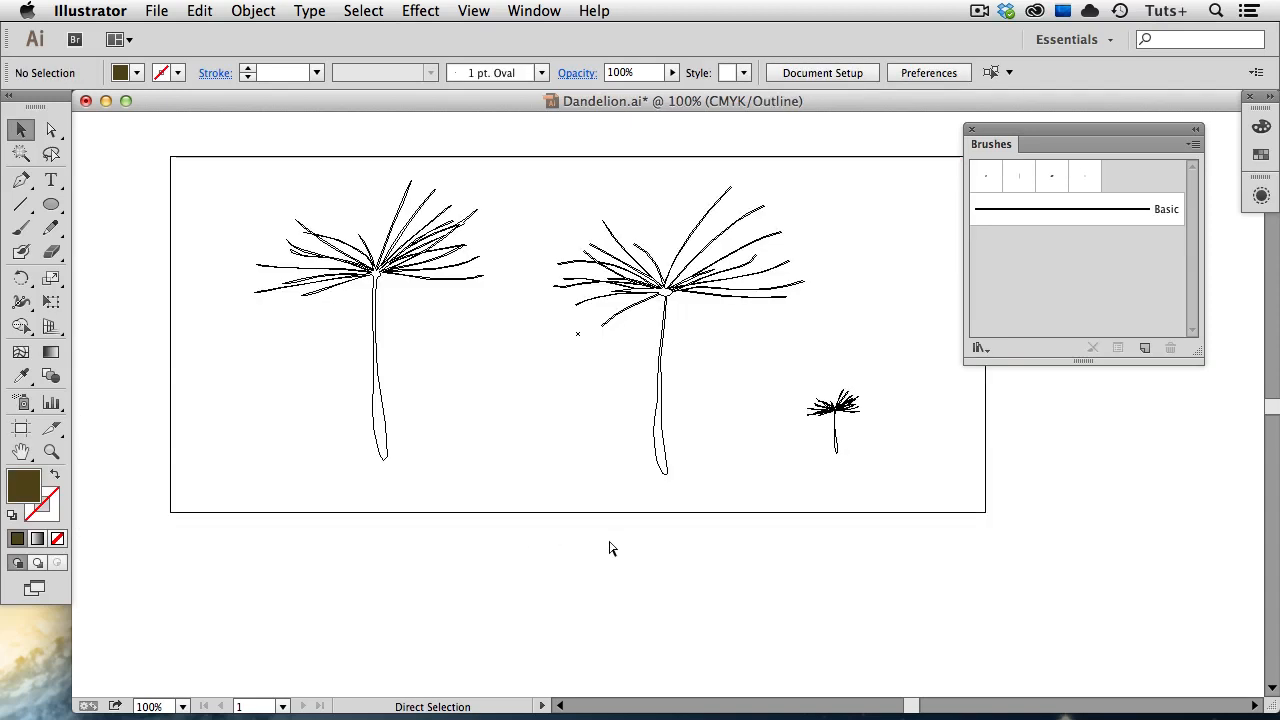
key("cmd+y")
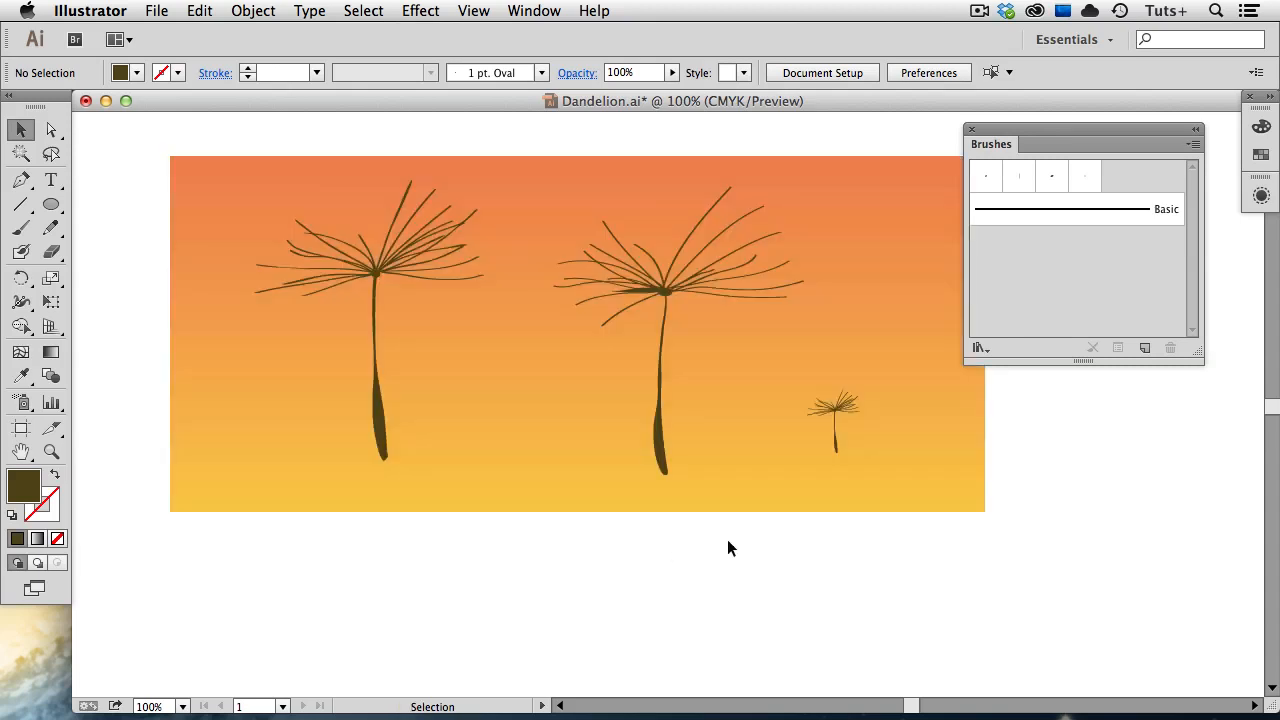
mouse_move(844, 458)
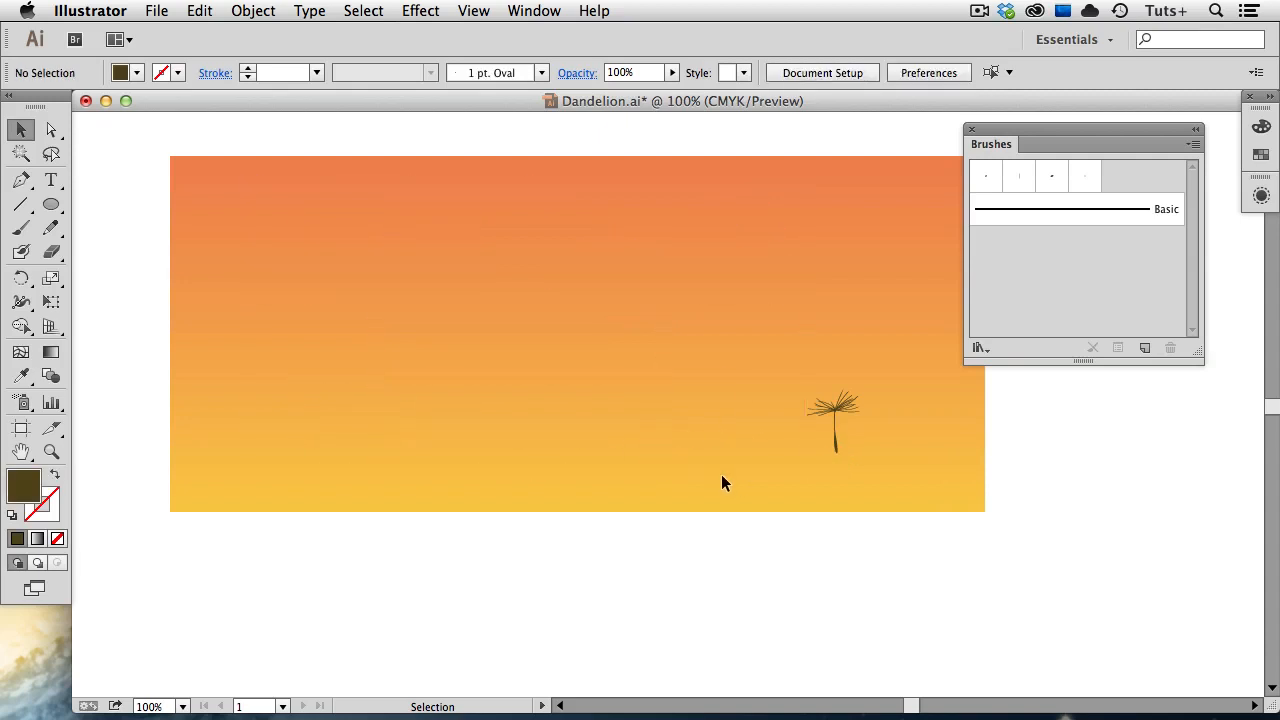
Start a new brush from the small right-hand dandelion and choose Scatter Brush as its type
left_click(836, 420)
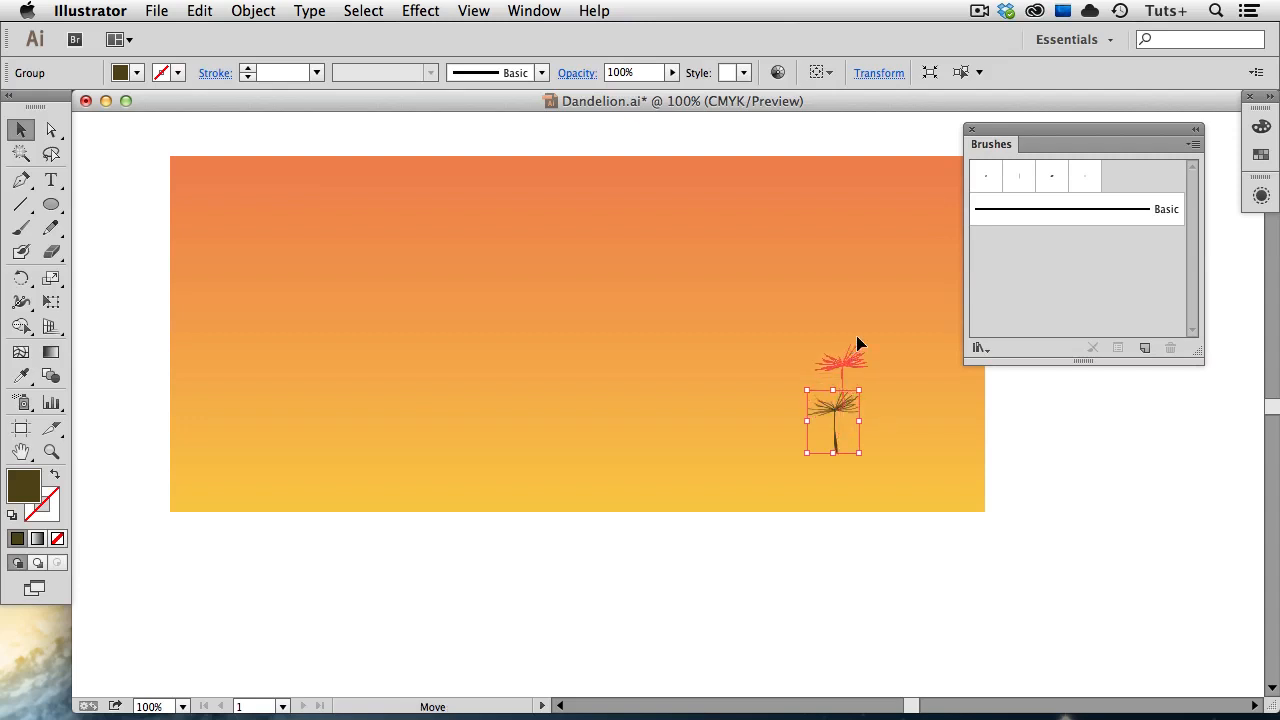
left_click(1144, 348)
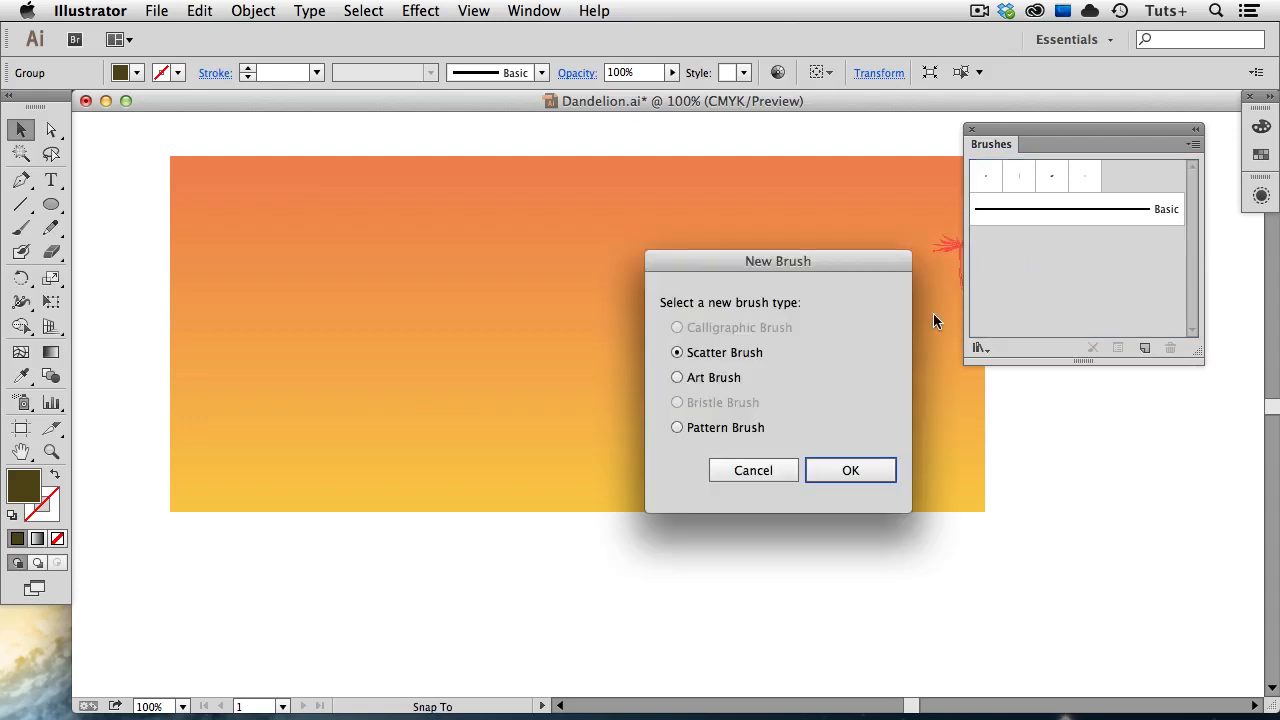
mouse_move(822, 410)
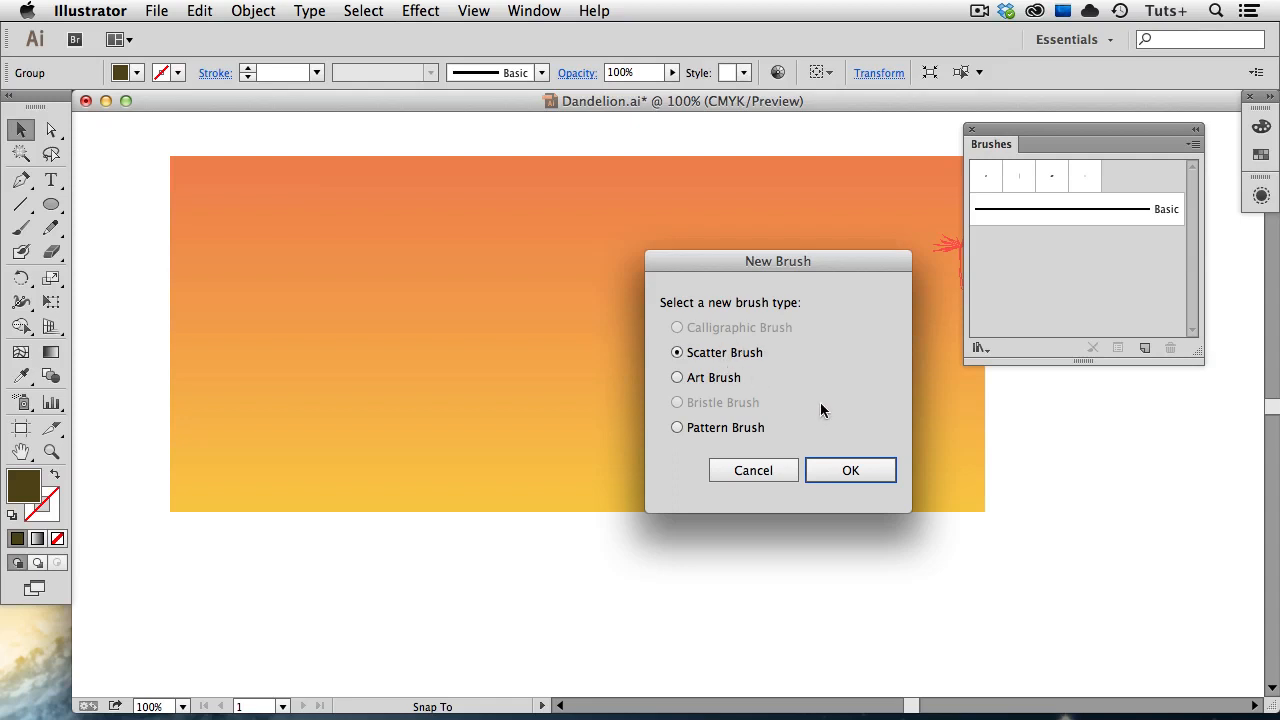
In Scatter Brush Options set random size 91–115% and random spacing 97–148%
left_click(850, 470)
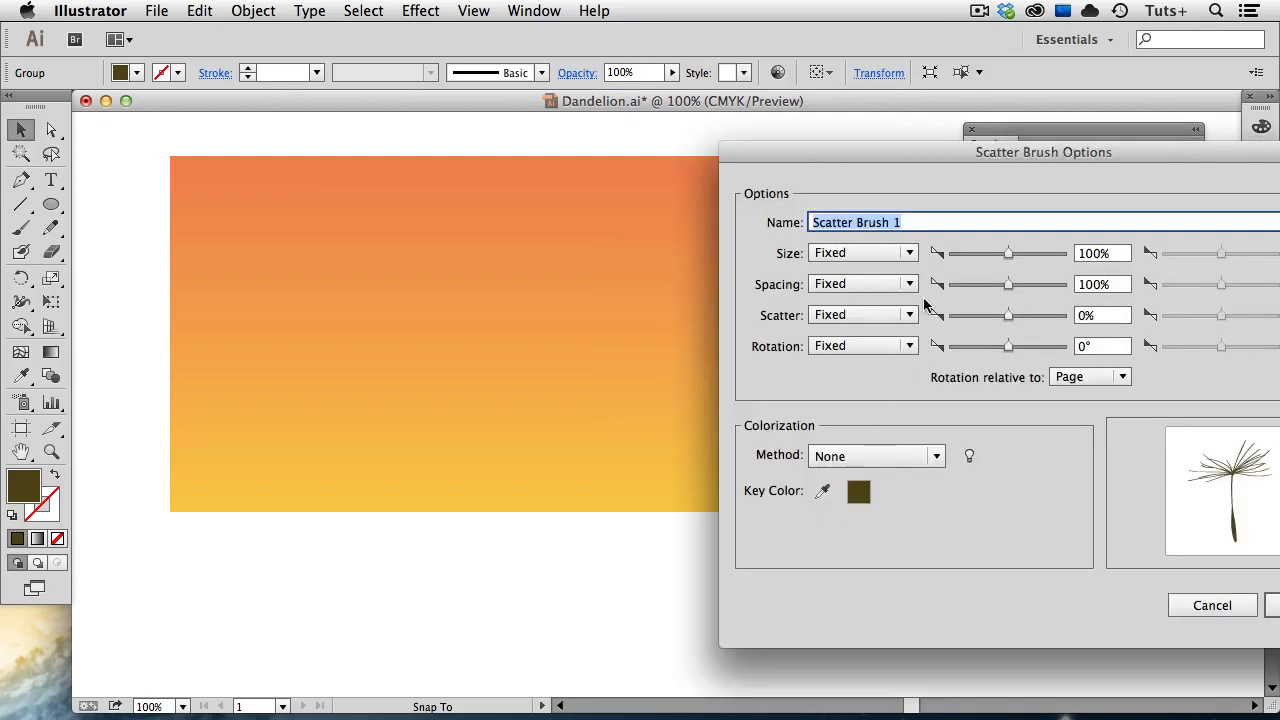
left_click_drag(1044, 152, 648, 152)
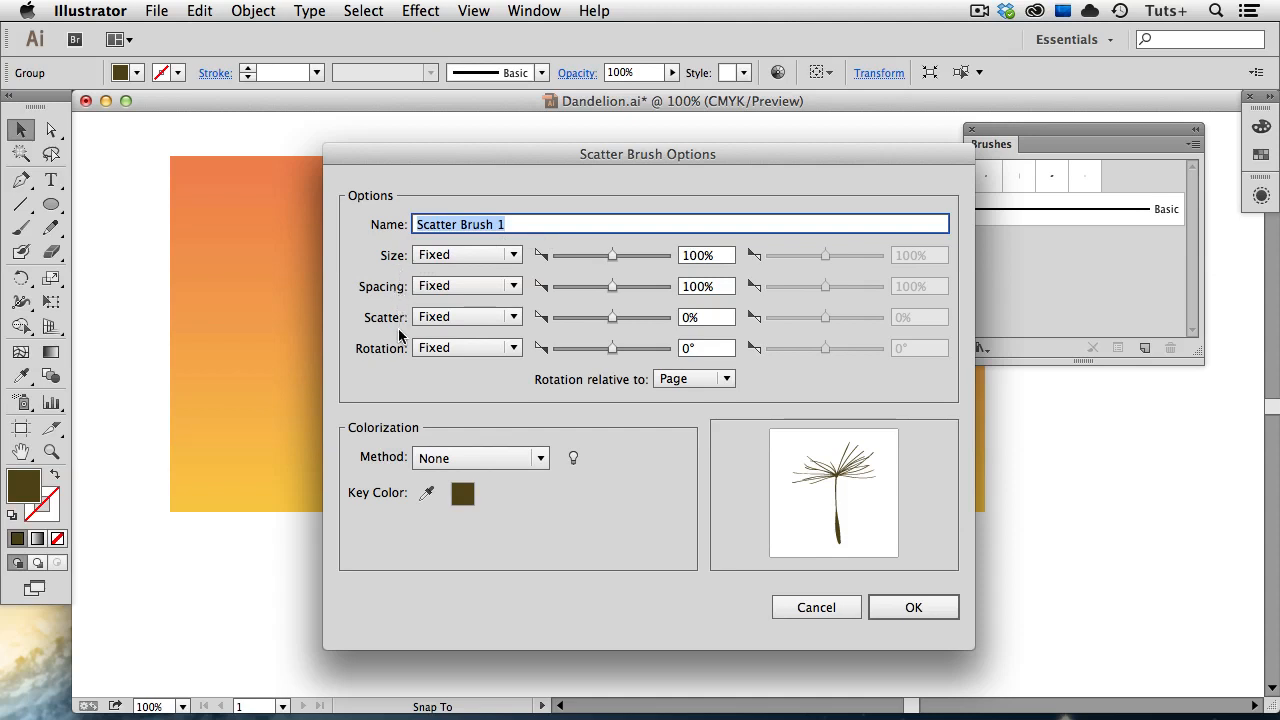
mouse_move(402, 356)
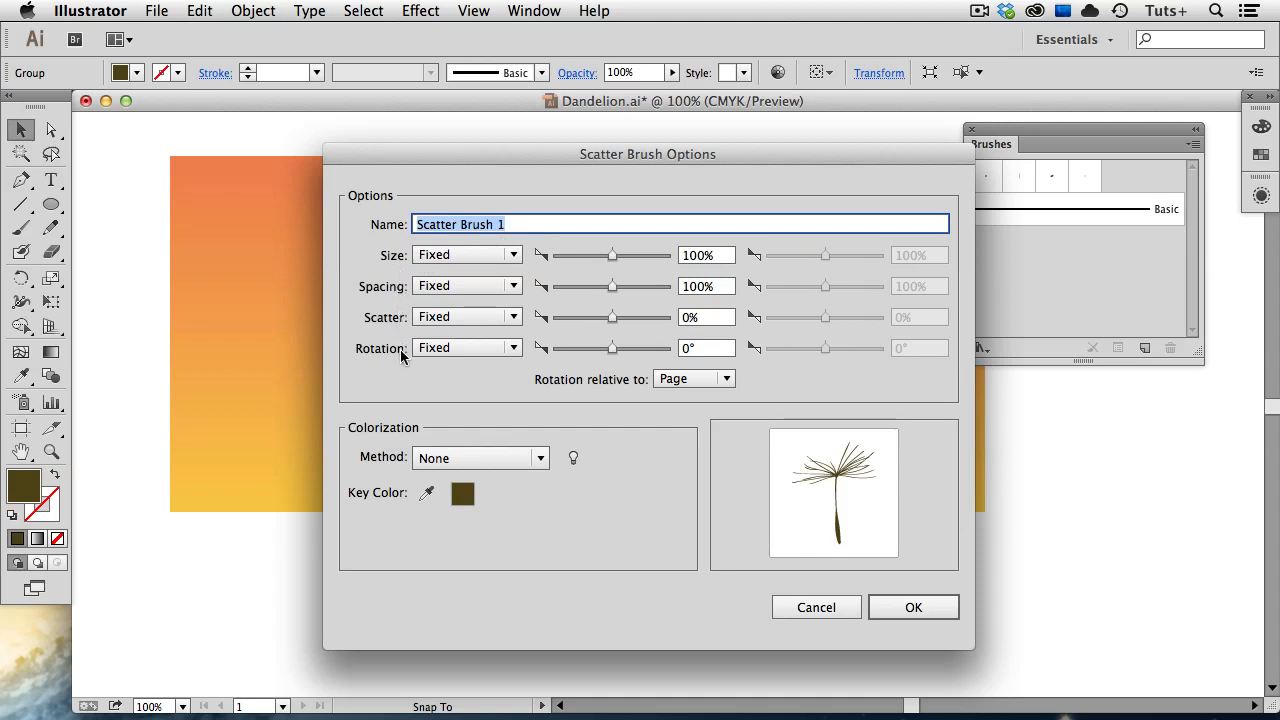
mouse_move(528, 380)
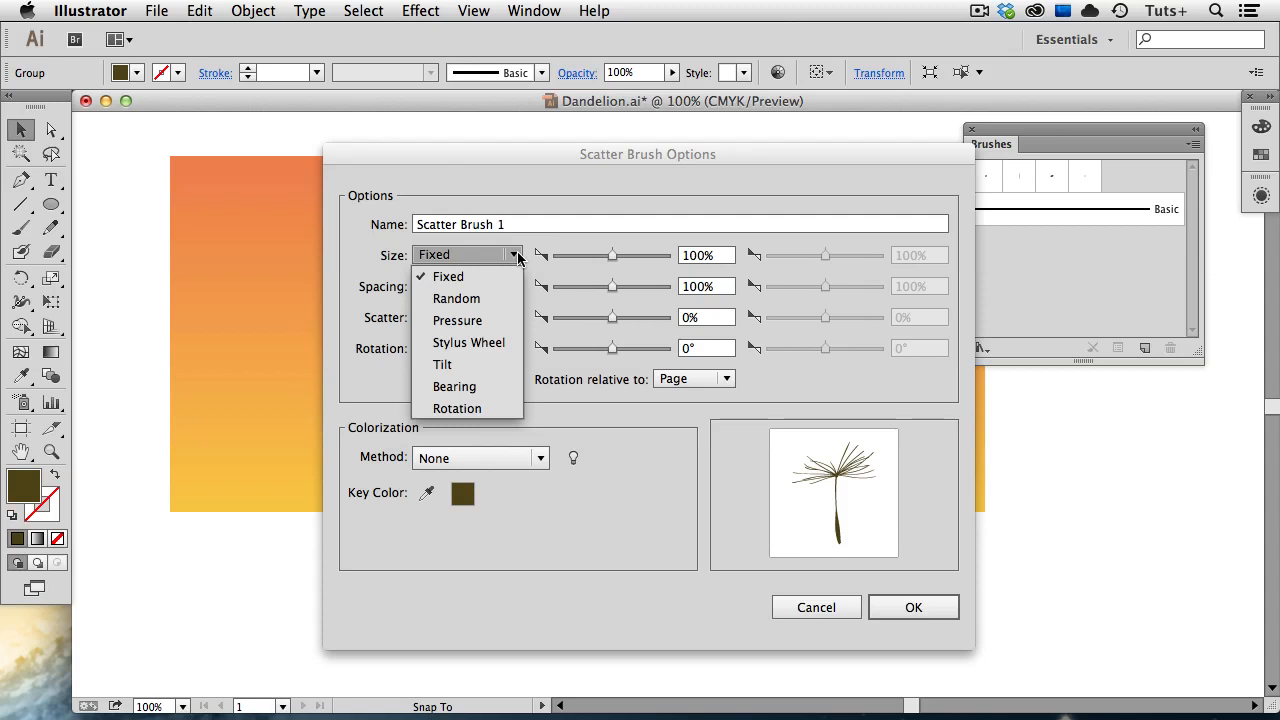
left_click(456, 298)
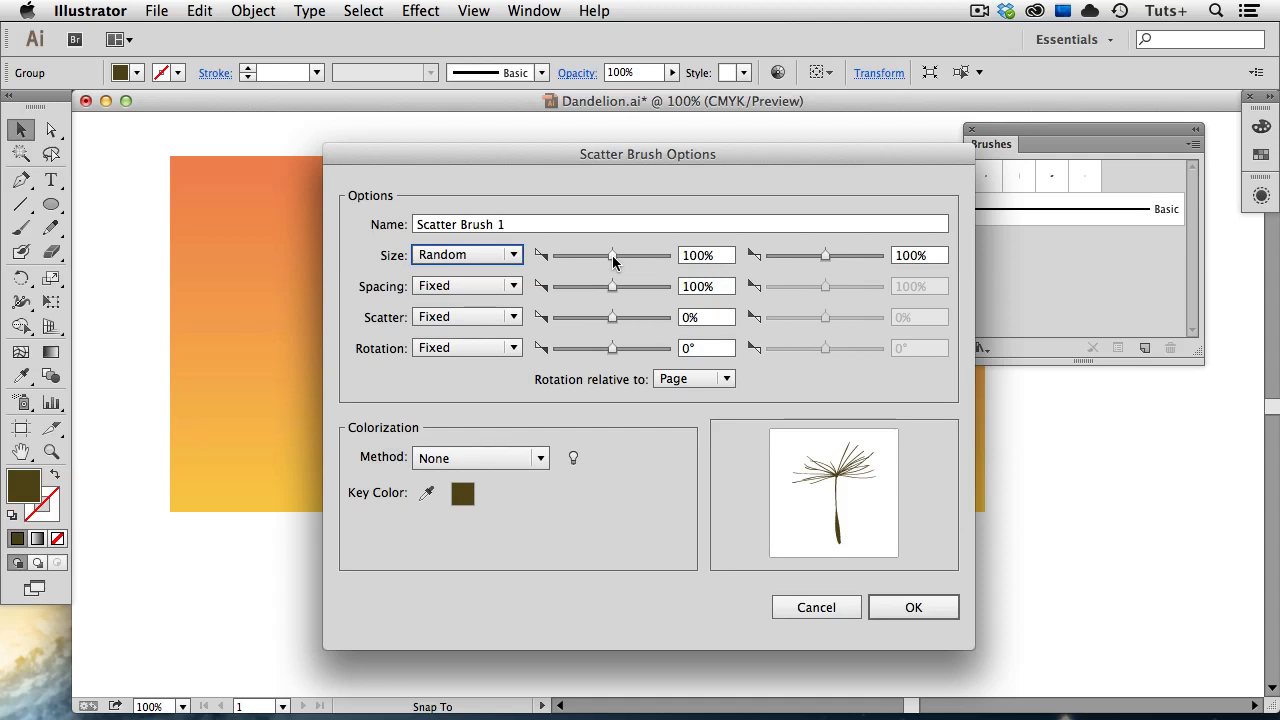
left_click_drag(612, 256, 610, 256)
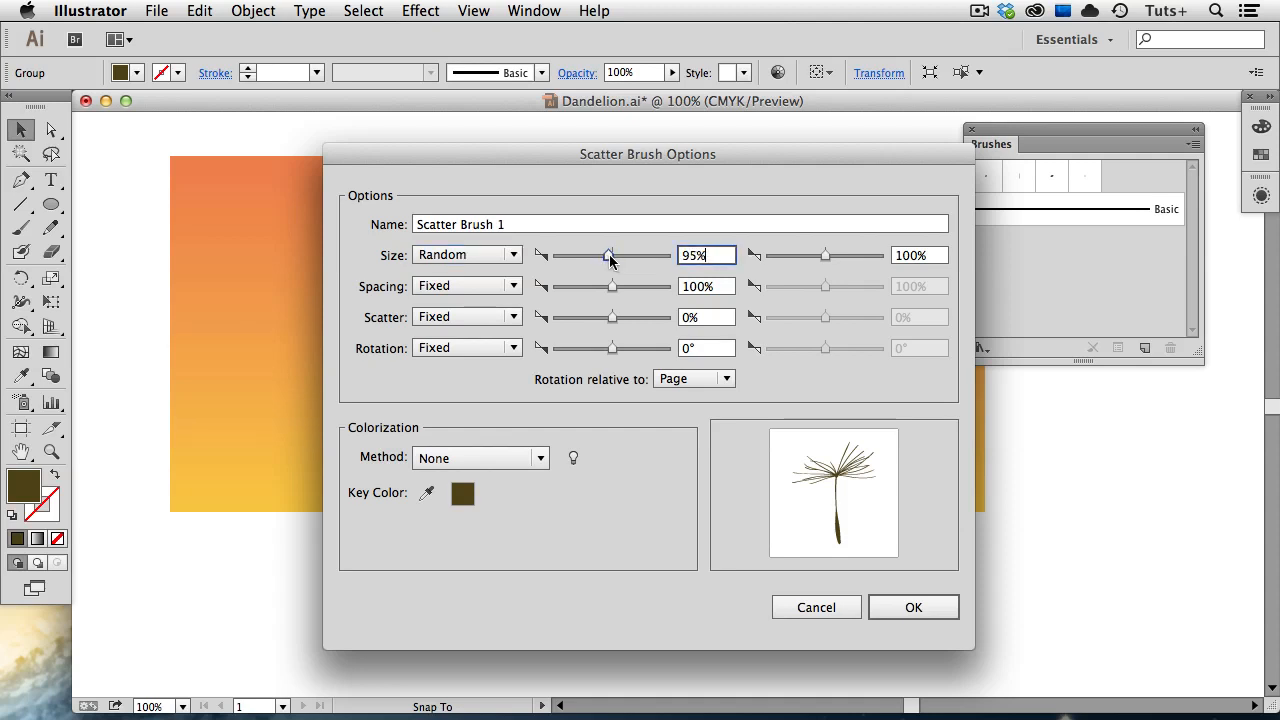
left_click_drag(612, 256, 608, 256)
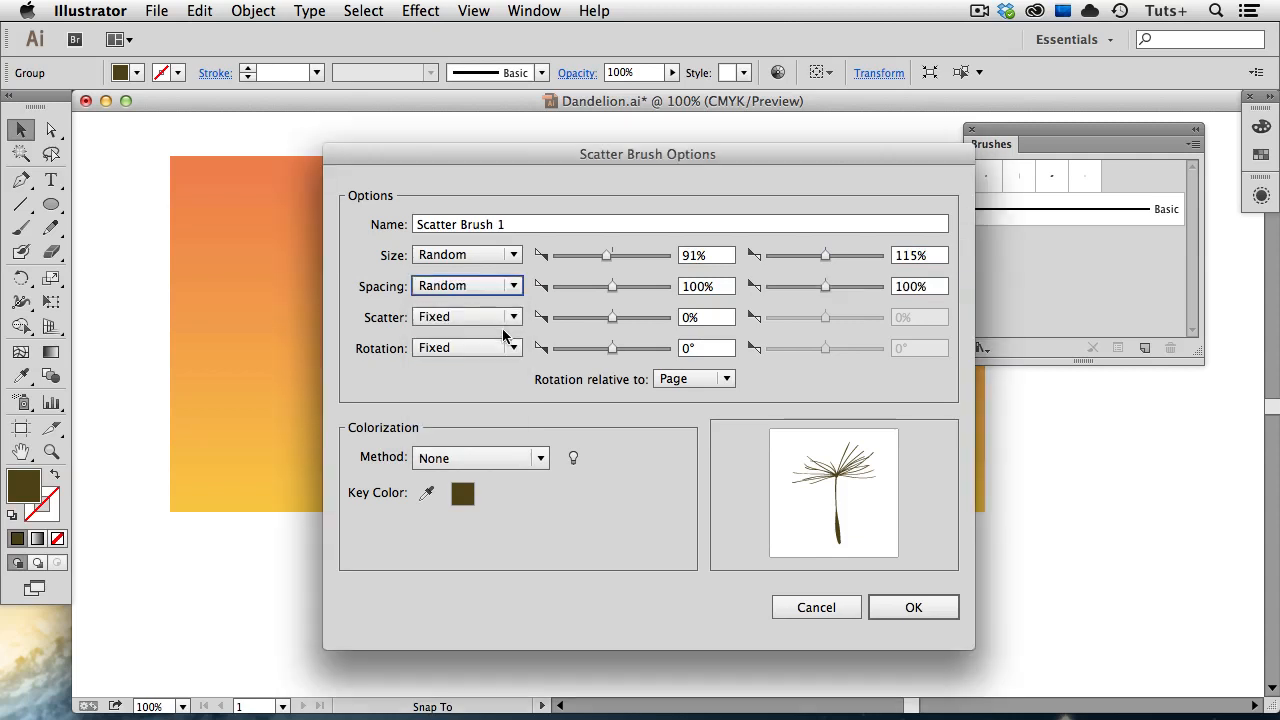
left_click_drag(612, 286, 610, 286)
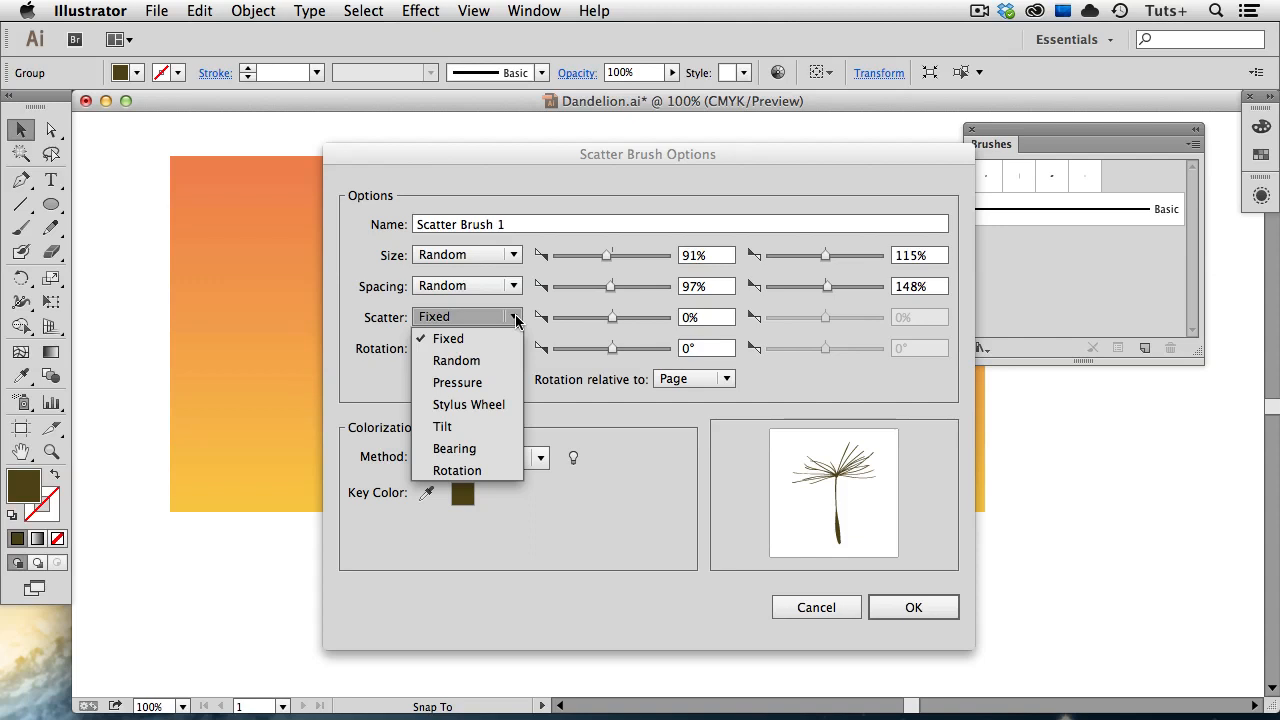
Set random scatter −79–62%, random rotation −20–32° relative to page, and save the brush
left_click(456, 360)
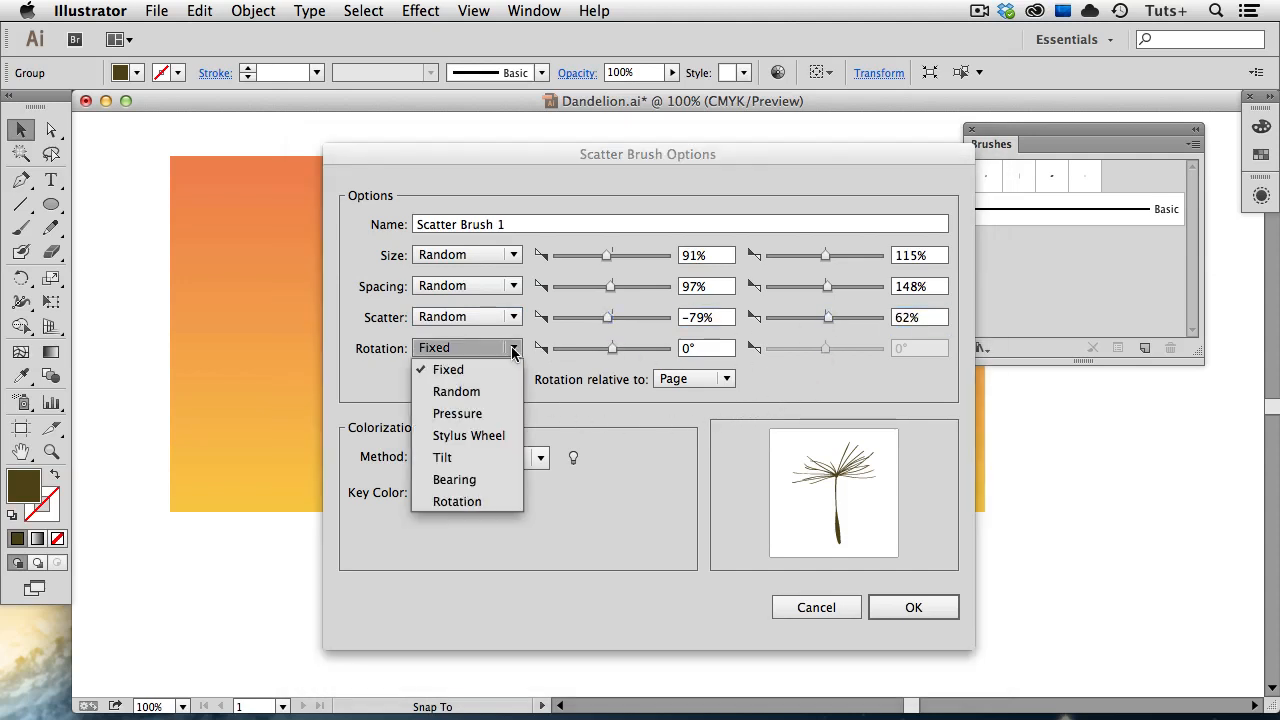
left_click(456, 390)
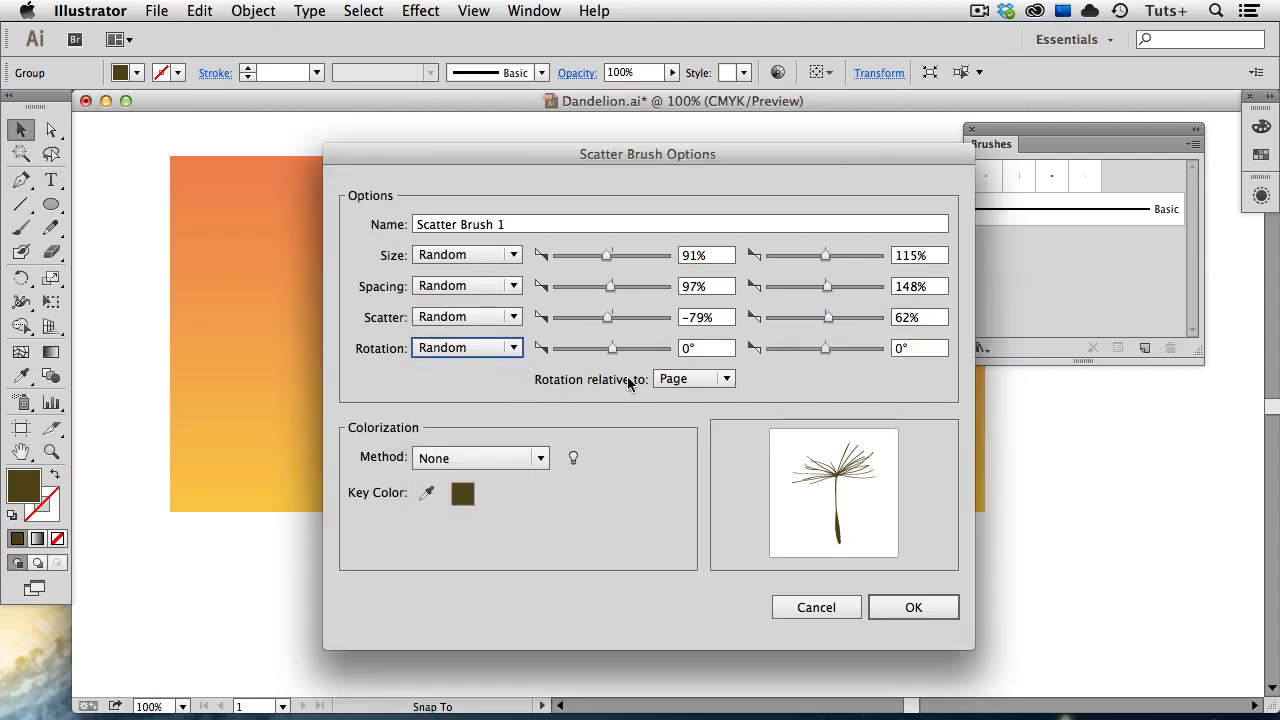
left_click_drag(612, 348, 604, 348)
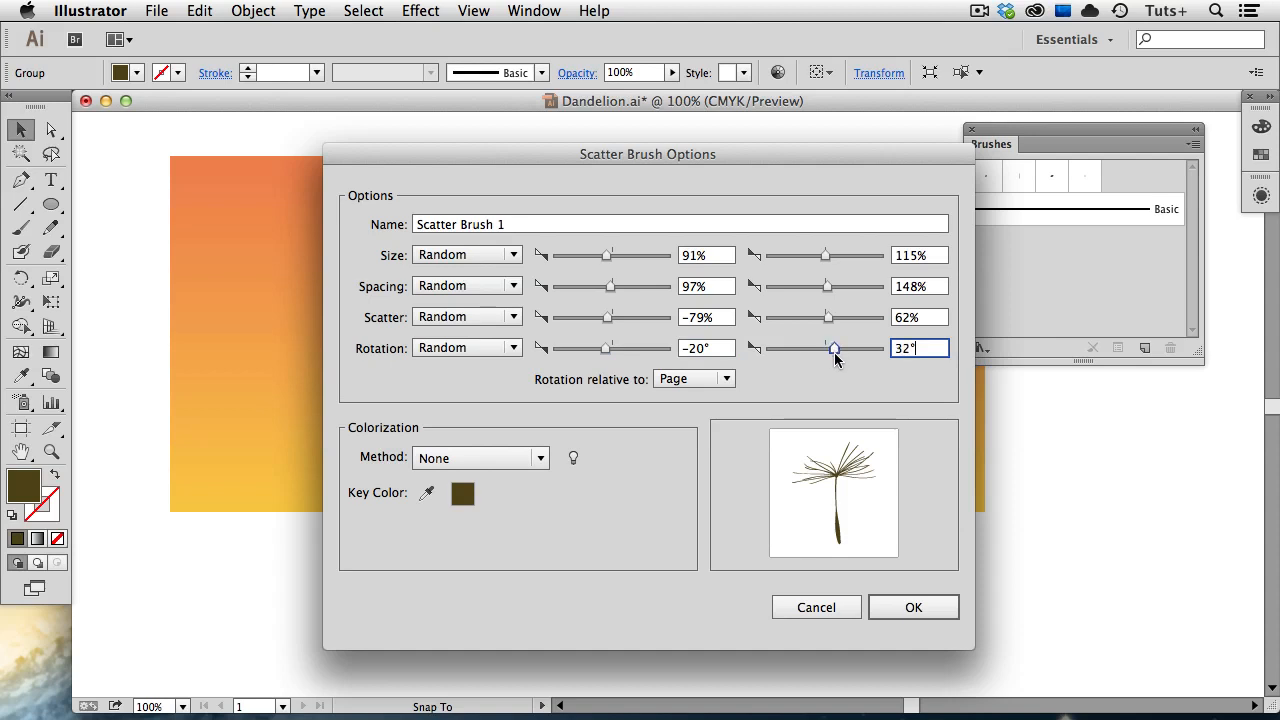
mouse_move(836, 376)
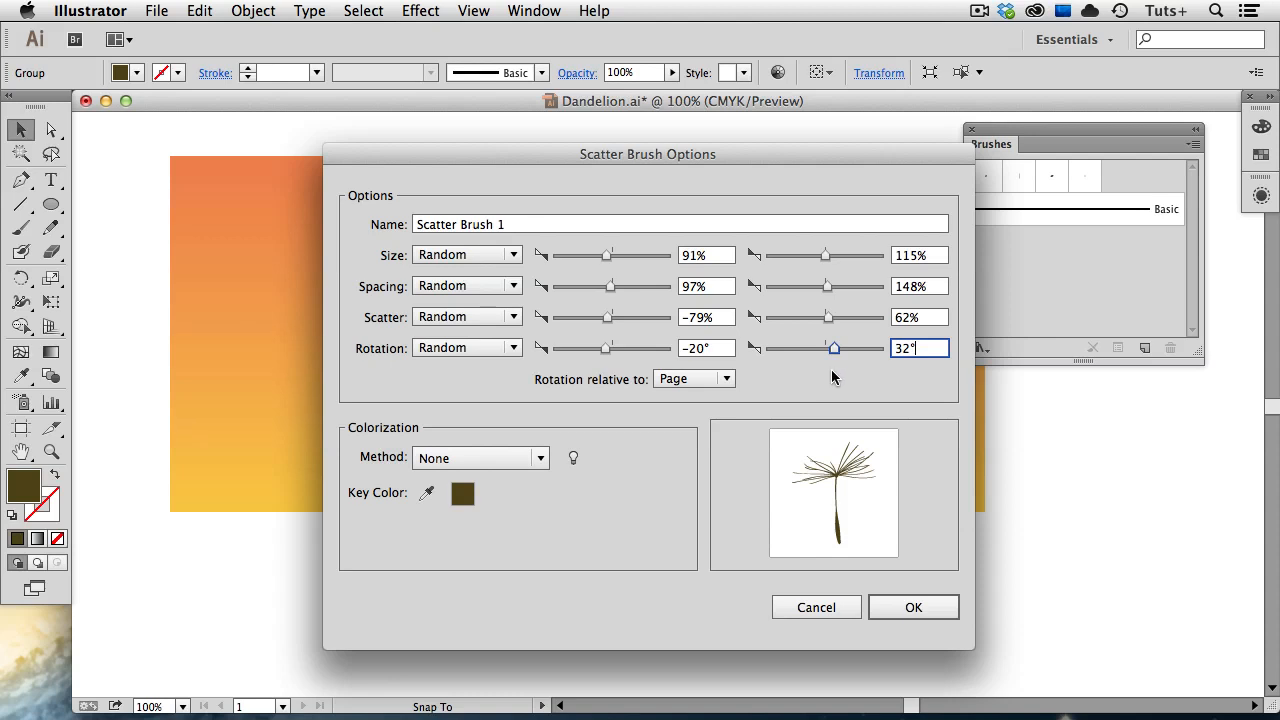
left_click(694, 378)
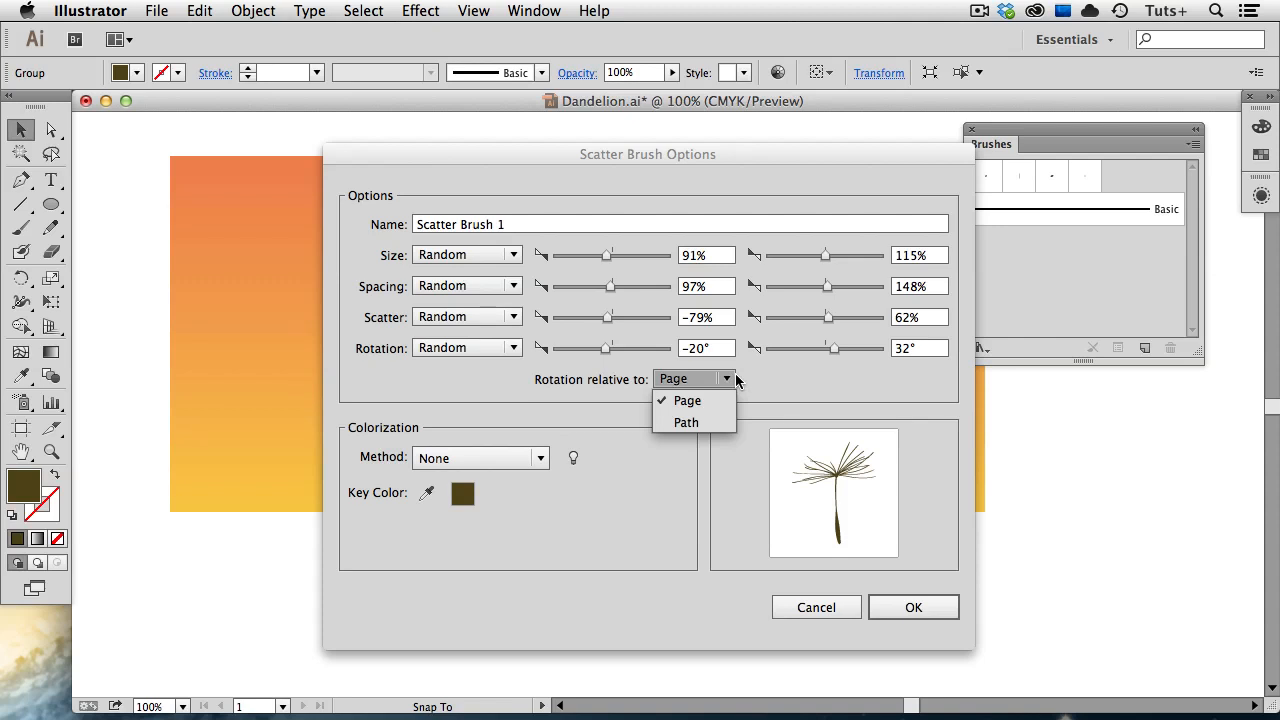
left_click(688, 400)
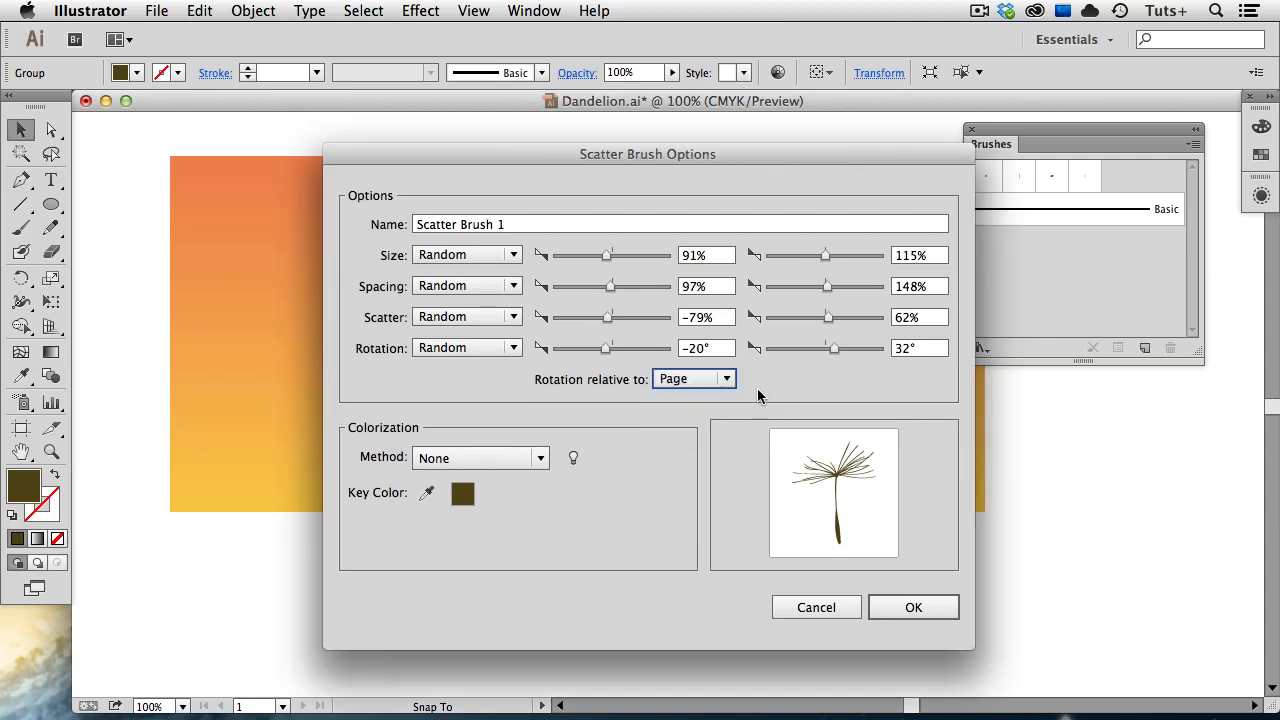
mouse_move(838, 552)
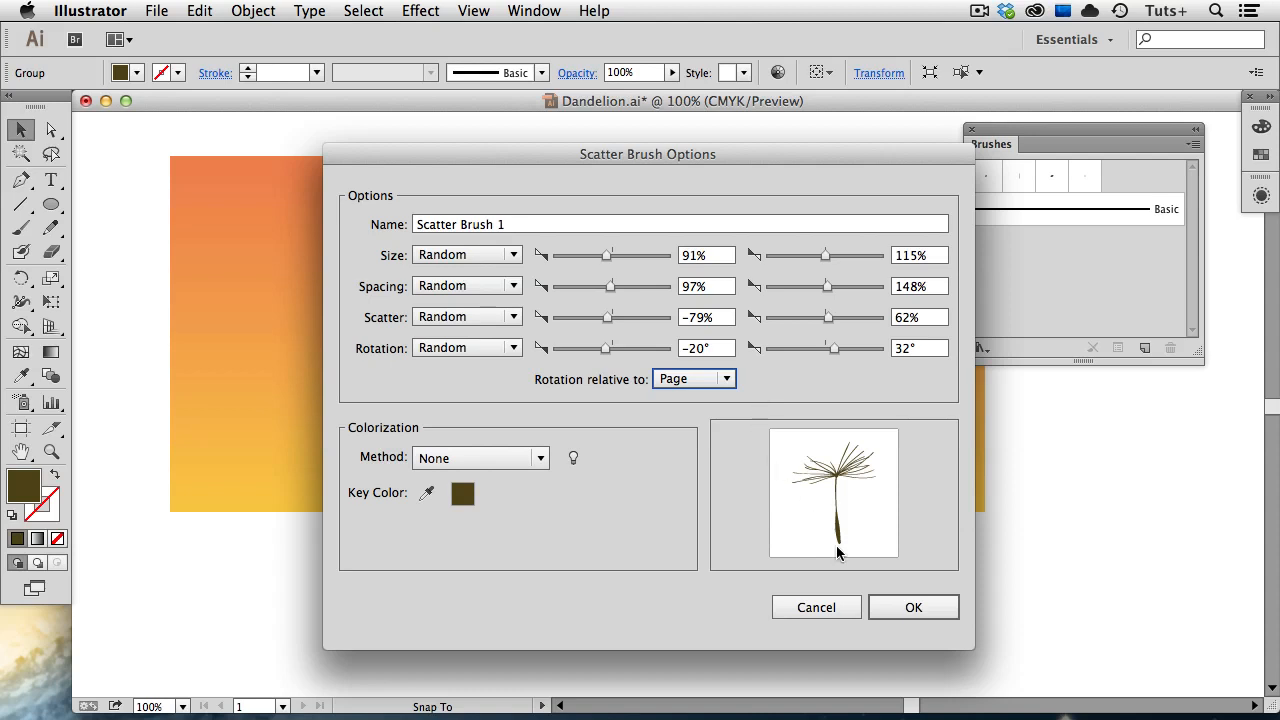
left_click(912, 608)
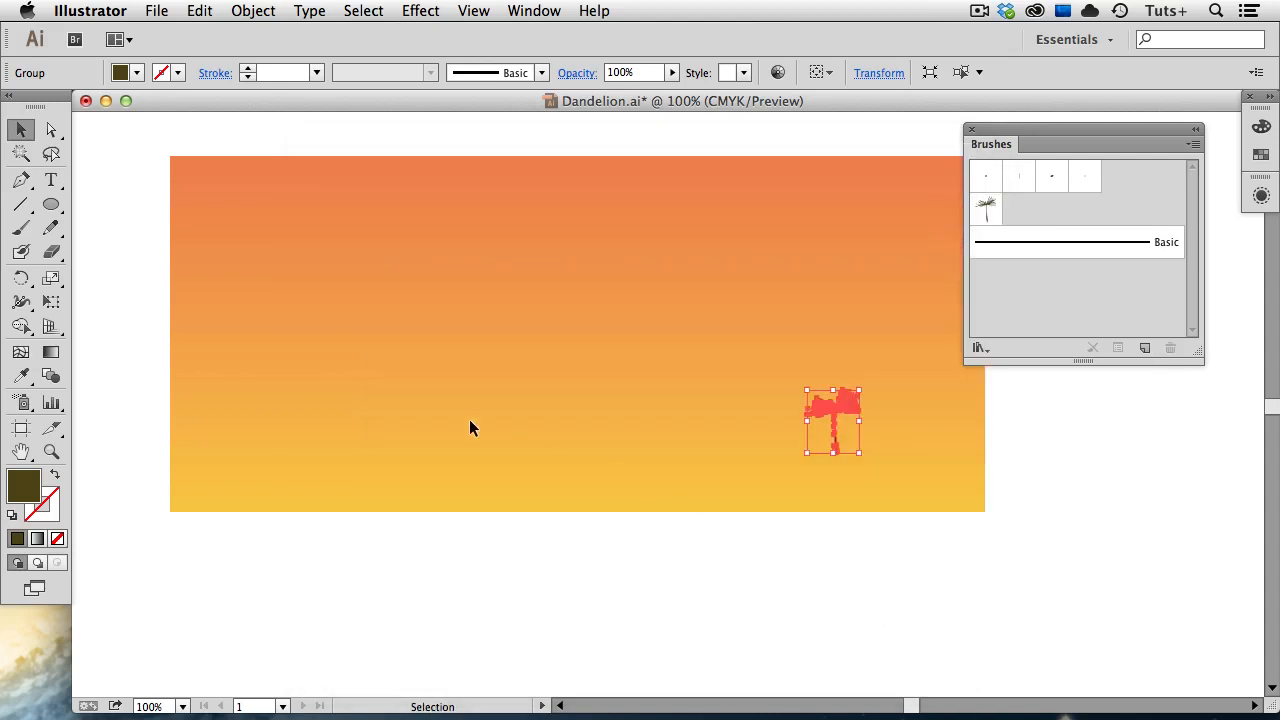
Deselect the artwork and switch to the Paintbrush with the new scatter brush for the sky stroke
left_click(20, 228)
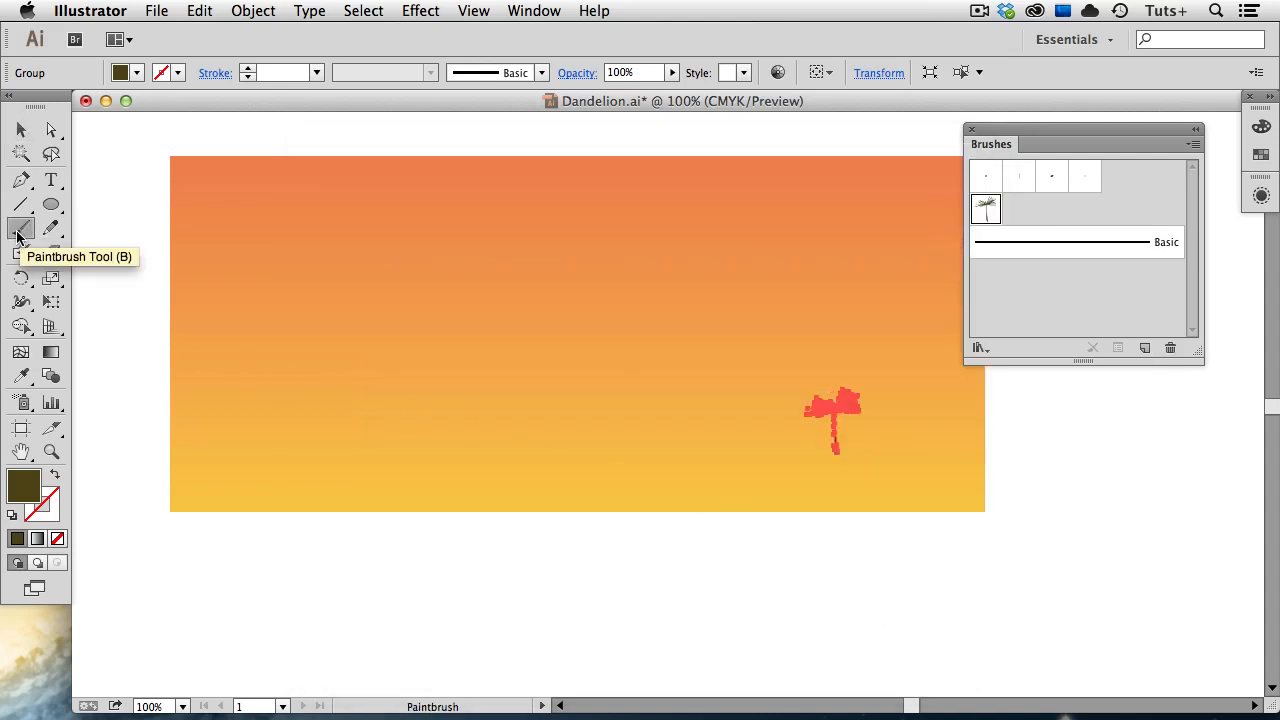
left_click(986, 210)
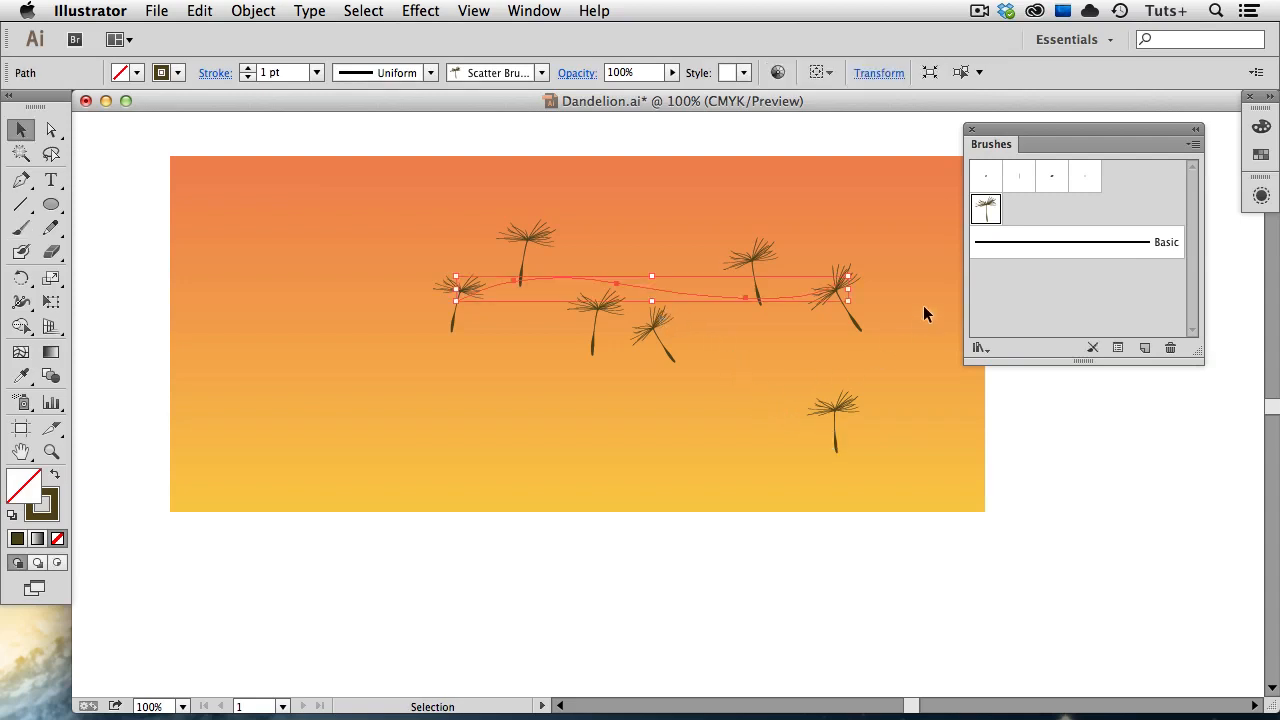
Reopen Scatter Brush 1 and widen rotation to −44–87° with minimum size 76%
double_click(986, 208)
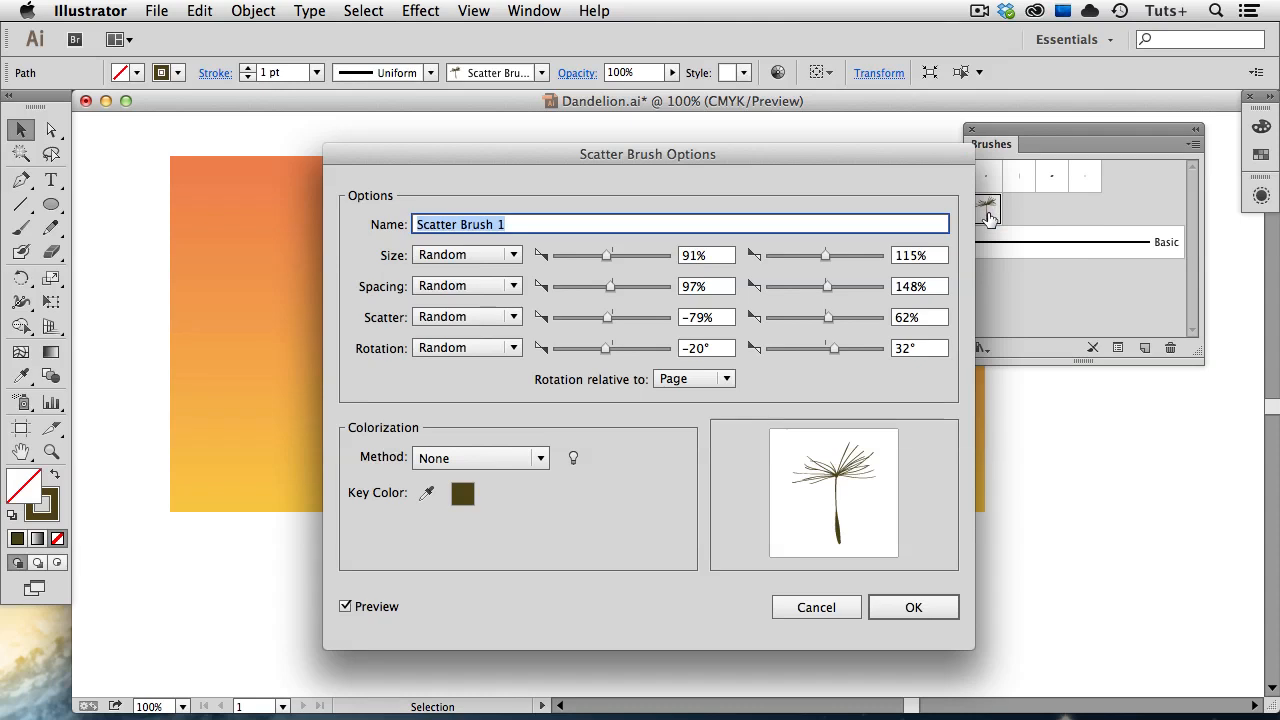
left_click_drag(648, 152, 876, 192)
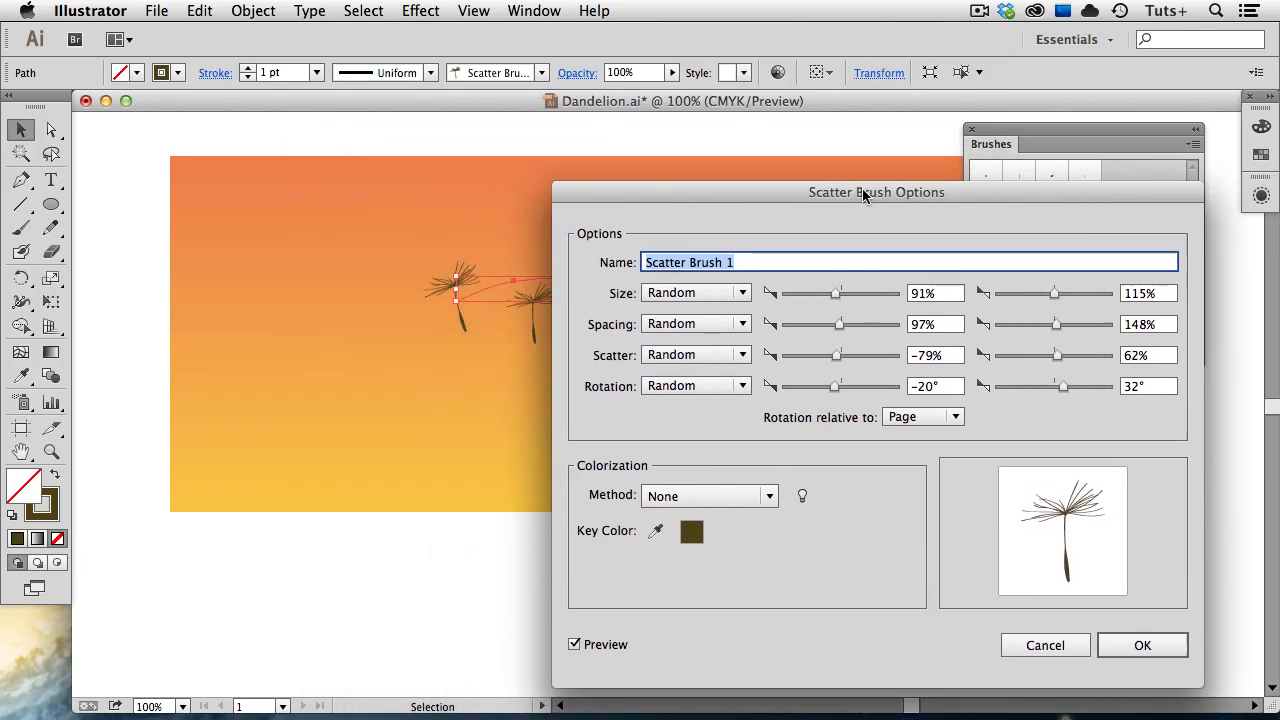
left_click_drag(876, 192, 1004, 144)
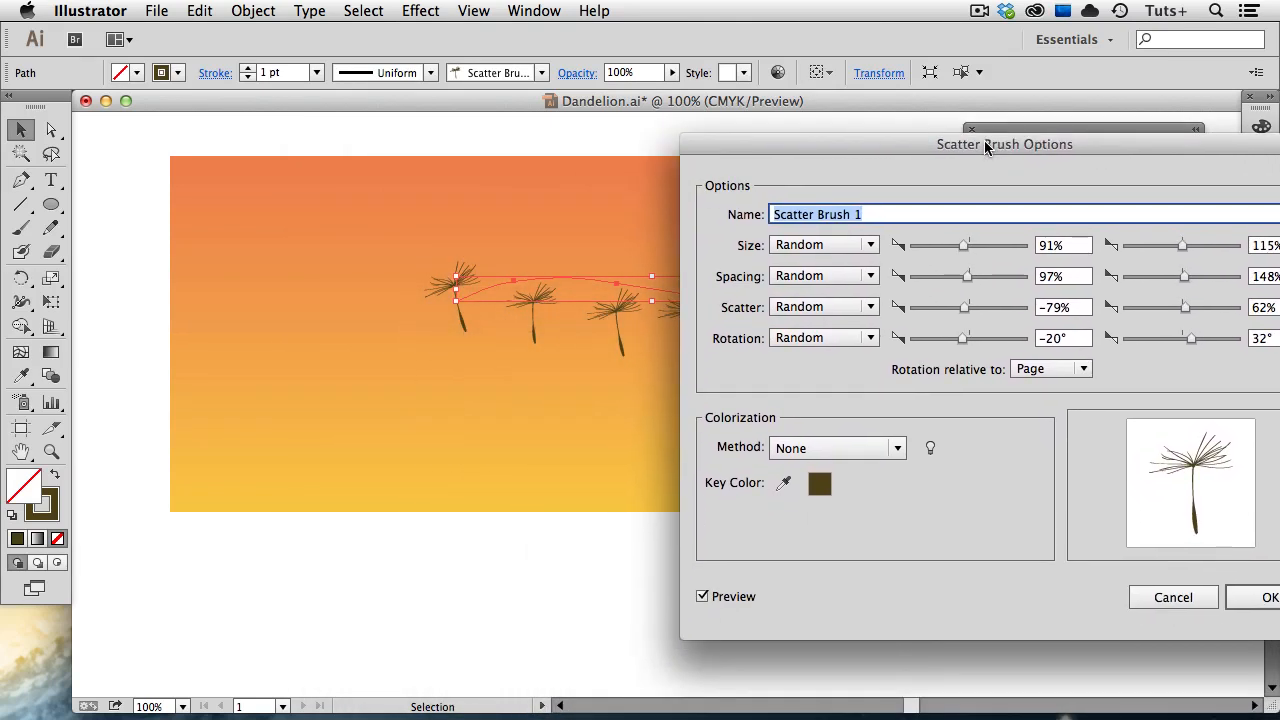
mouse_move(870, 324)
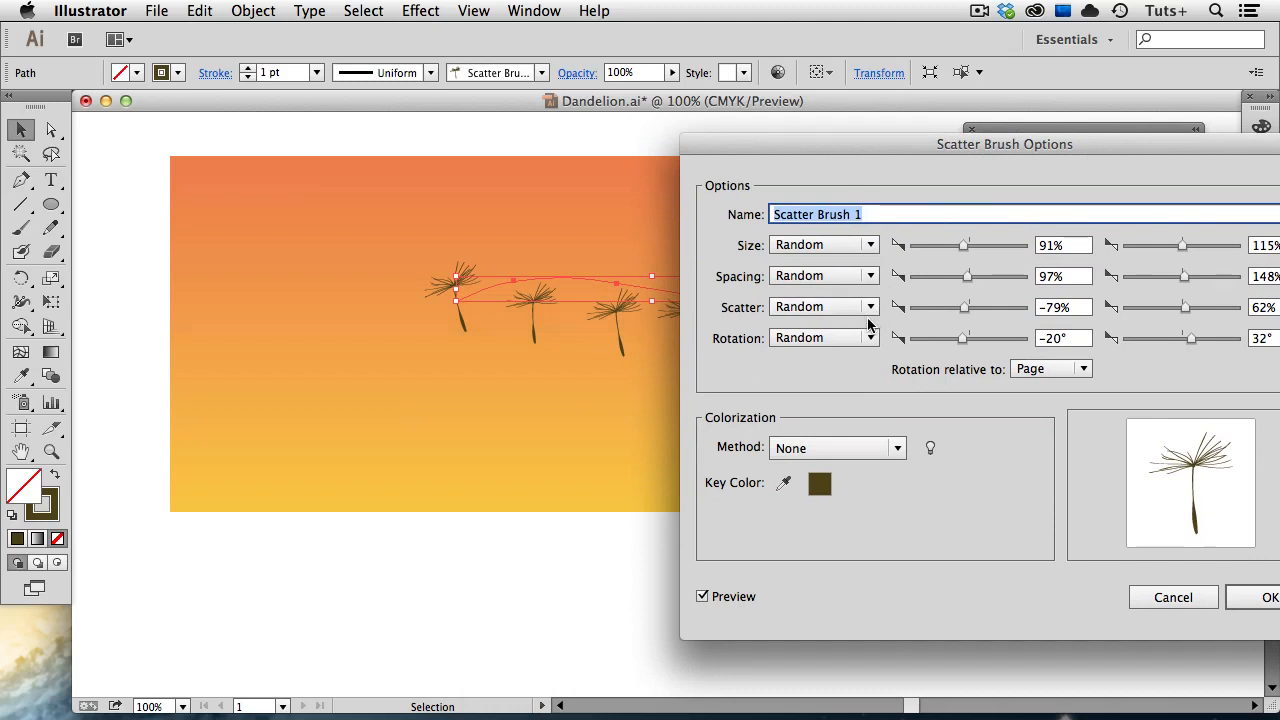
mouse_move(964, 348)
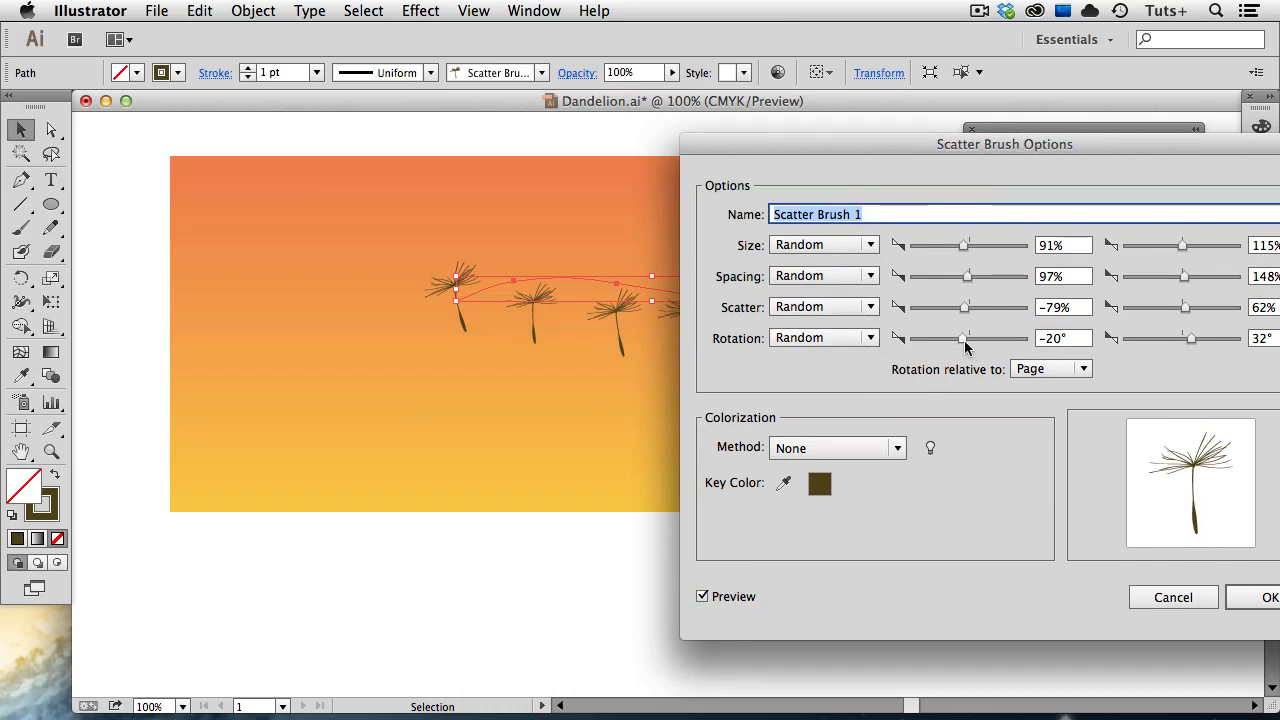
left_click_drag(964, 336, 920, 336)
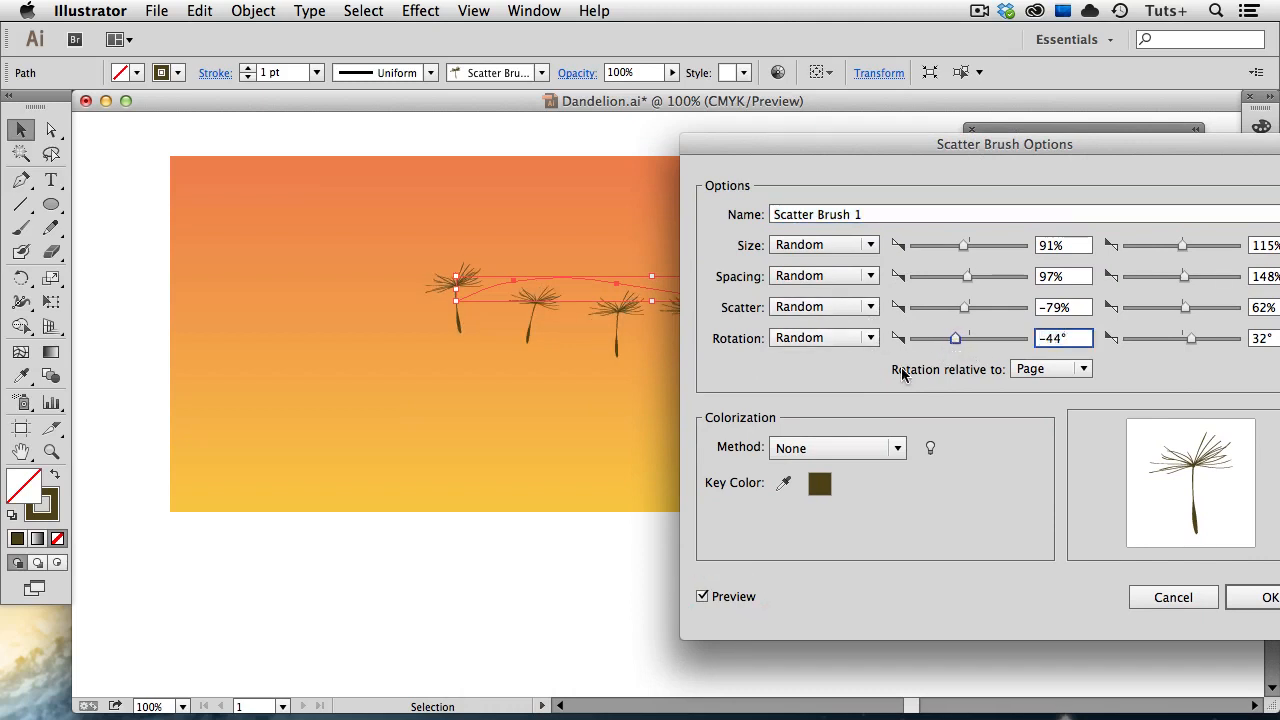
mouse_move(916, 390)
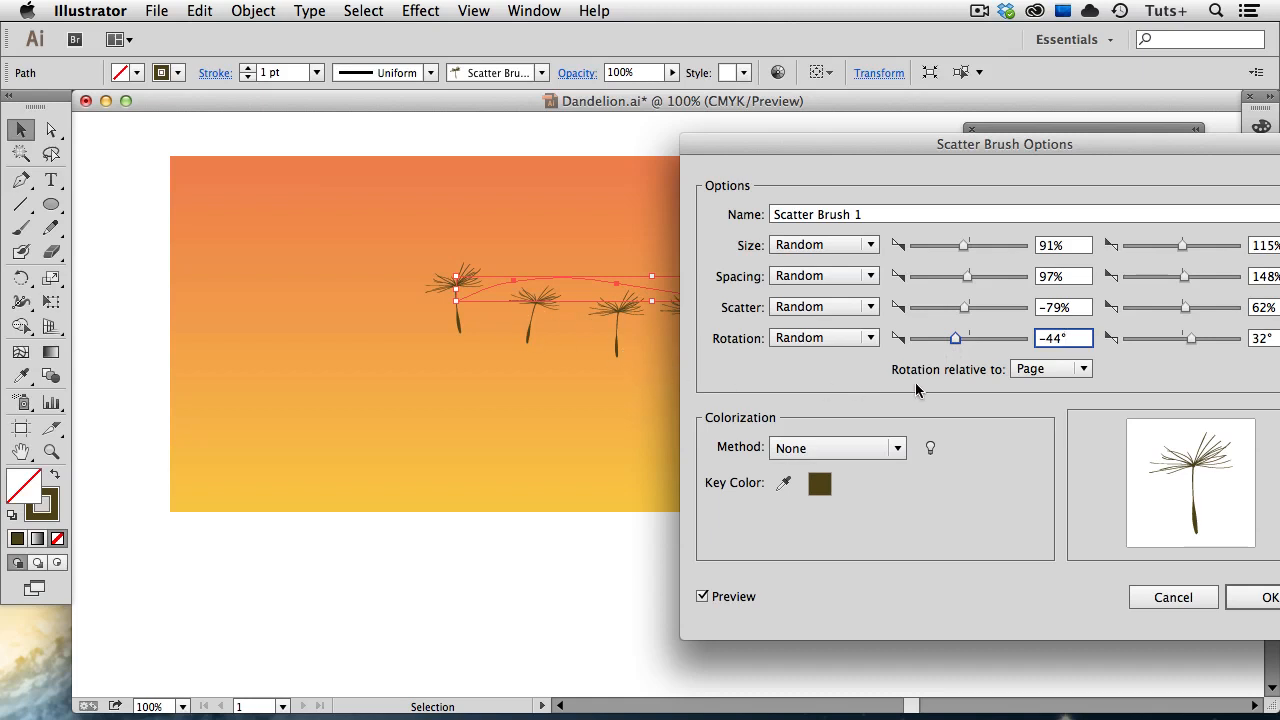
left_click_drag(1192, 338, 1208, 338)
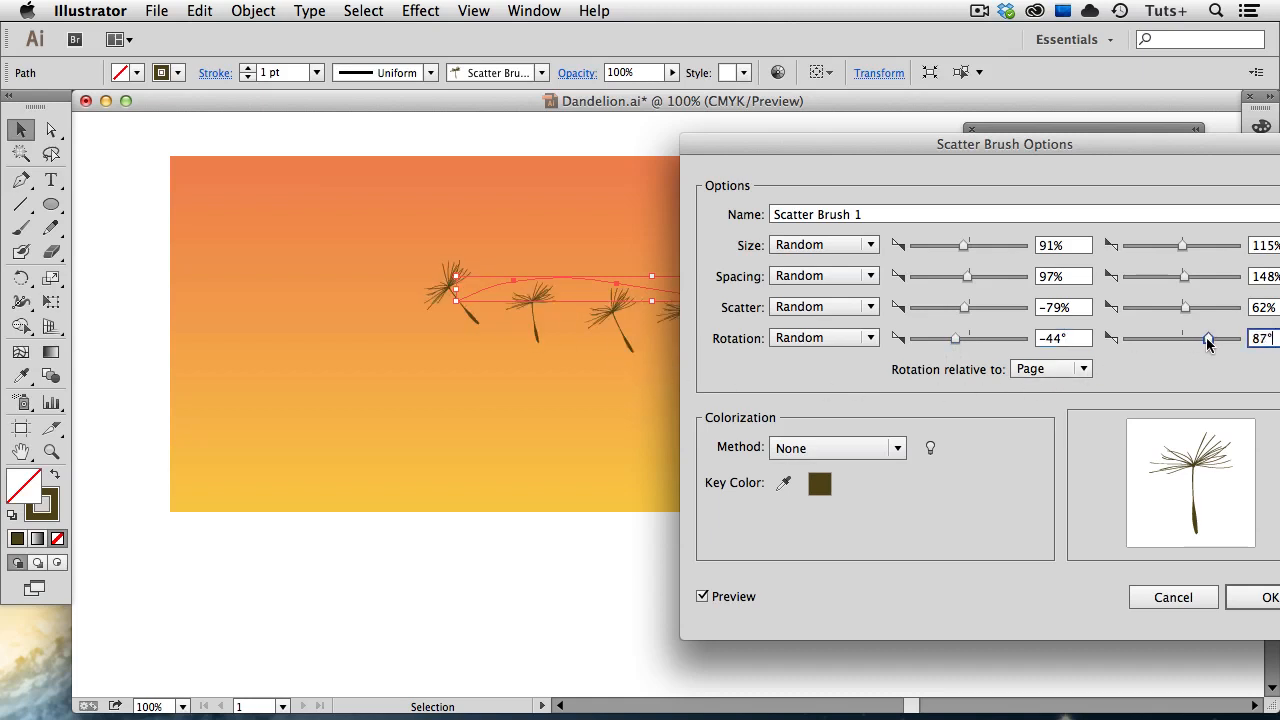
left_click_drag(1004, 144, 1088, 332)
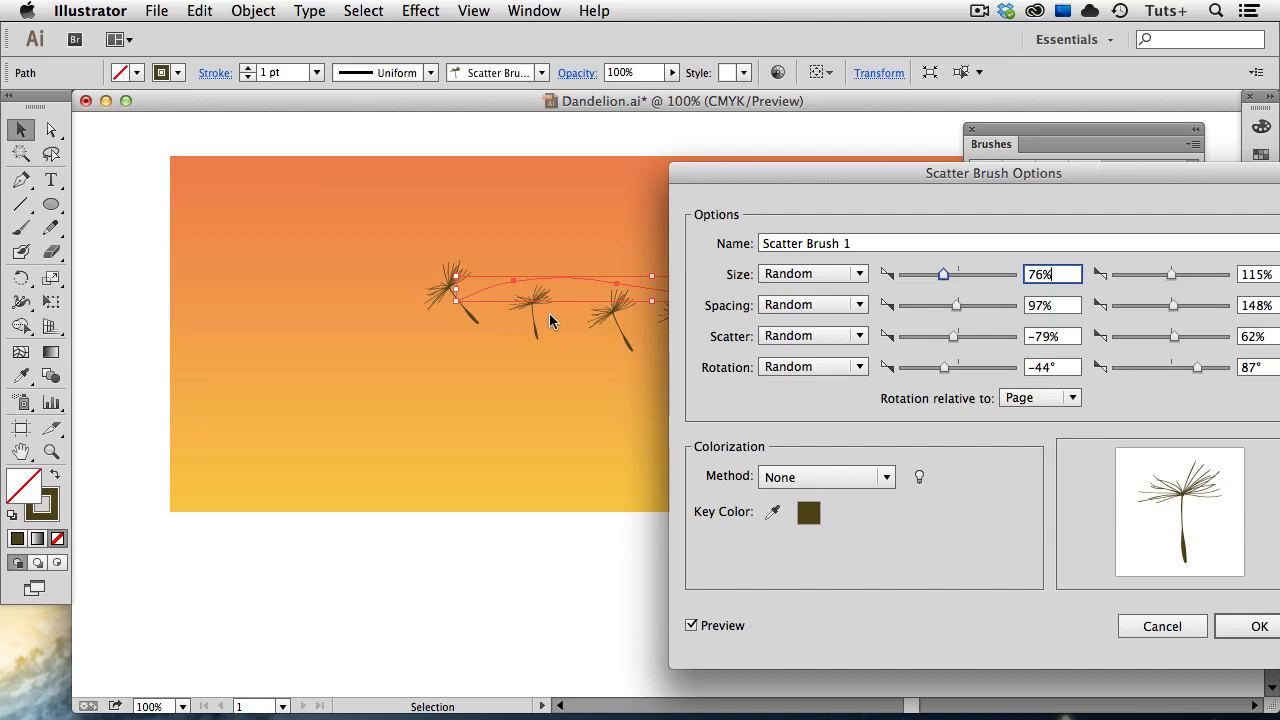
mouse_move(942, 344)
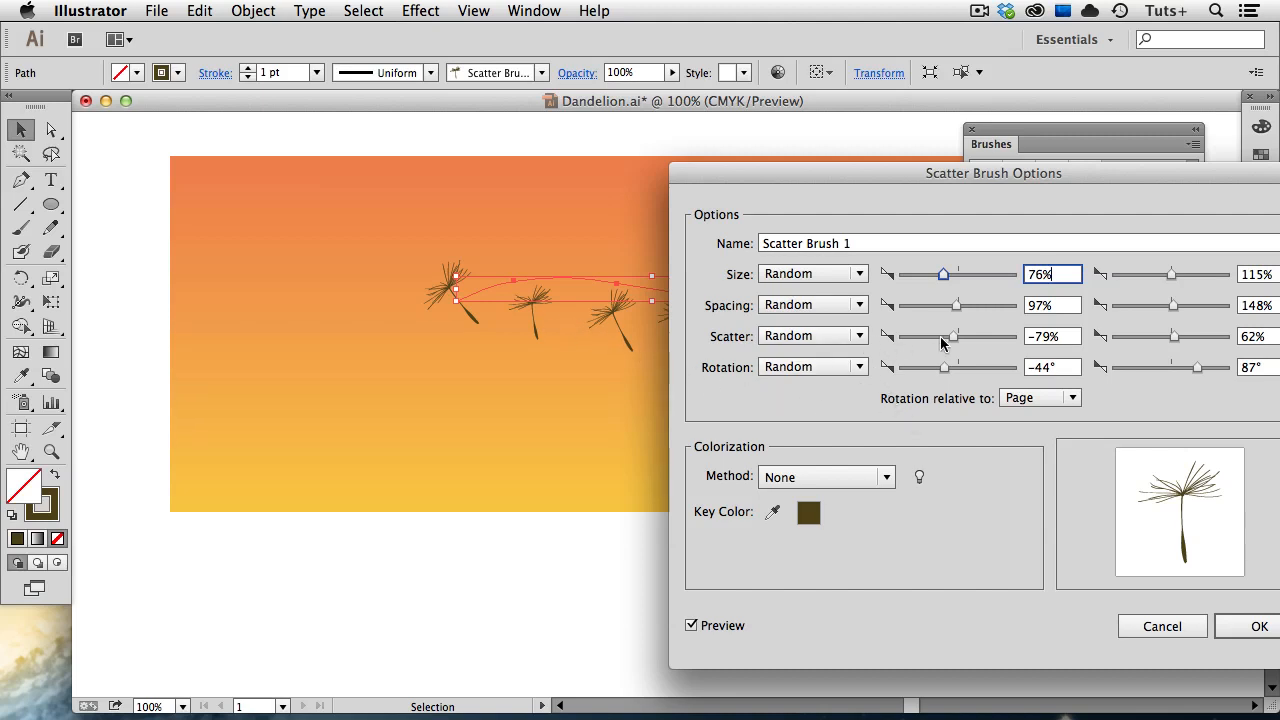
Adjust the scatter range to −84–62%, rotation relative to path, and confirm the settings
left_click_drag(956, 336, 944, 336)
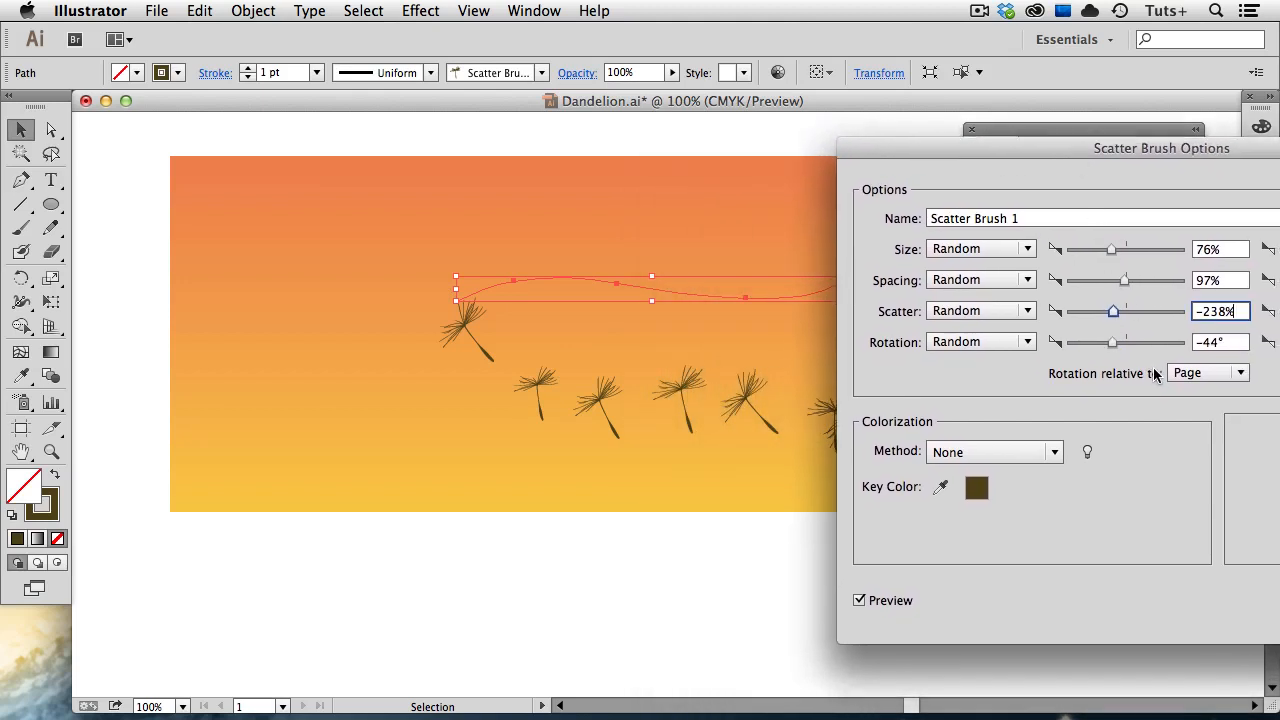
left_click(1208, 372)
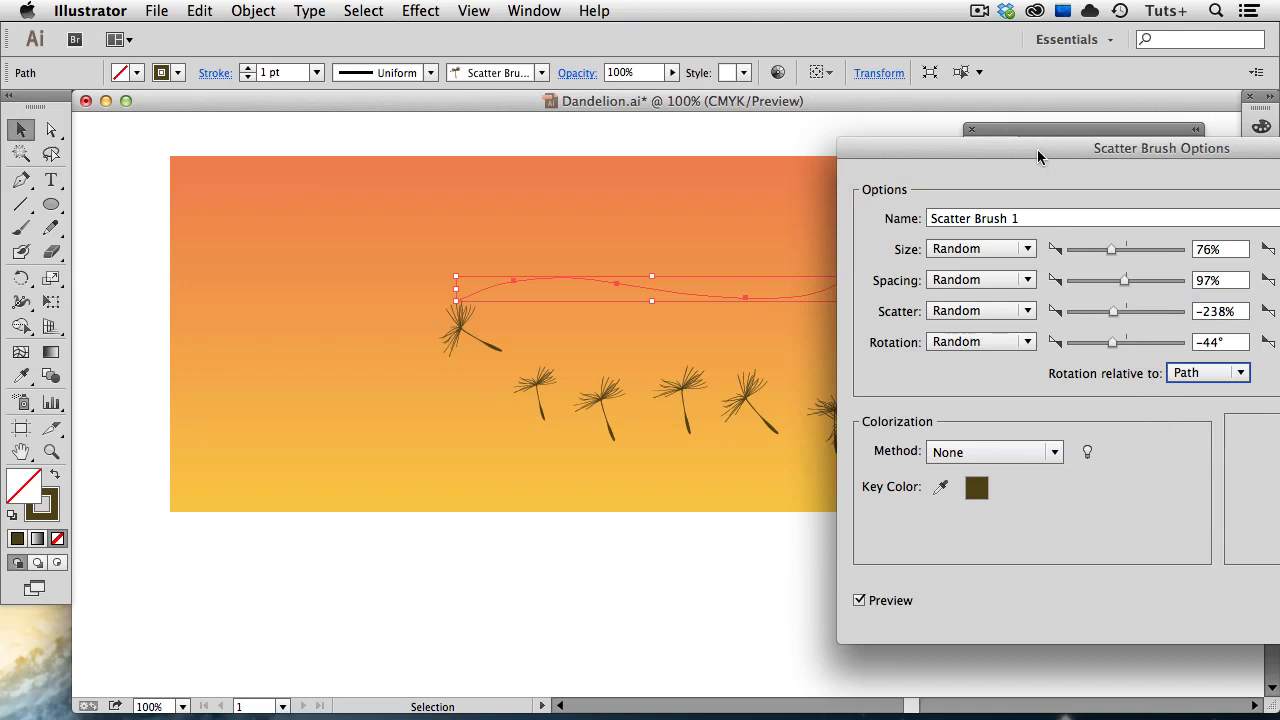
left_click_drag(1160, 148, 1032, 152)
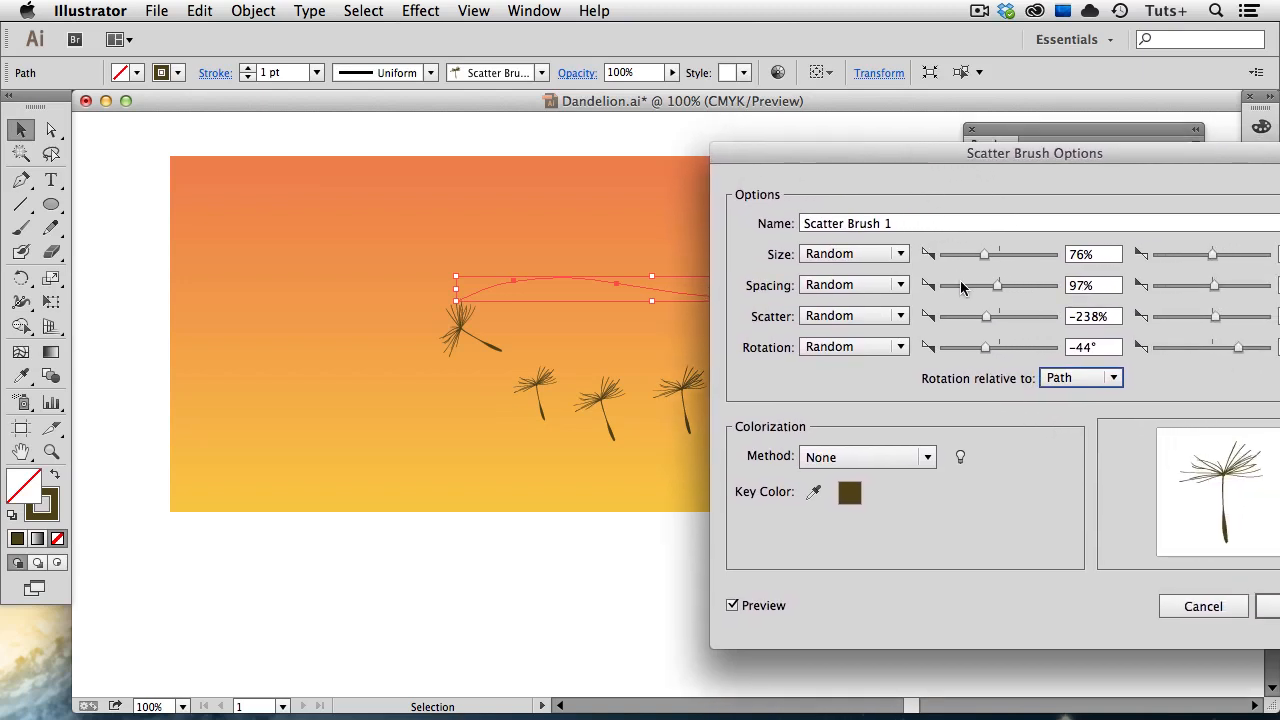
left_click_drag(984, 316, 988, 316)
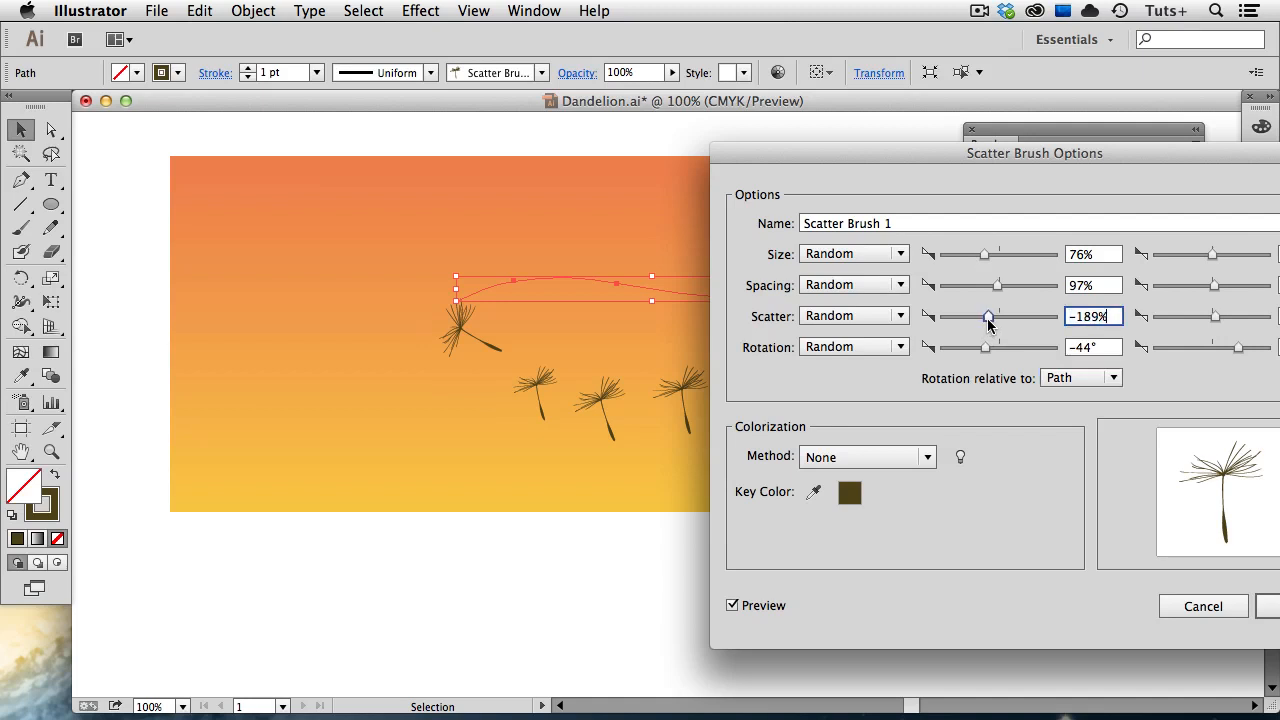
left_click_drag(988, 316, 994, 316)
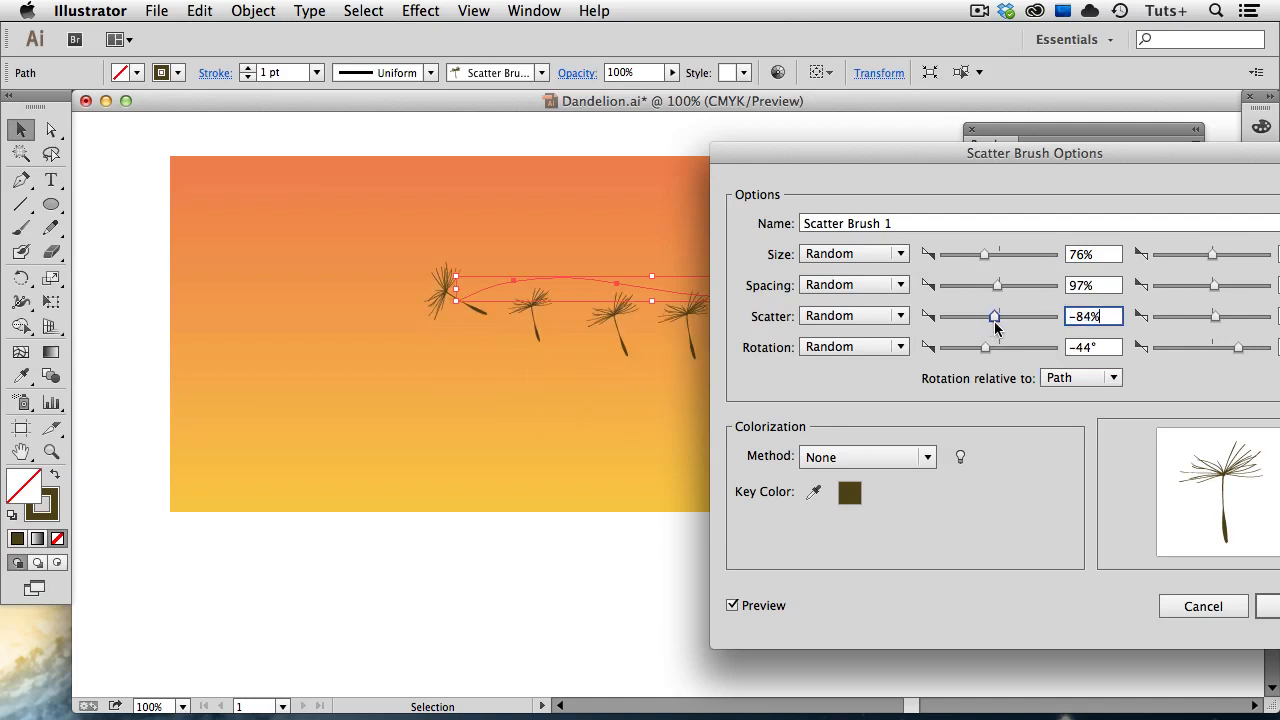
left_click_drag(1036, 152, 936, 148)
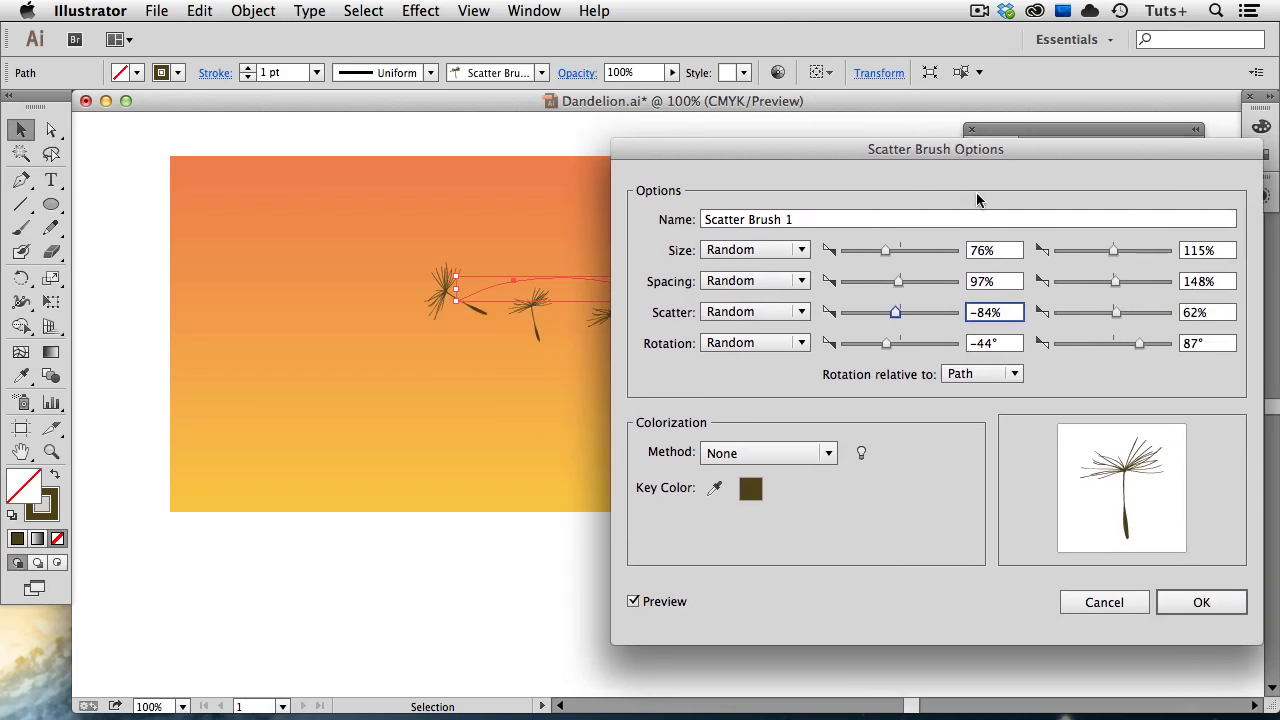
left_click(1200, 600)
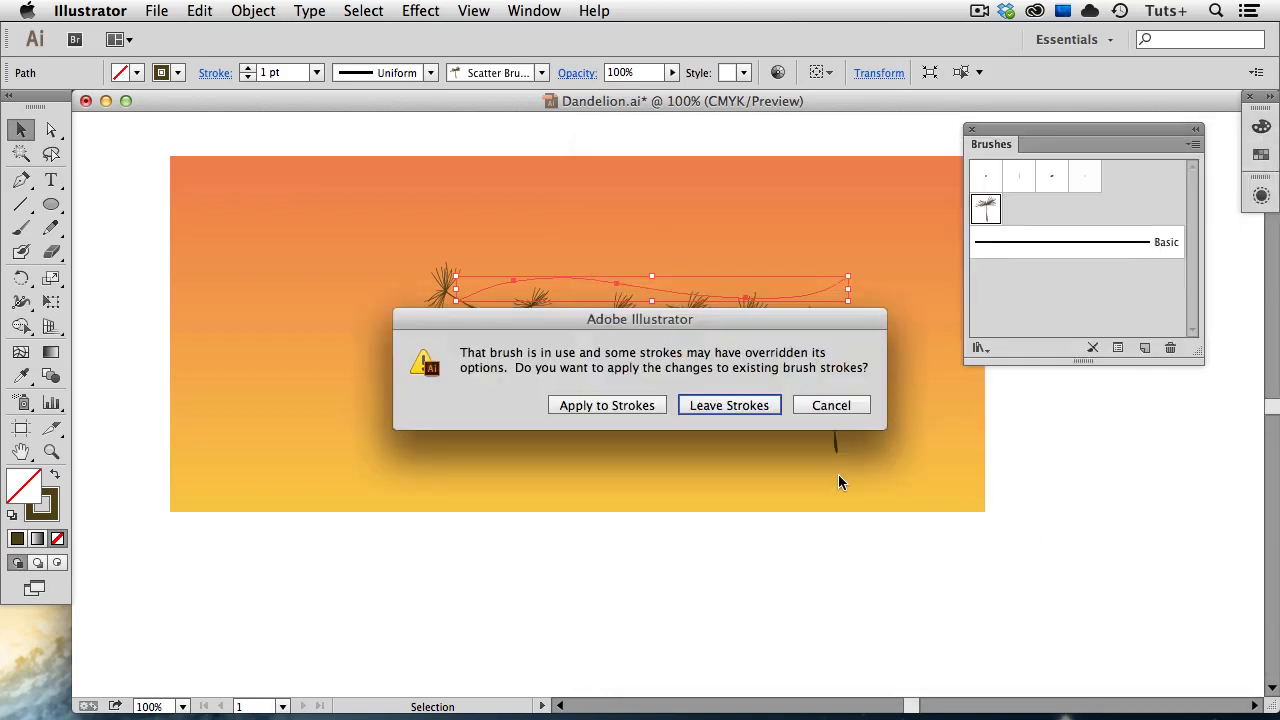
mouse_move(500, 392)
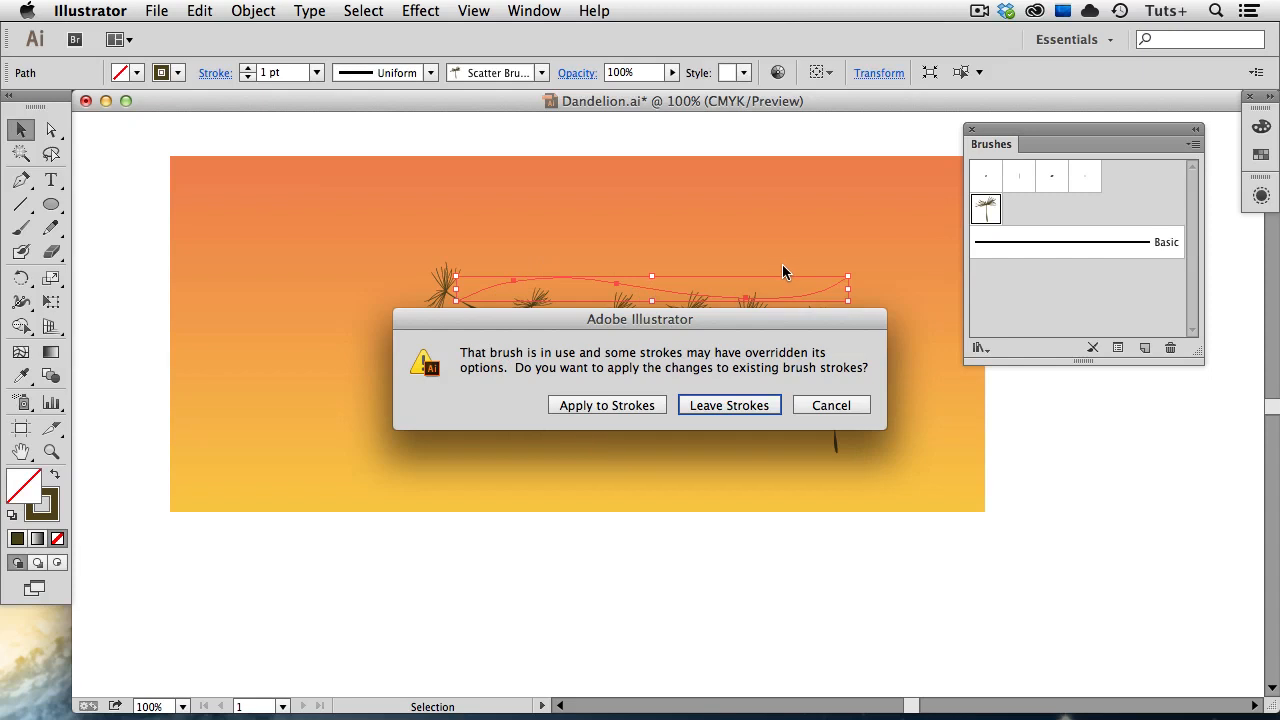
mouse_move(784, 272)
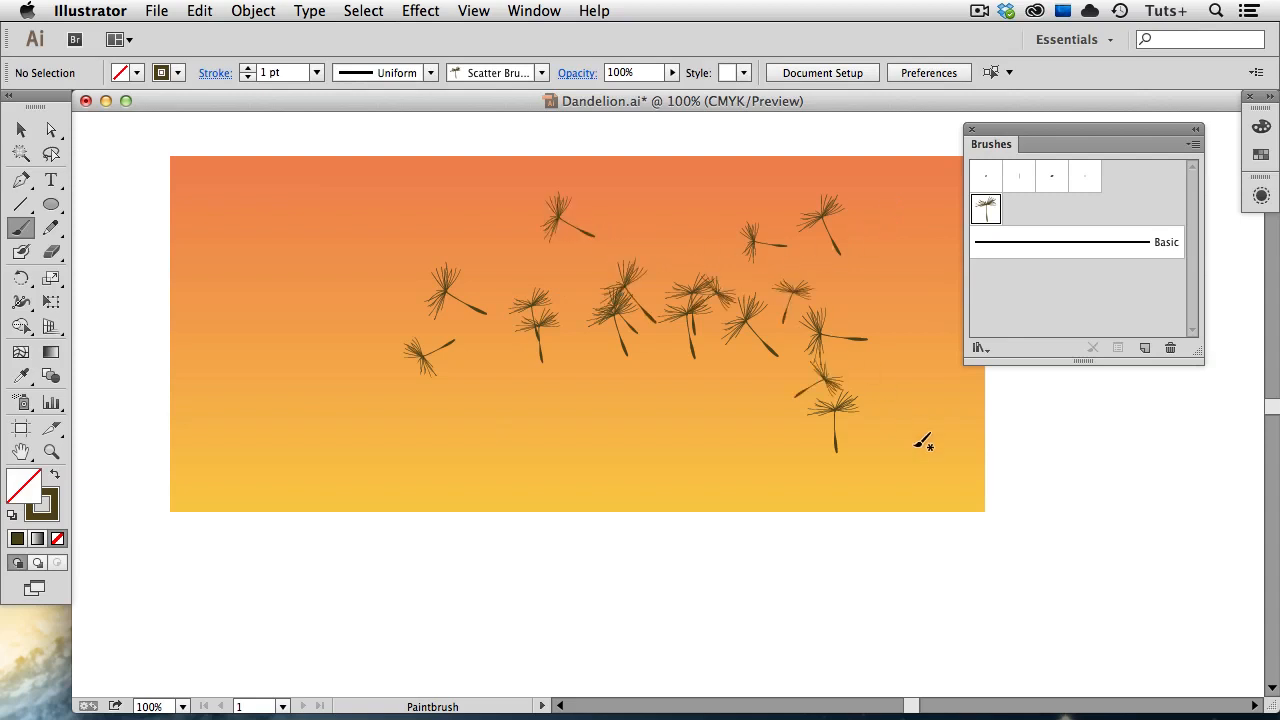
mouse_move(916, 448)
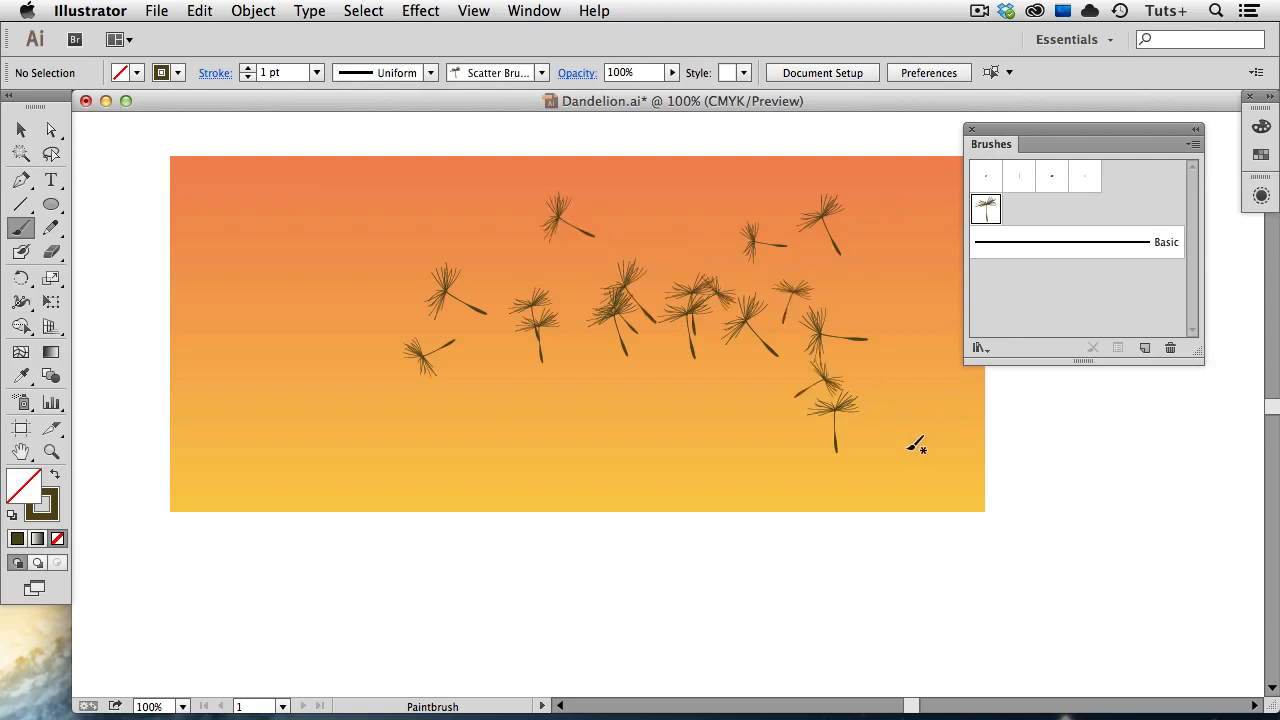
Move the scattered seedling path lower in the sky and start a new brush from the seedling
left_click(20, 128)
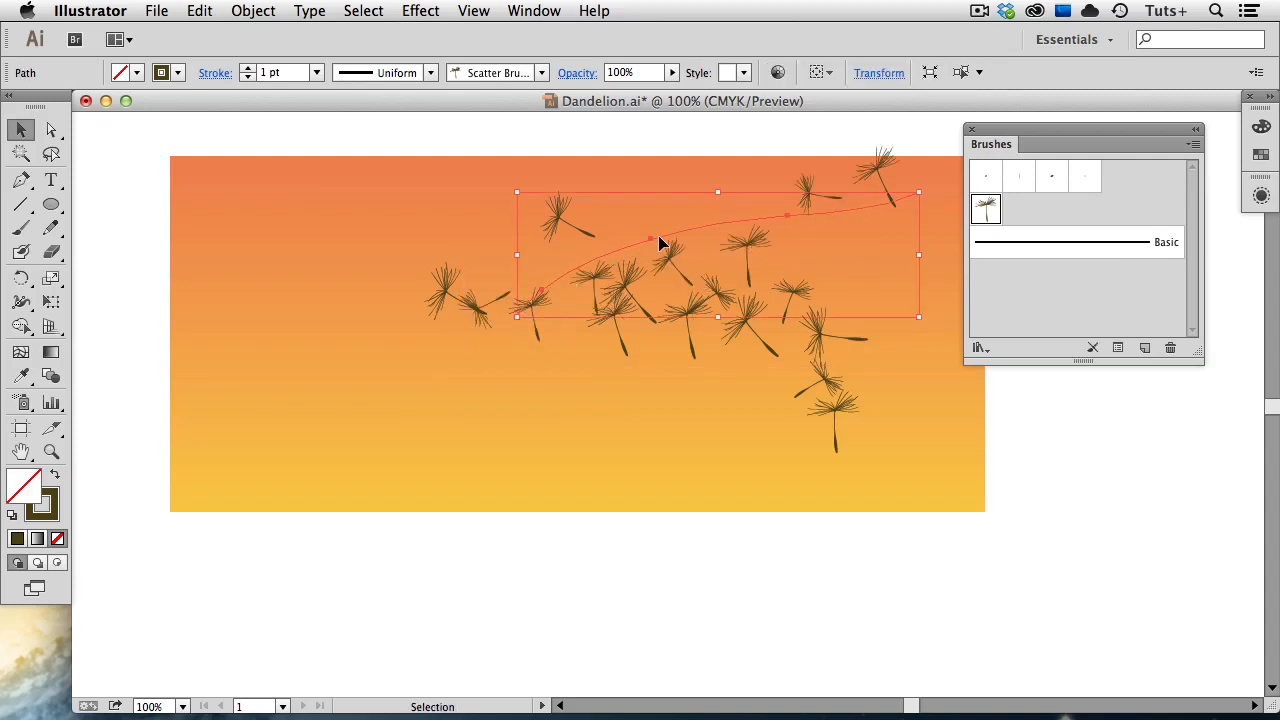
left_click_drag(660, 244, 452, 310)
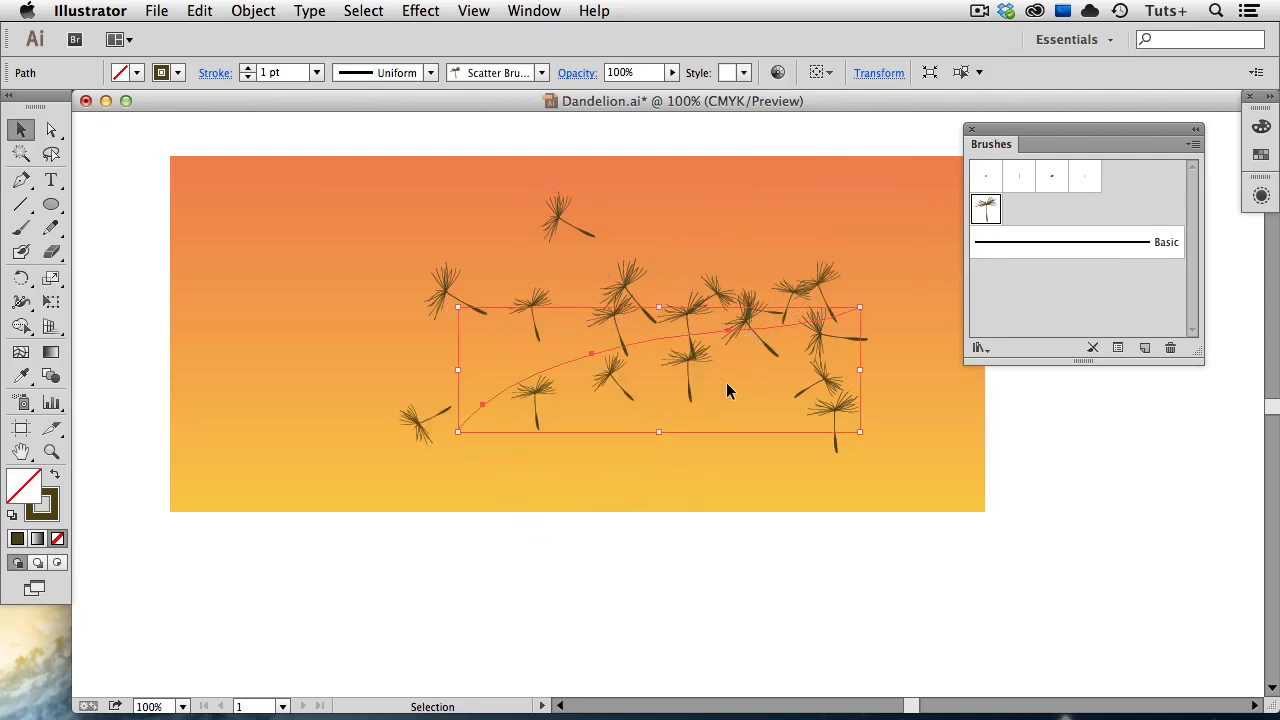
left_click(924, 504)
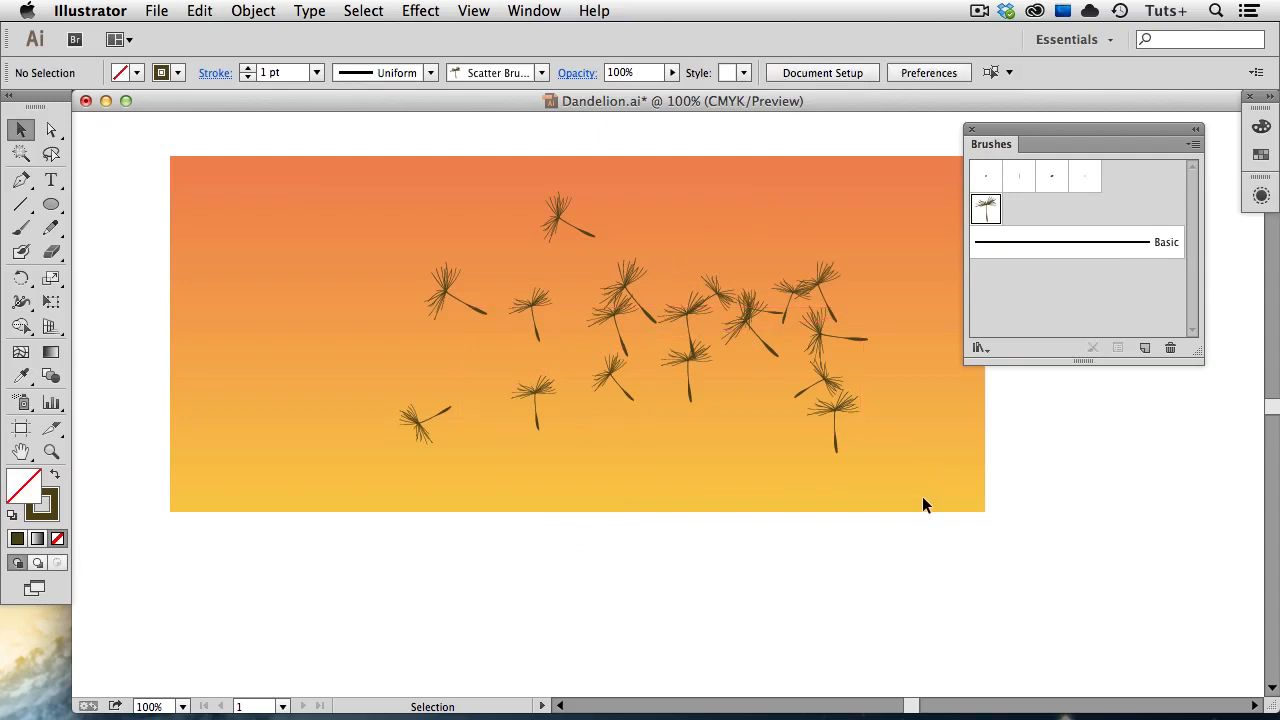
mouse_move(920, 504)
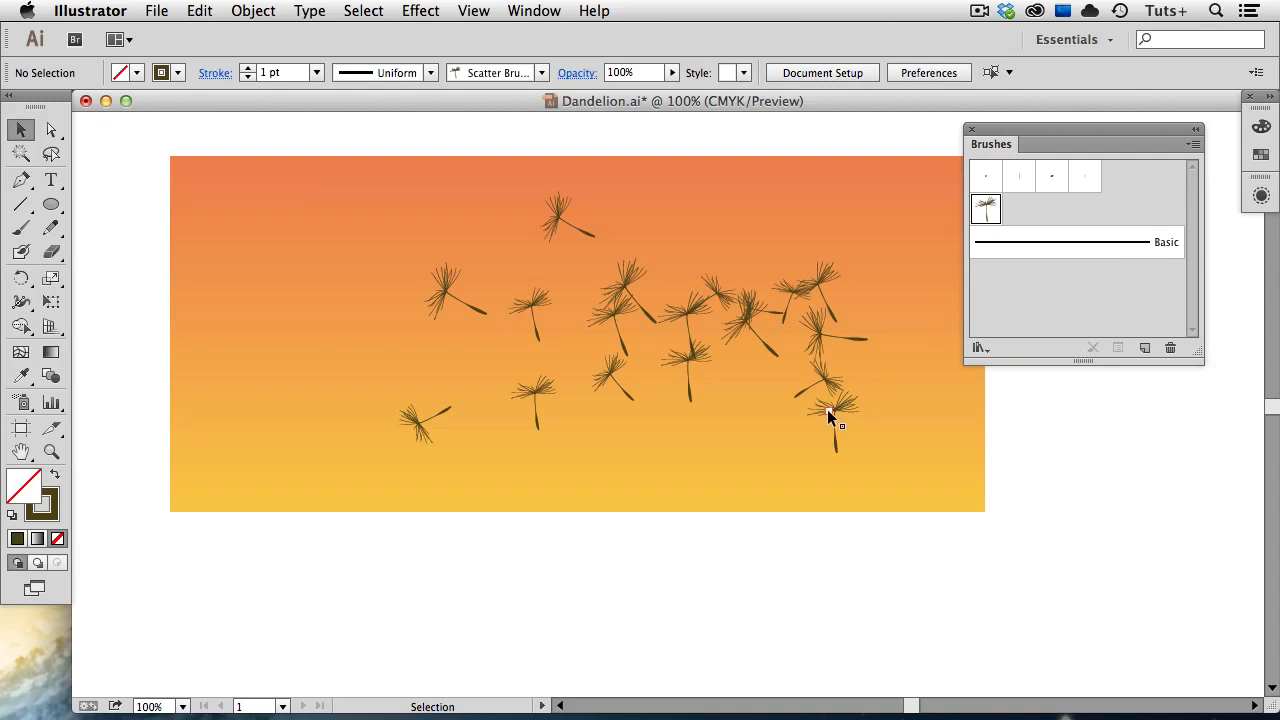
left_click(832, 410)
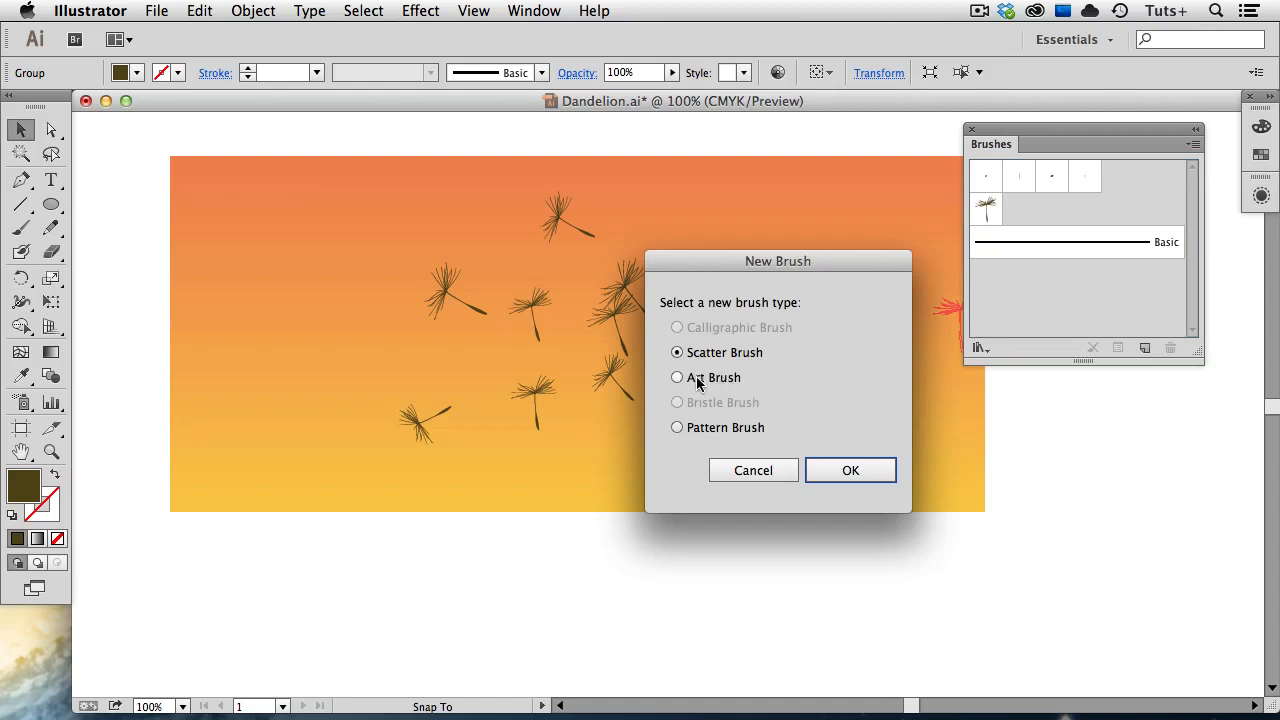
Create an Art Brush from the seedling with Direction up and Fixed width
left_click(676, 376)
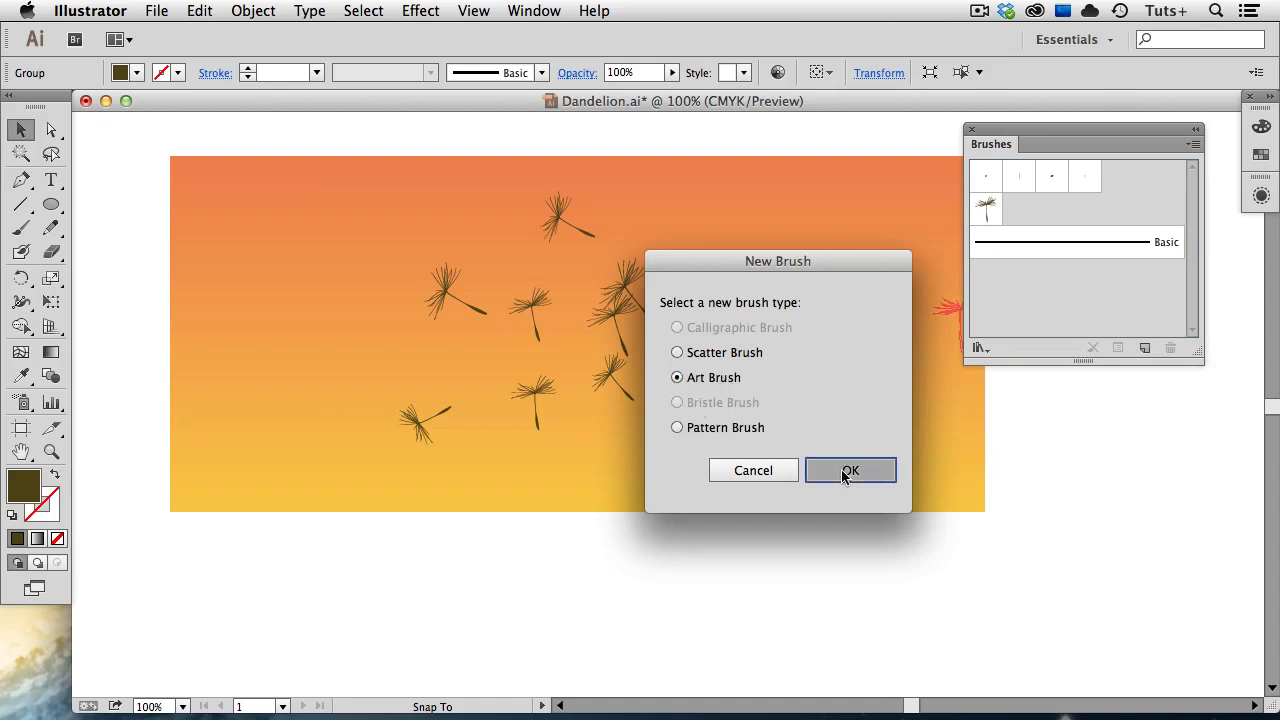
left_click(850, 470)
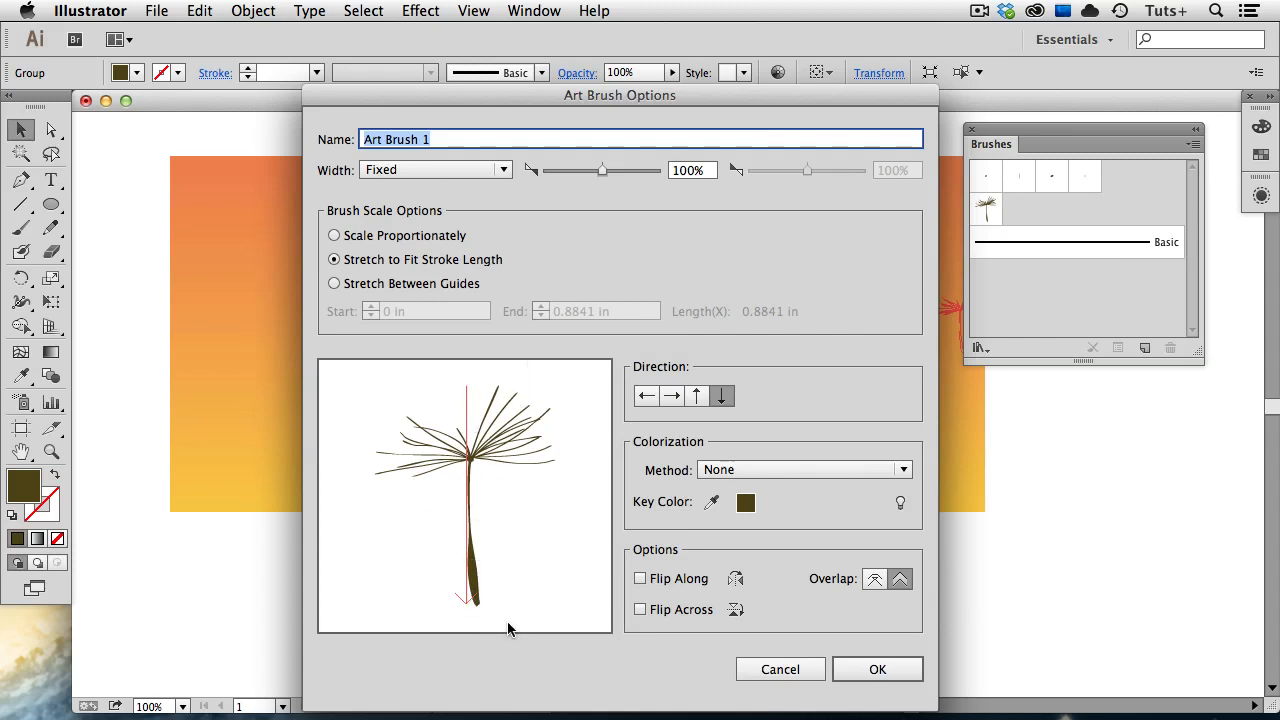
mouse_move(520, 382)
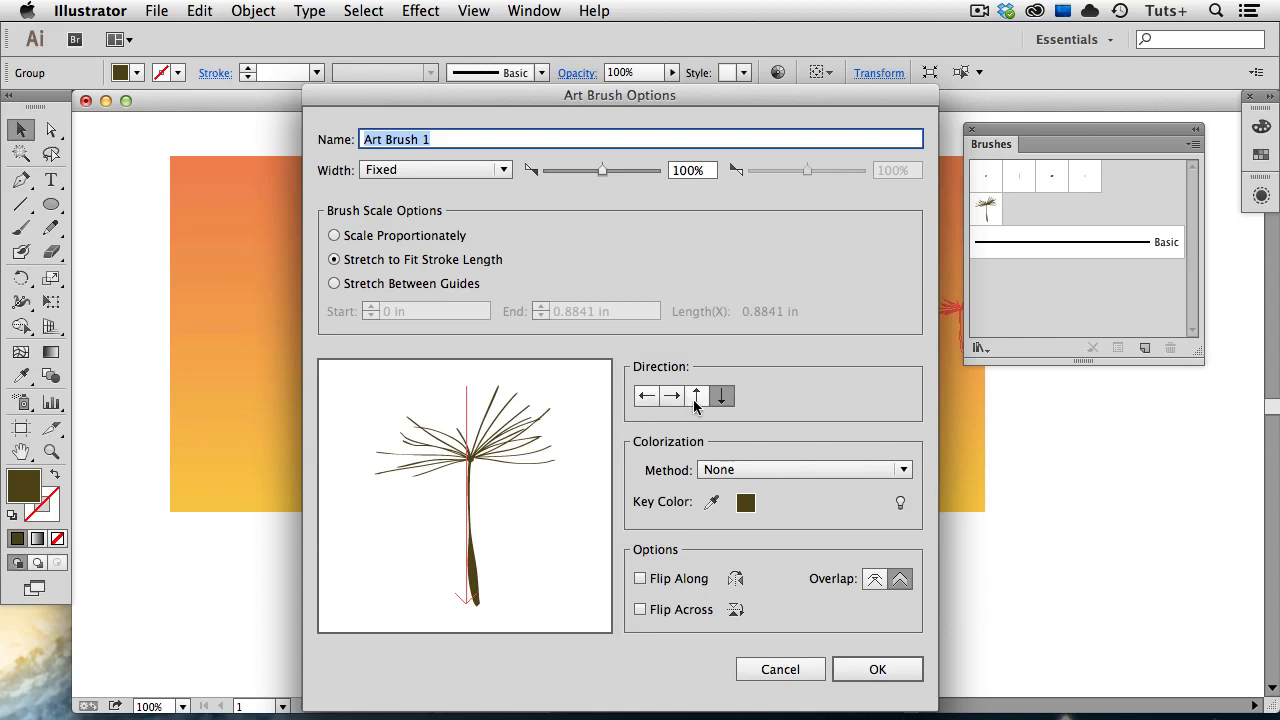
left_click(696, 396)
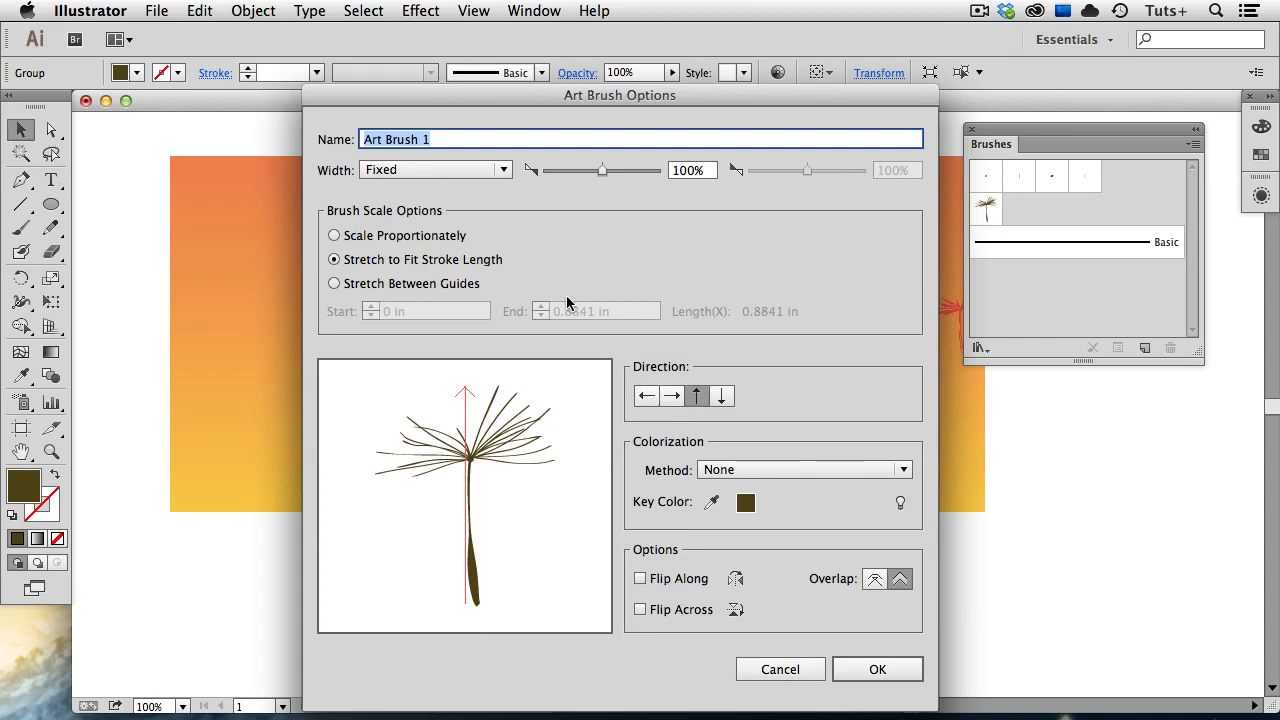
left_click(504, 168)
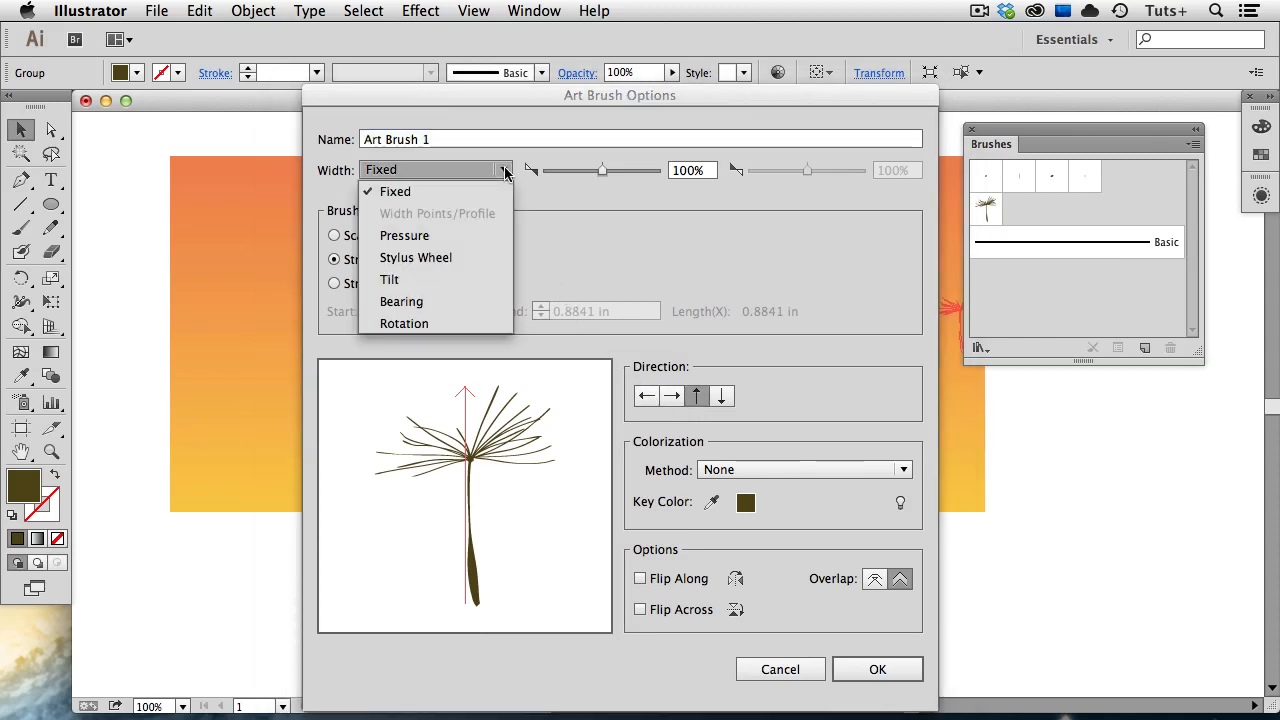
left_click(396, 192)
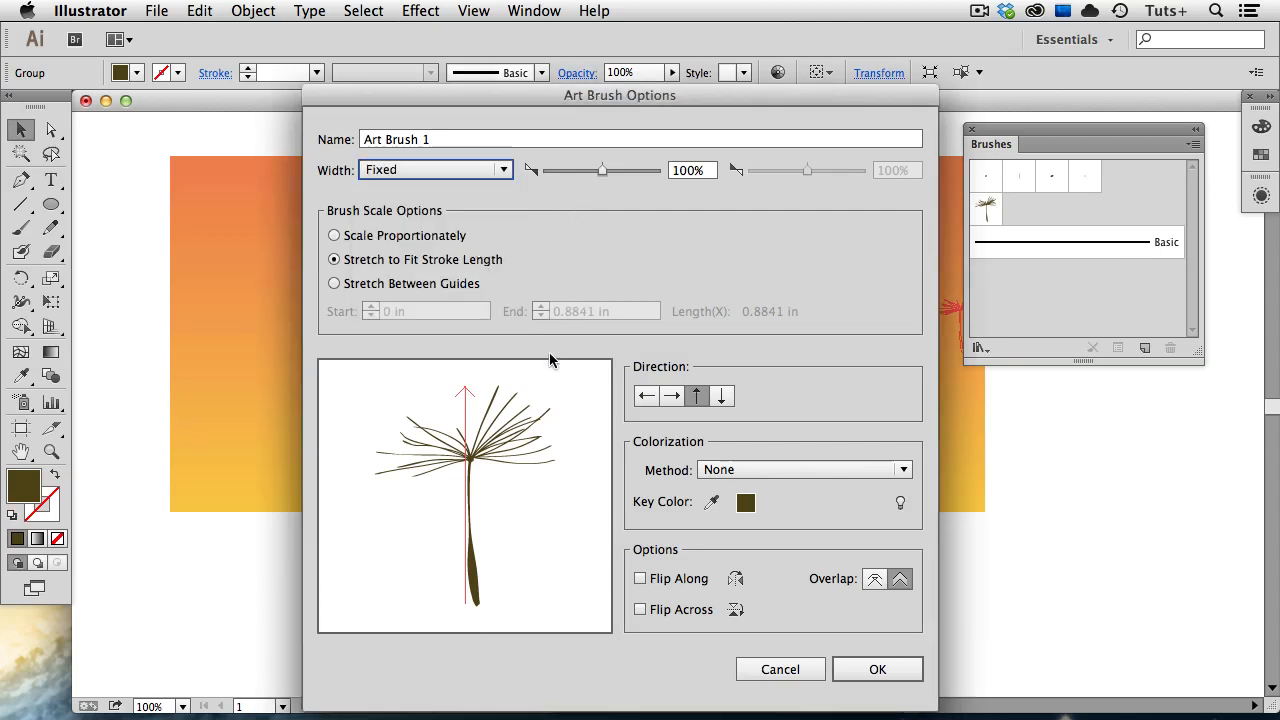
left_click(876, 668)
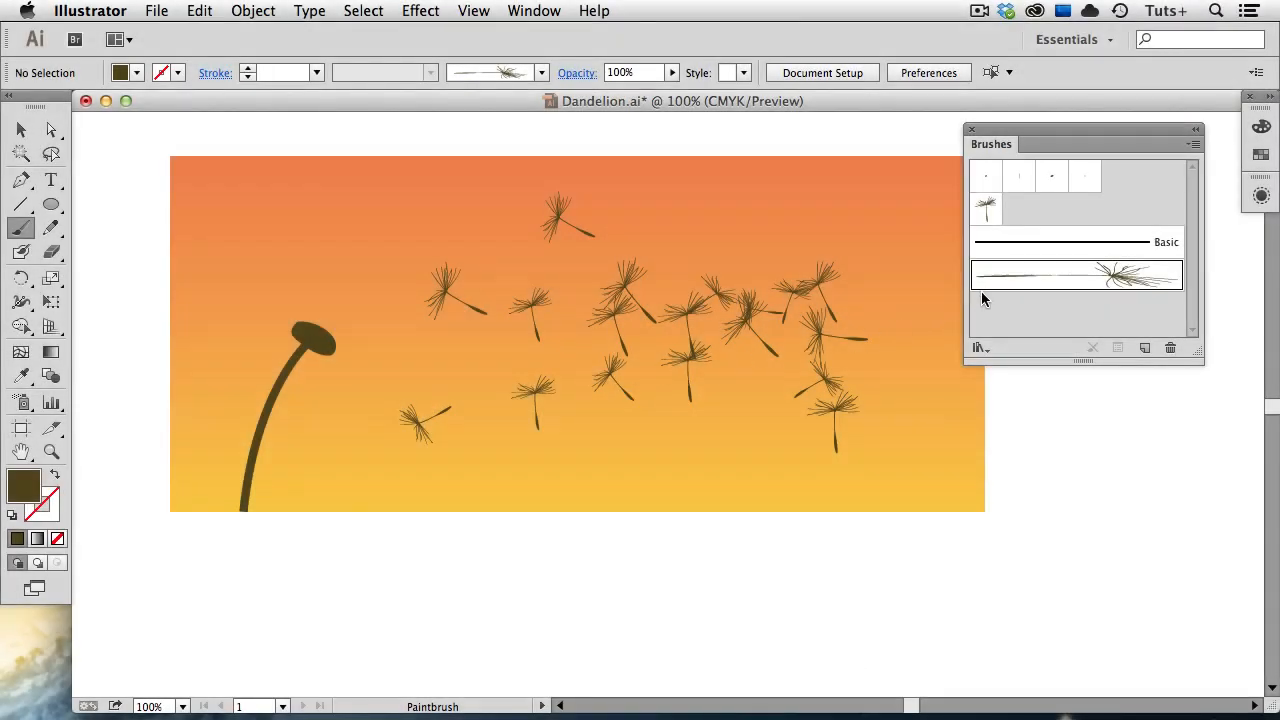
mouse_move(344, 348)
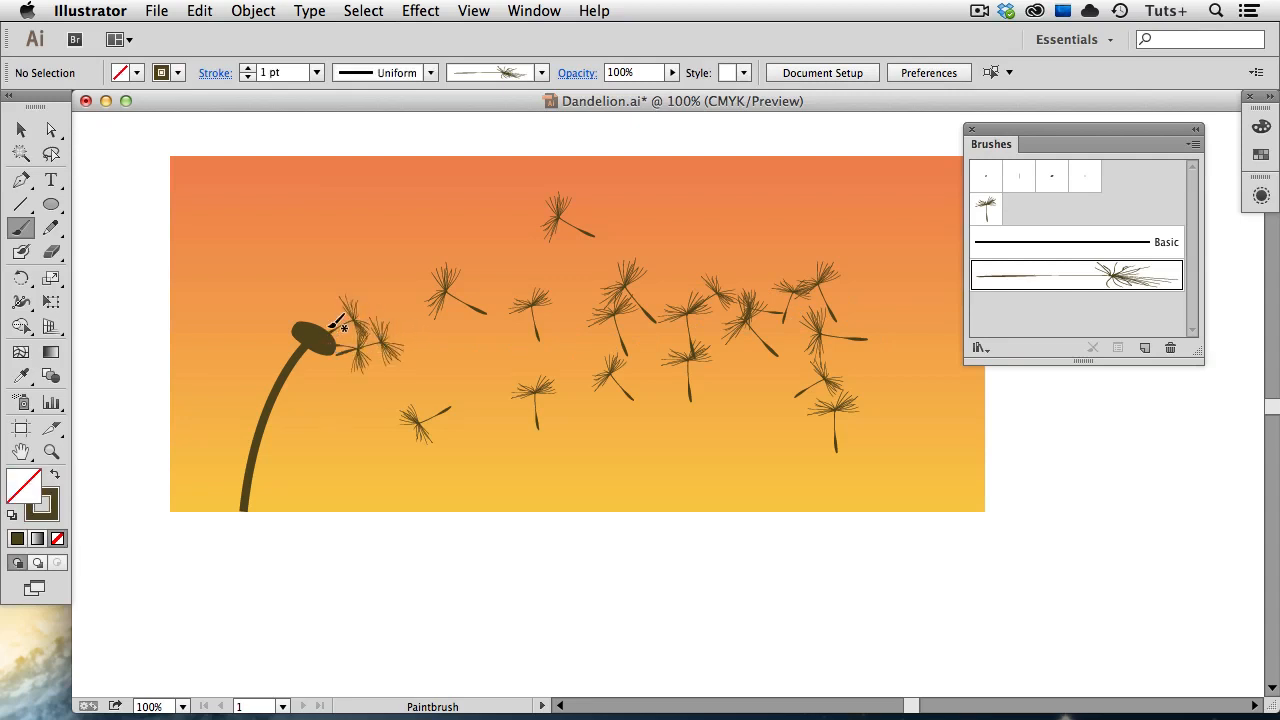
Paint Art Brush 1 seedlings outward from the left dandelion's head
left_click_drag(340, 320, 376, 370)
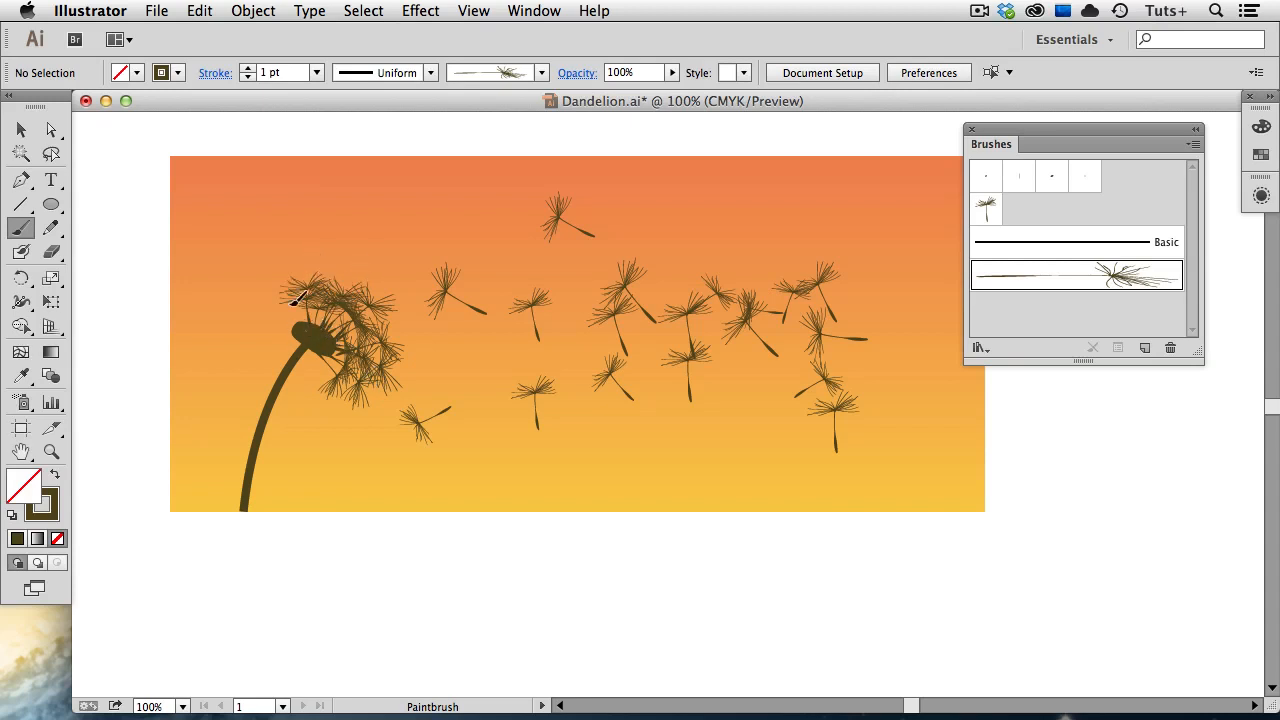
left_click_drag(304, 290, 330, 376)
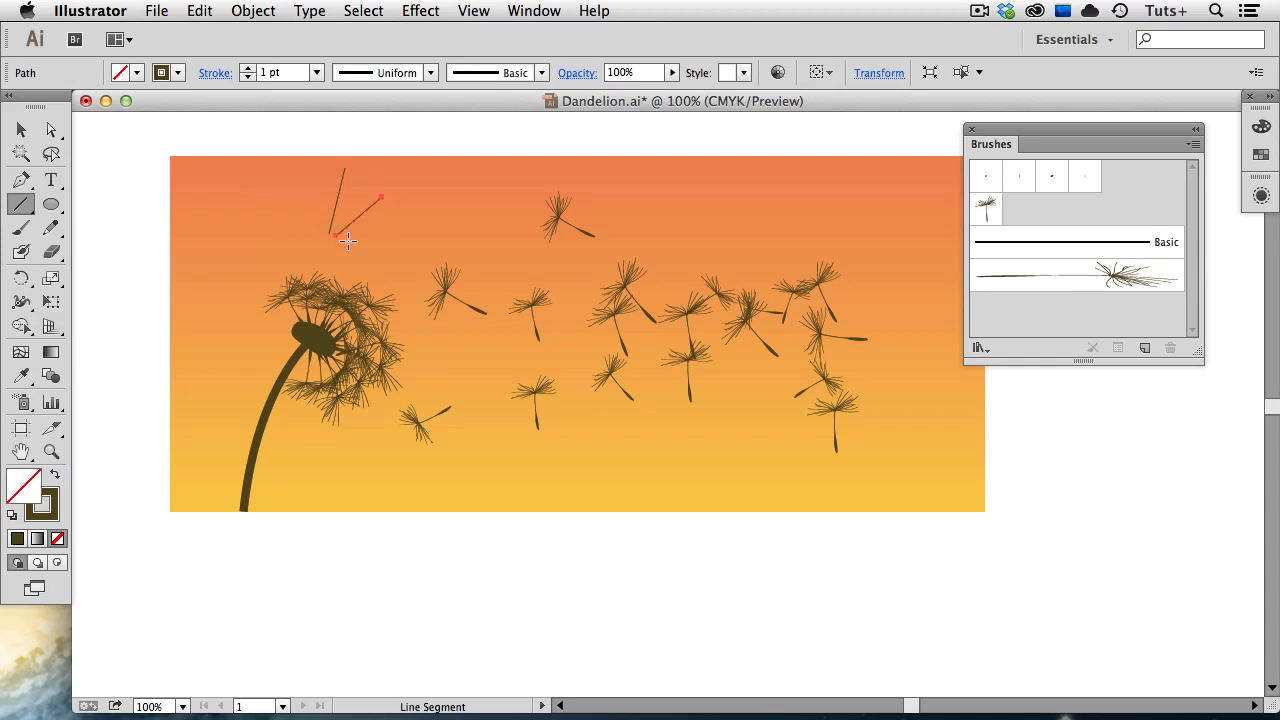
Draw a fan of lines above the head and apply Art Brush 1 to them
left_click_drag(348, 240, 410, 252)
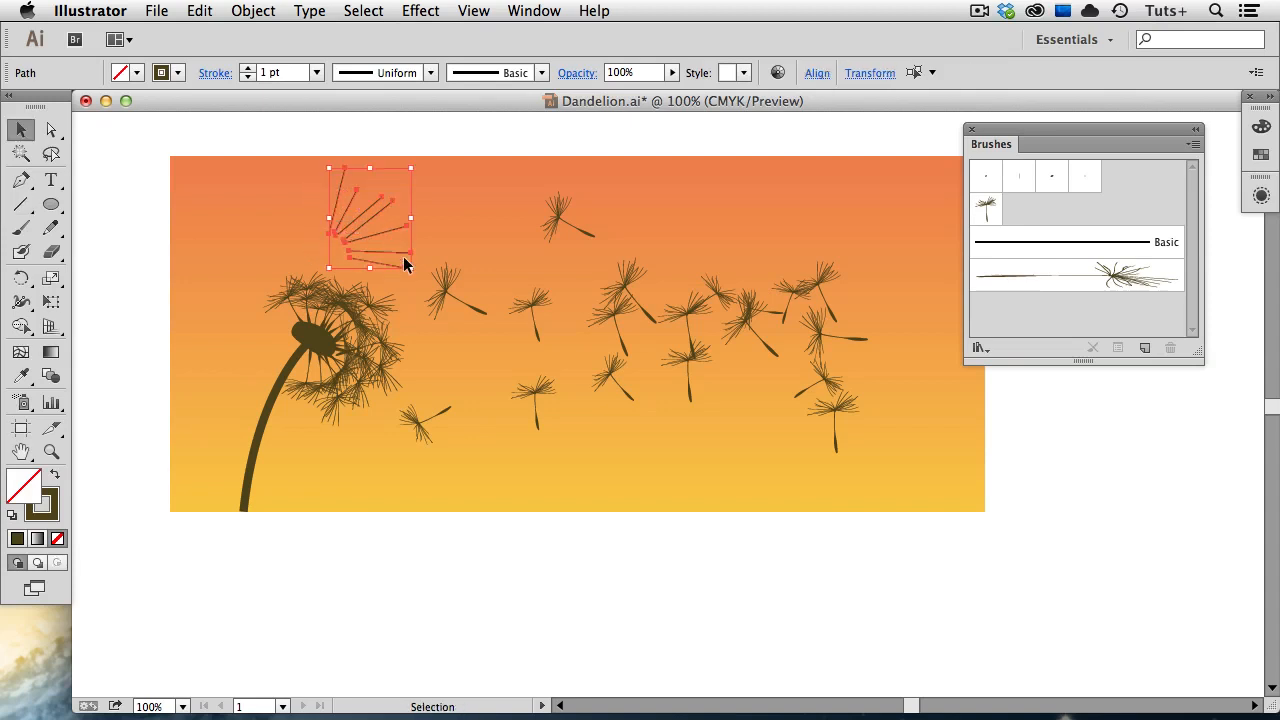
left_click(1076, 276)
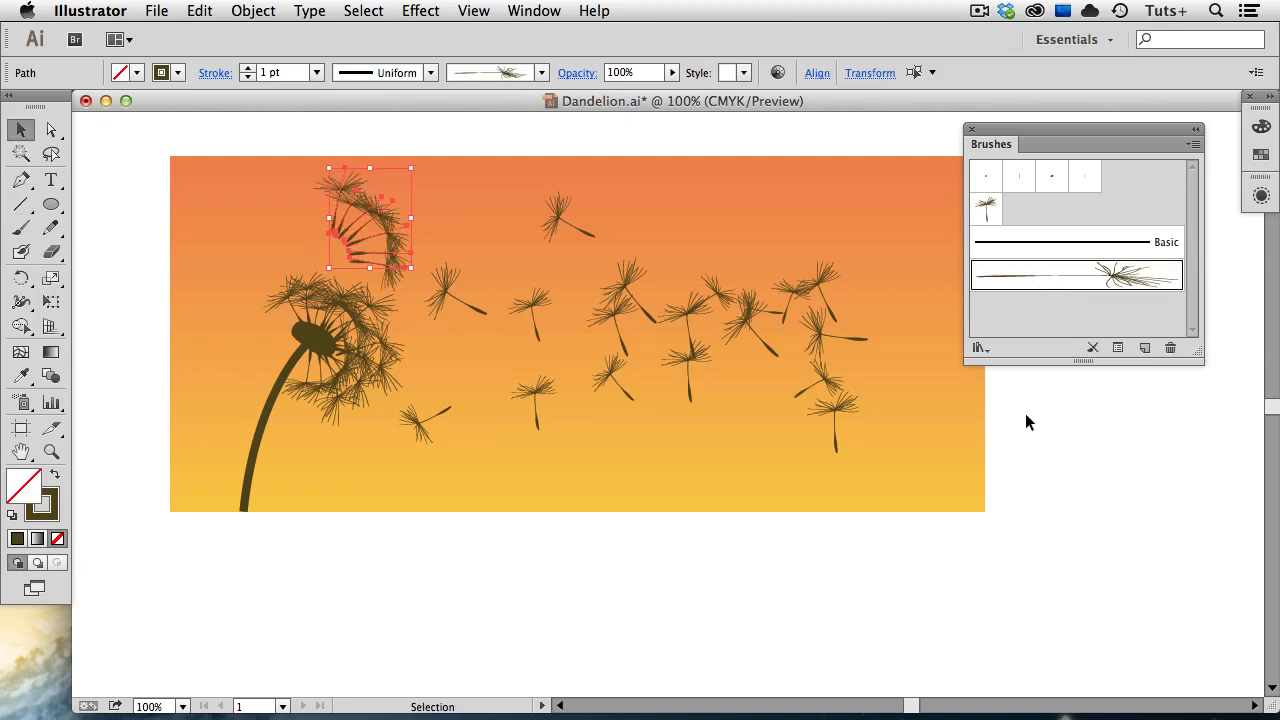
left_click(1040, 434)
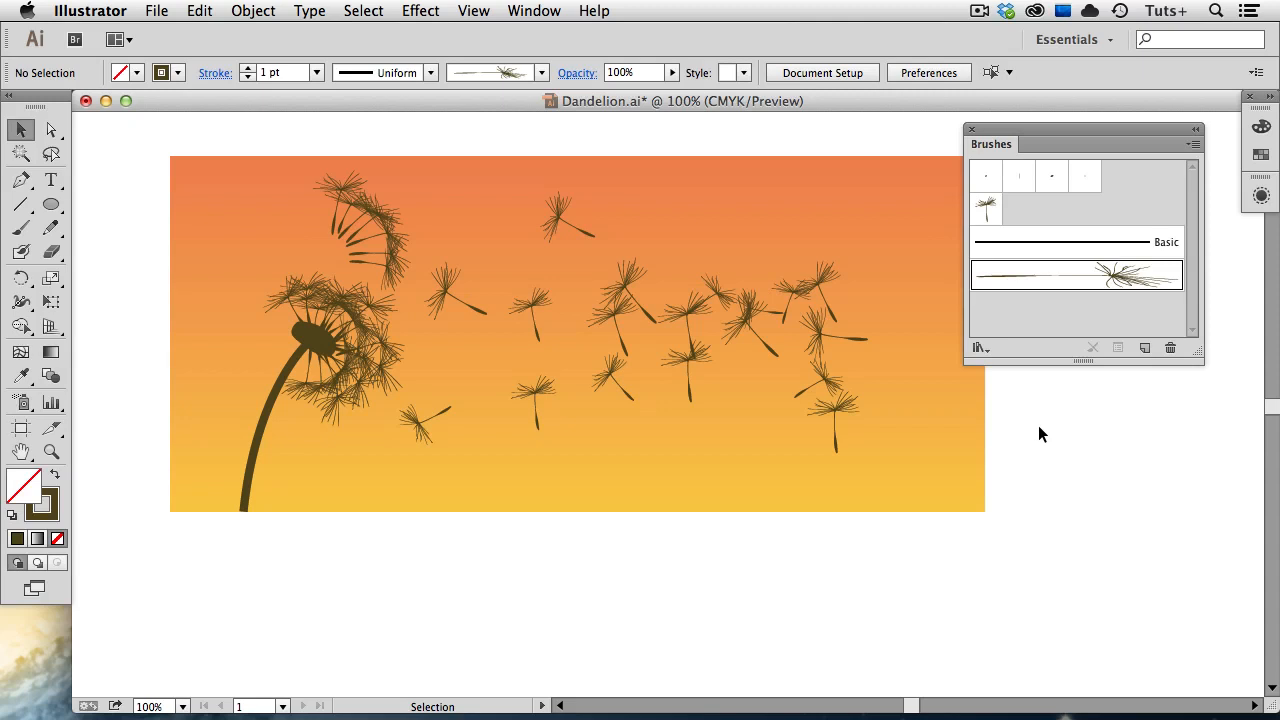
mouse_move(1056, 292)
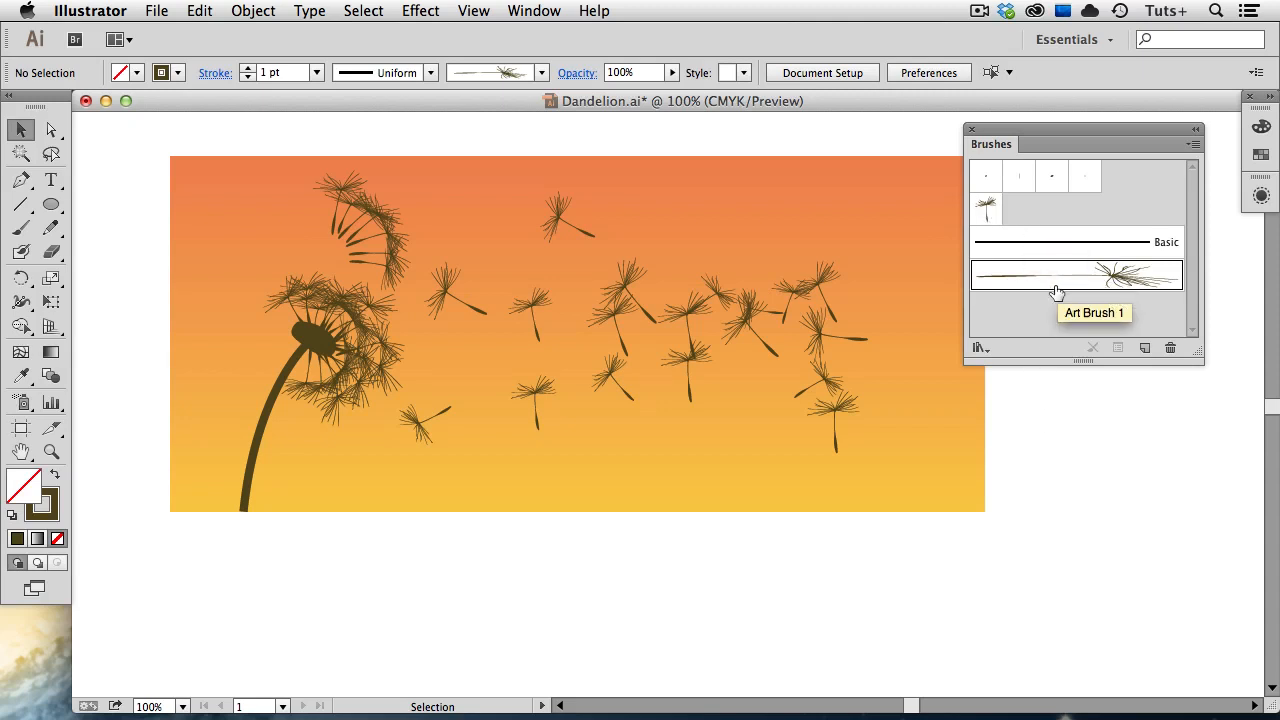